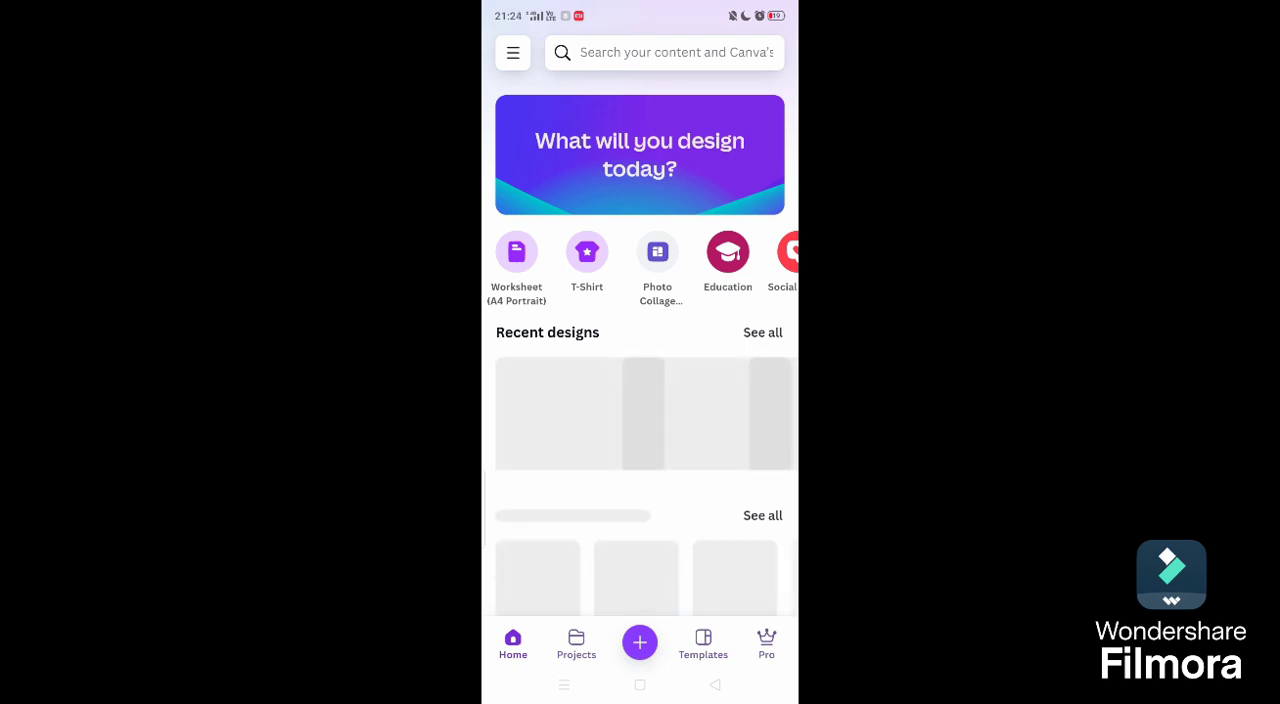
Step: Scroll the home feed down past Educational Posters until the Worksheets row is visible
scroll(up, 3)
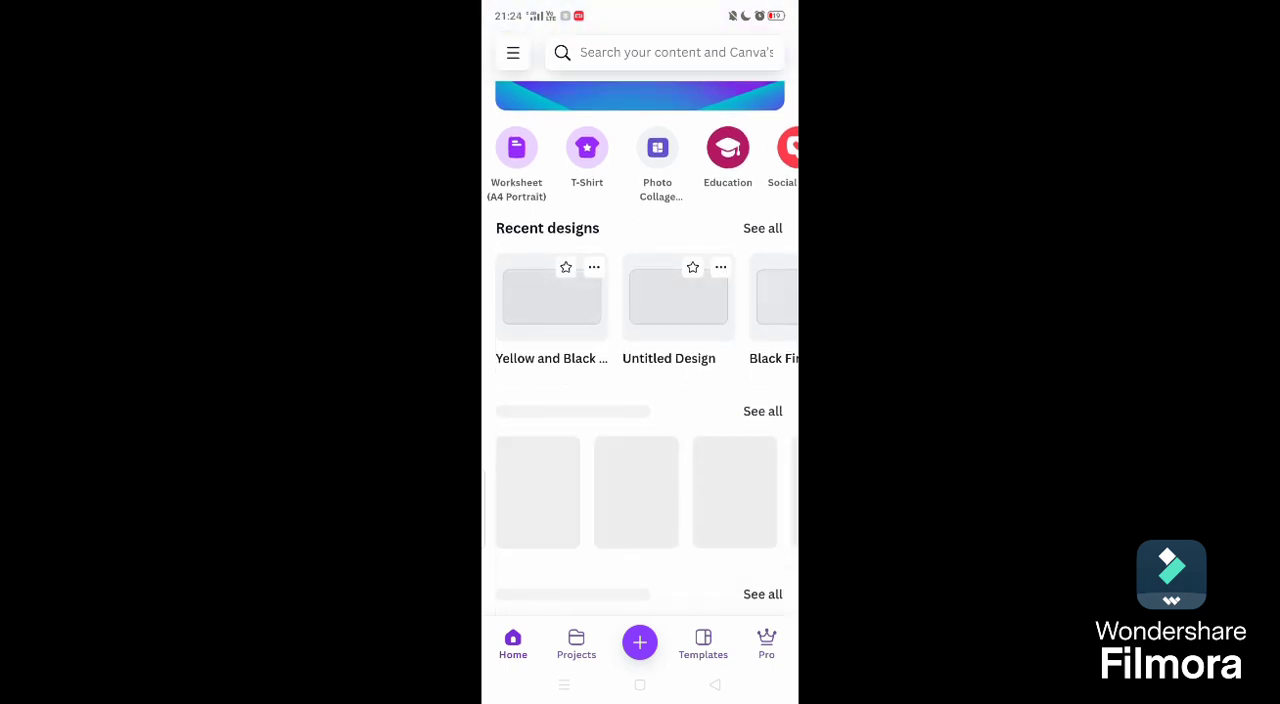
scroll(up, 3)
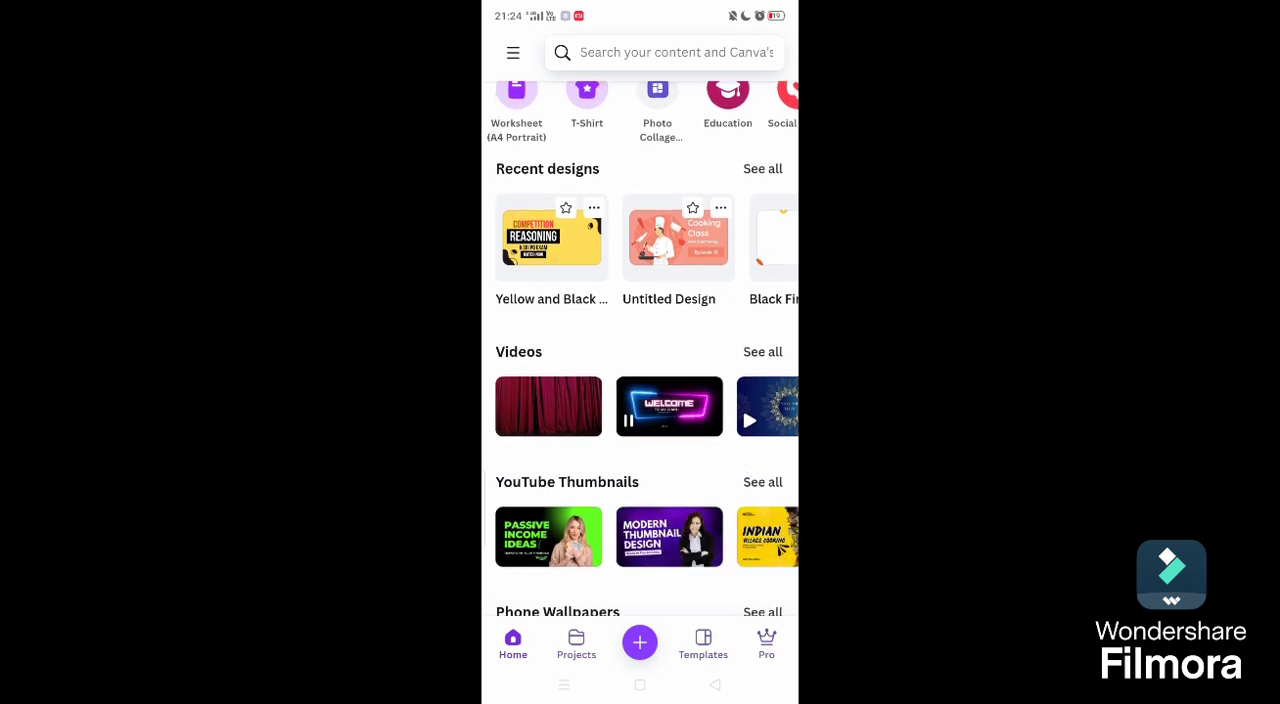
scroll(down, 3)
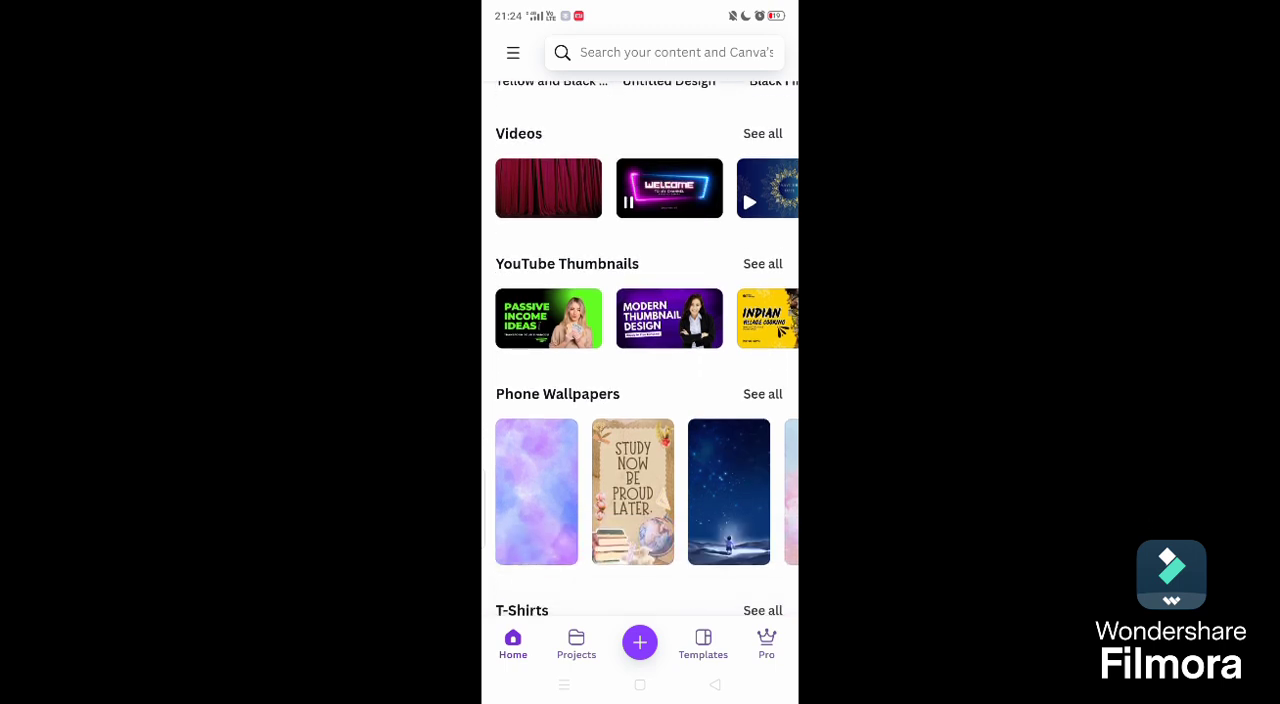
scroll(down, 3)
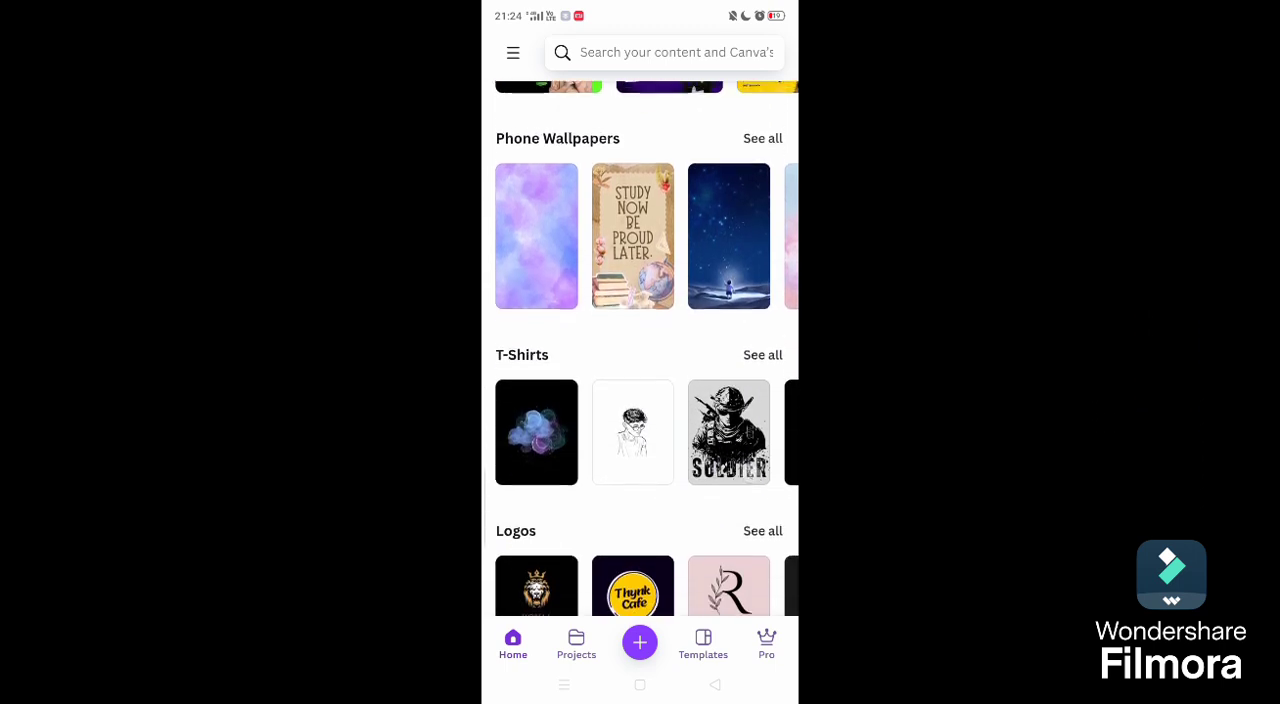
scroll(down, 3)
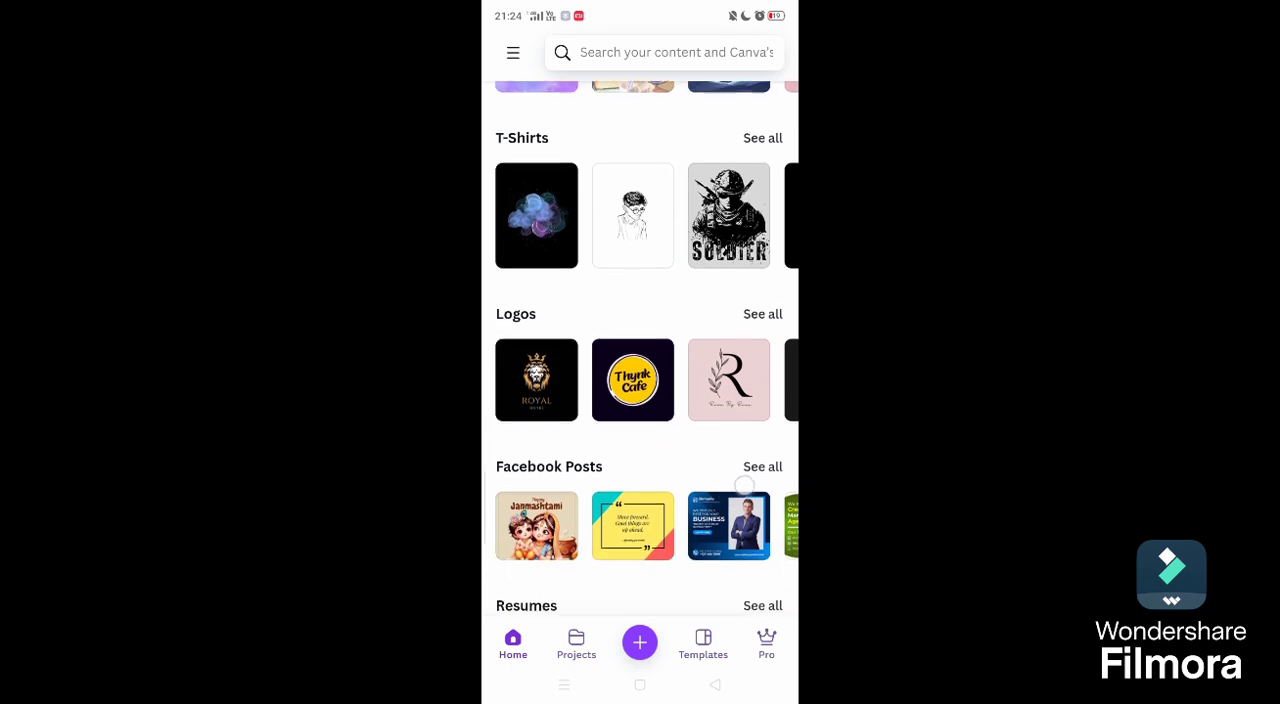
scroll(down, 3)
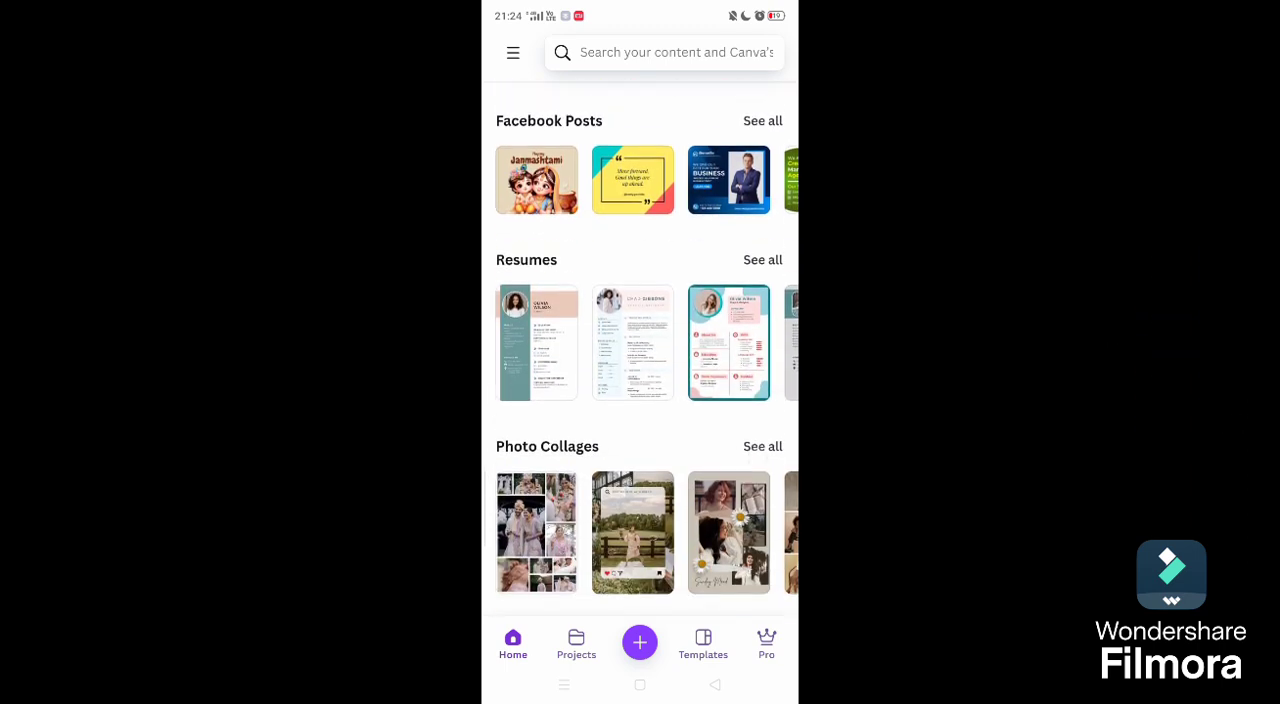
scroll(down, 3)
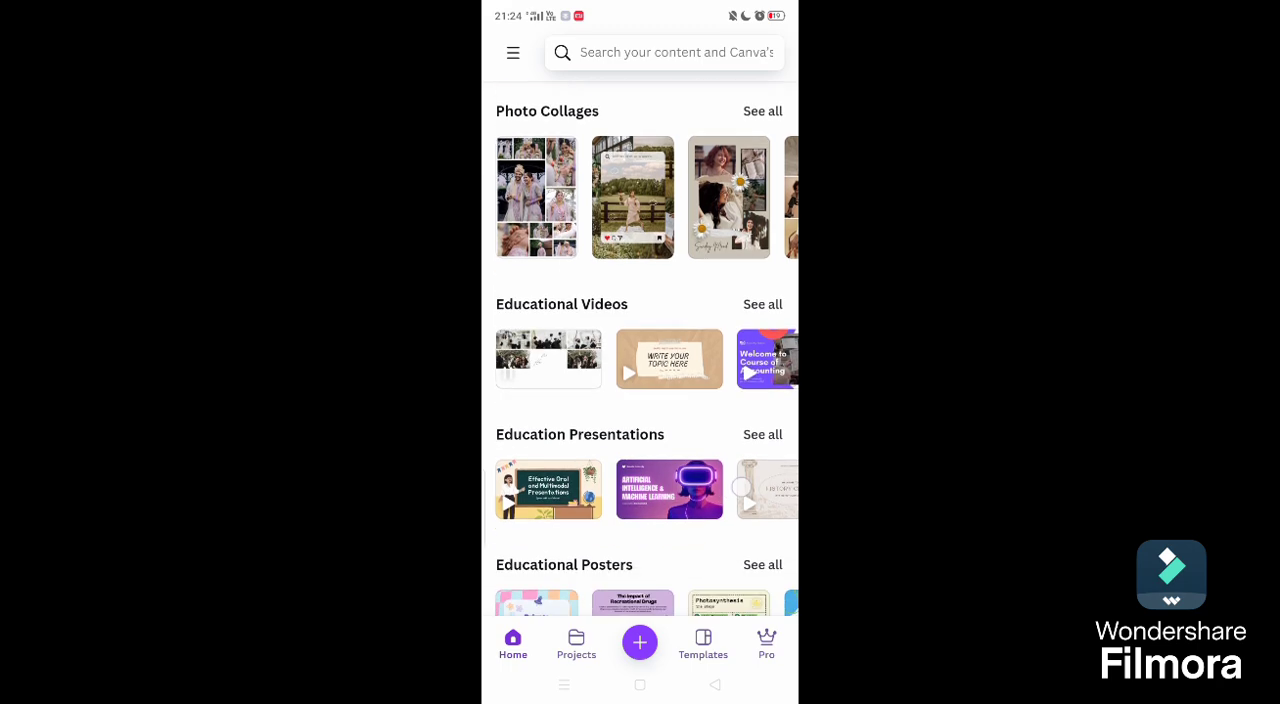
scroll(down, 3)
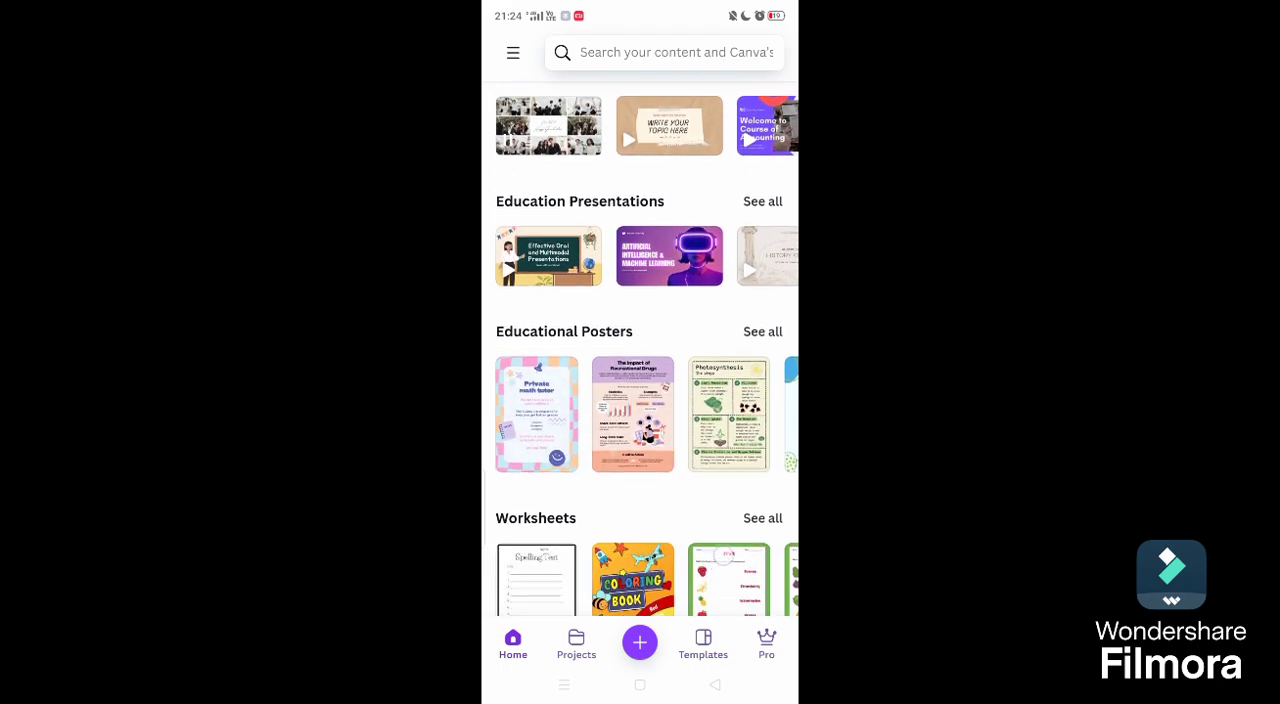
scroll(down, 3)
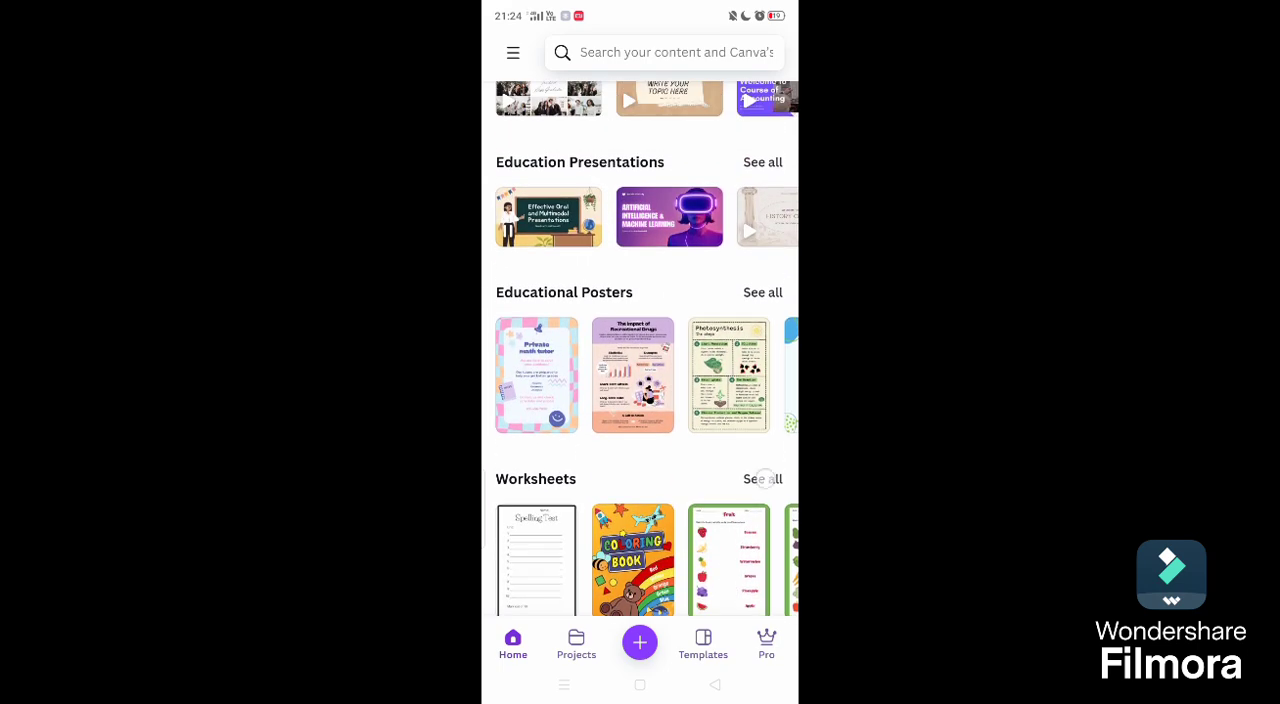
Step: Show all Worksheets and activities templates and scroll down to the number-matching worksheet
click(704, 644)
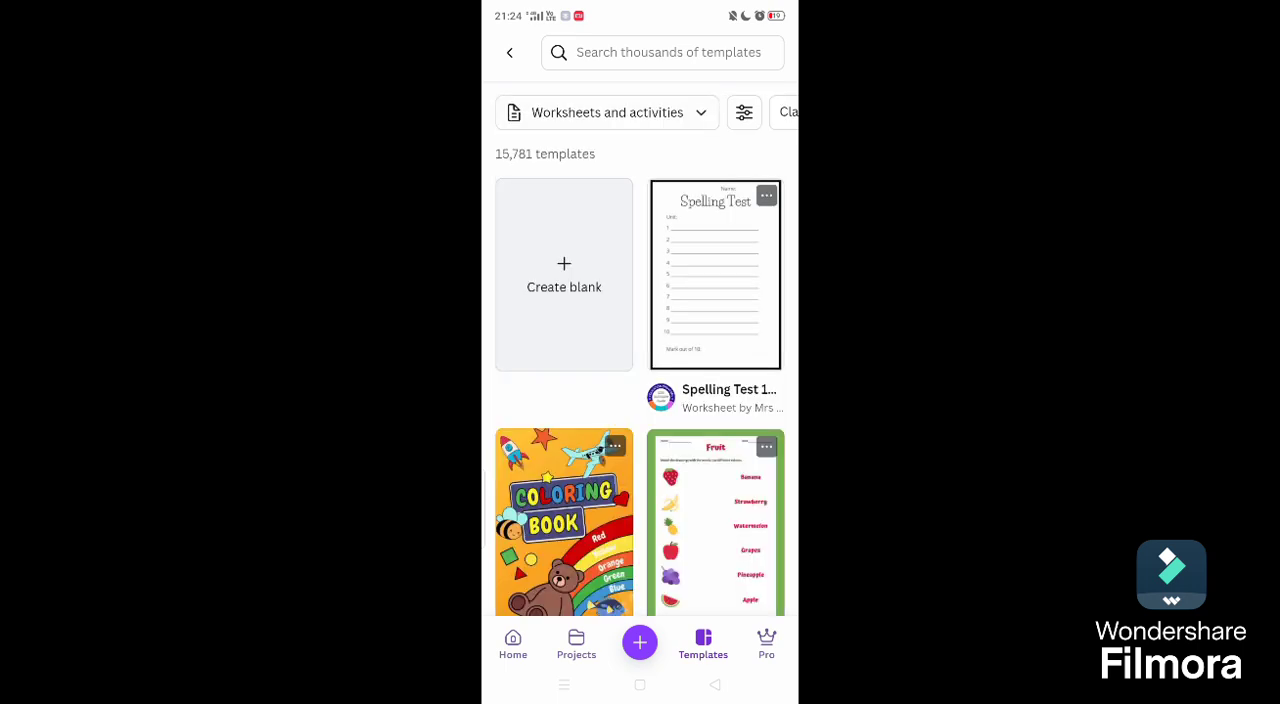
scroll(down, 3)
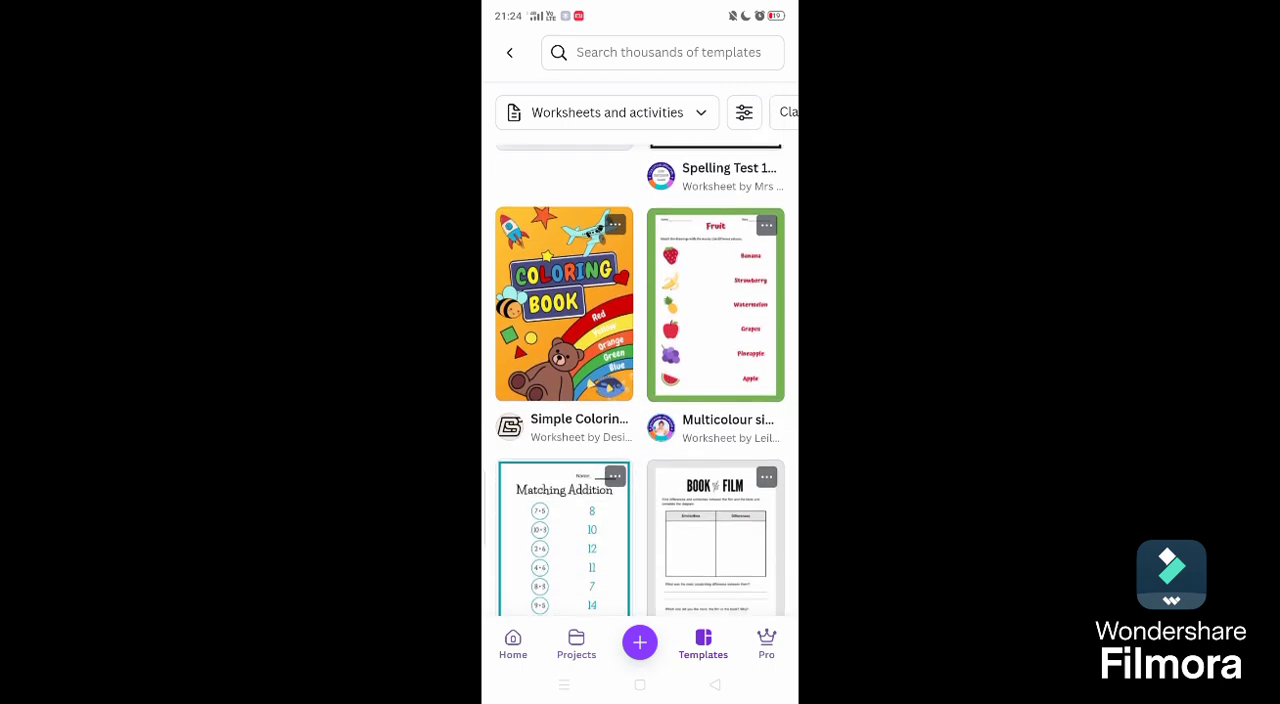
scroll(up, 3)
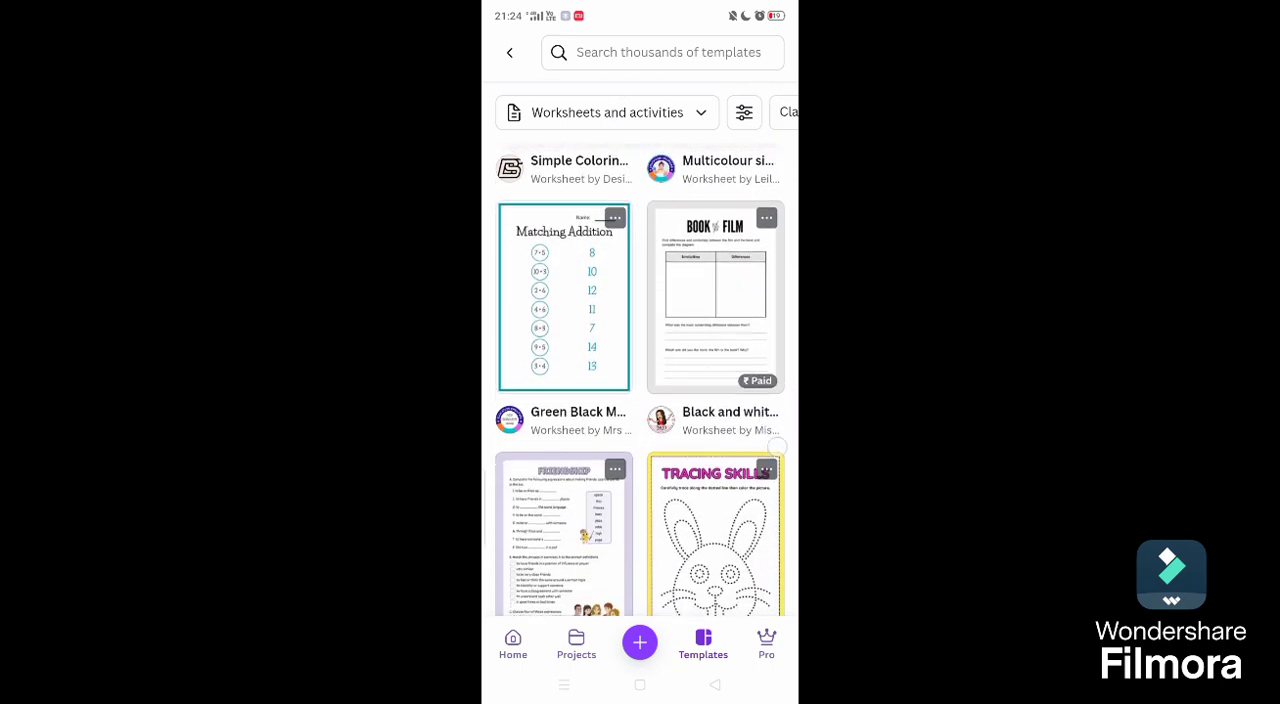
scroll(down, 3)
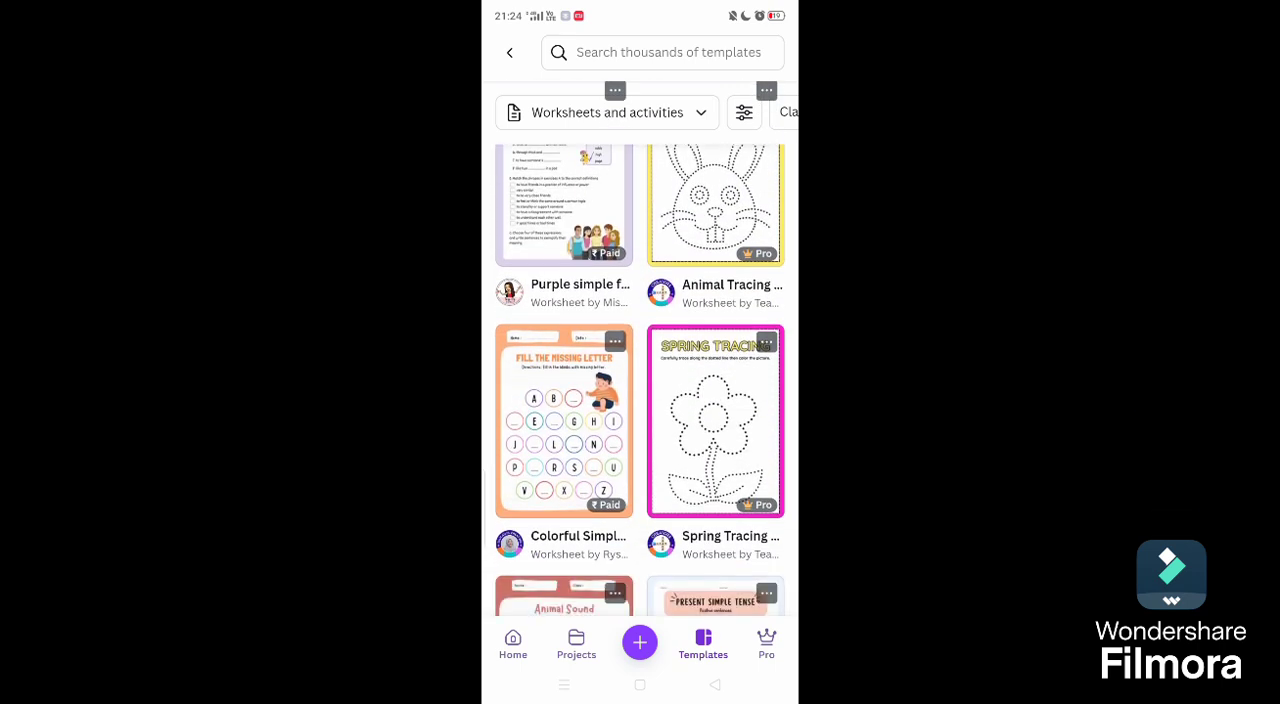
scroll(down, 3)
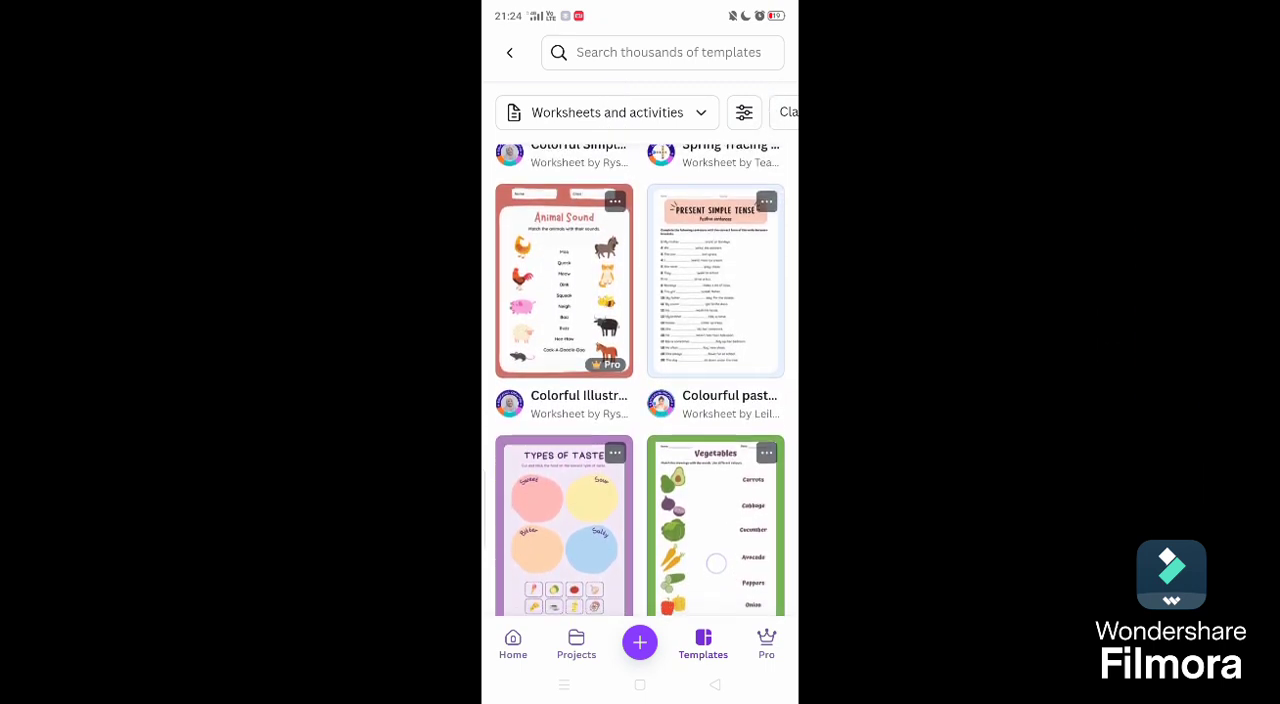
scroll(down, 3)
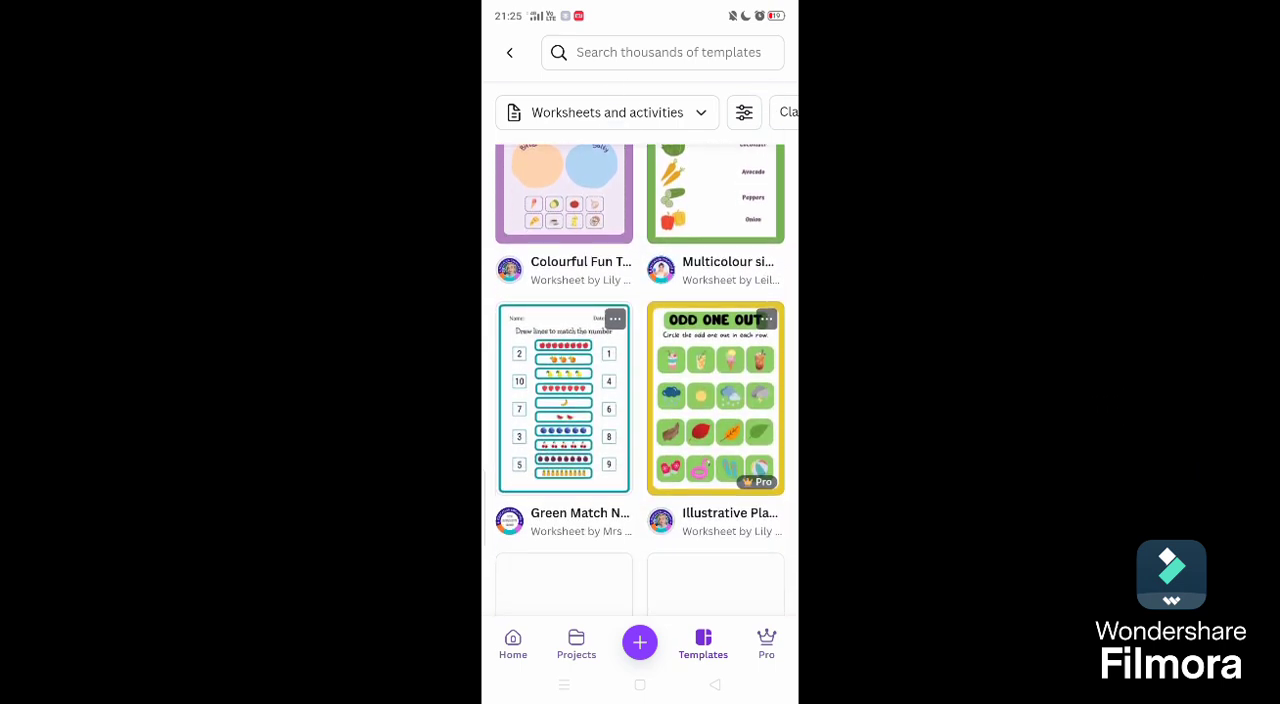
scroll(down, 3)
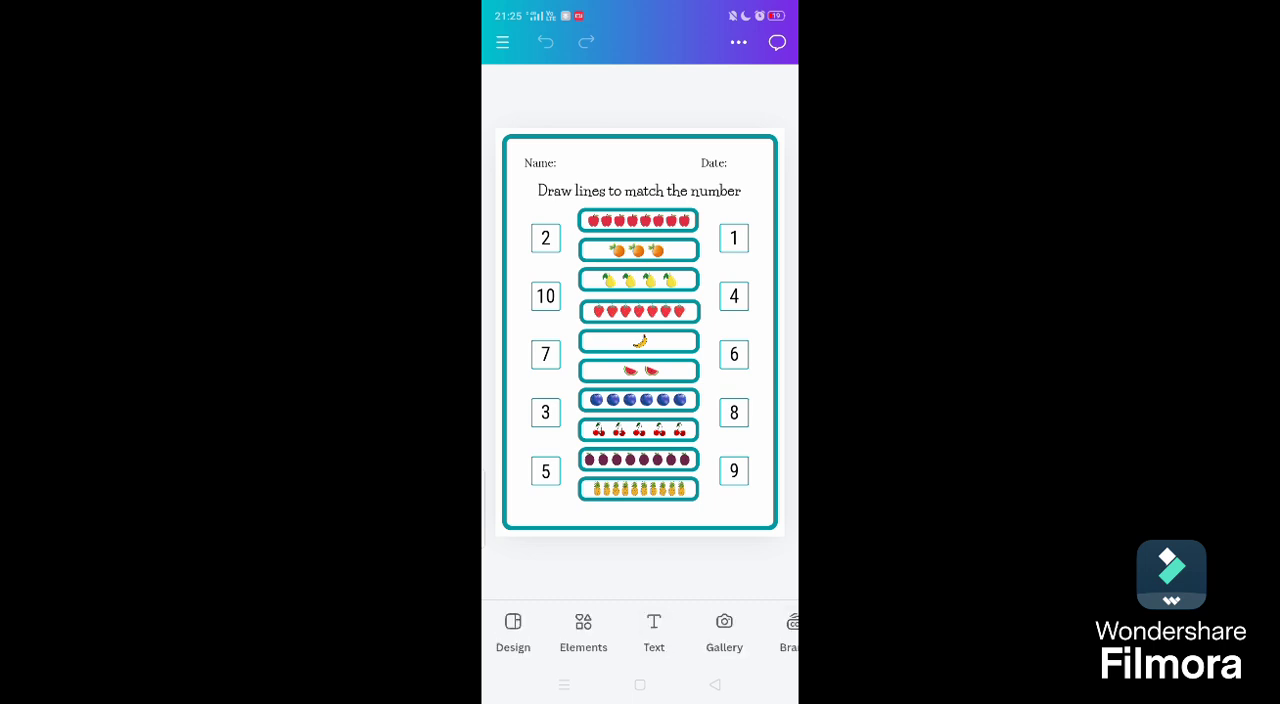
click(640, 330)
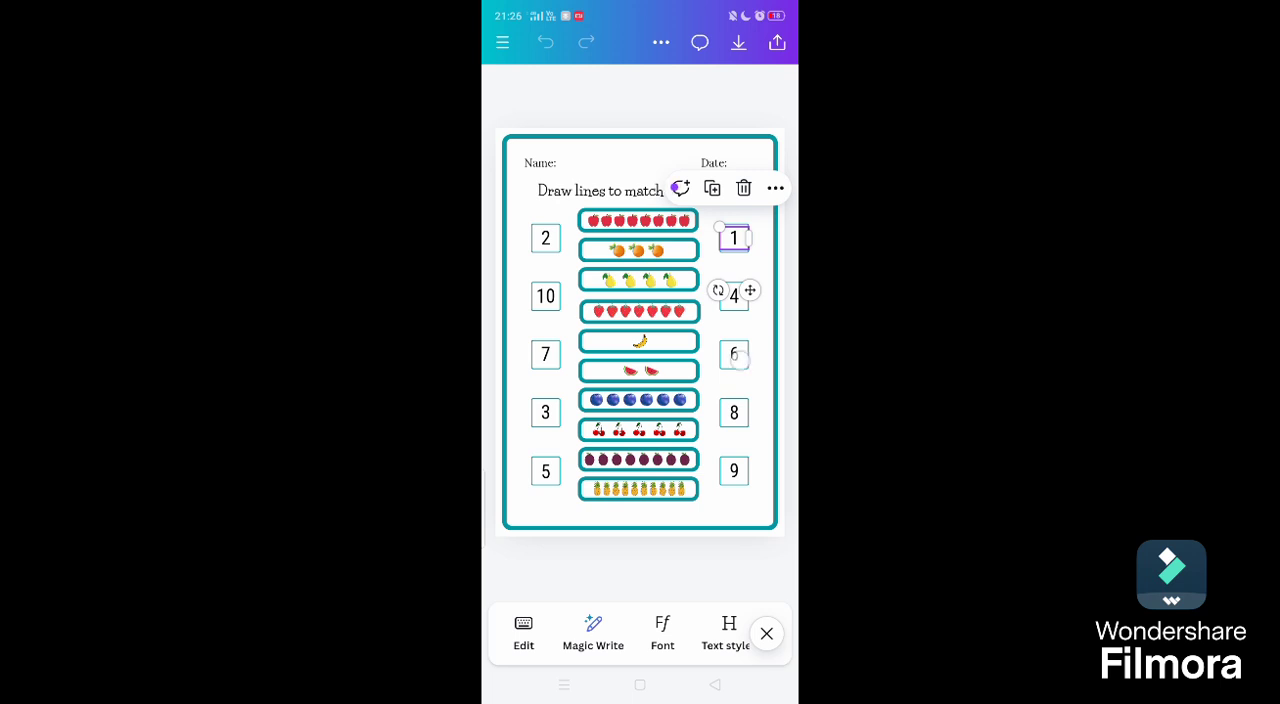
click(732, 354)
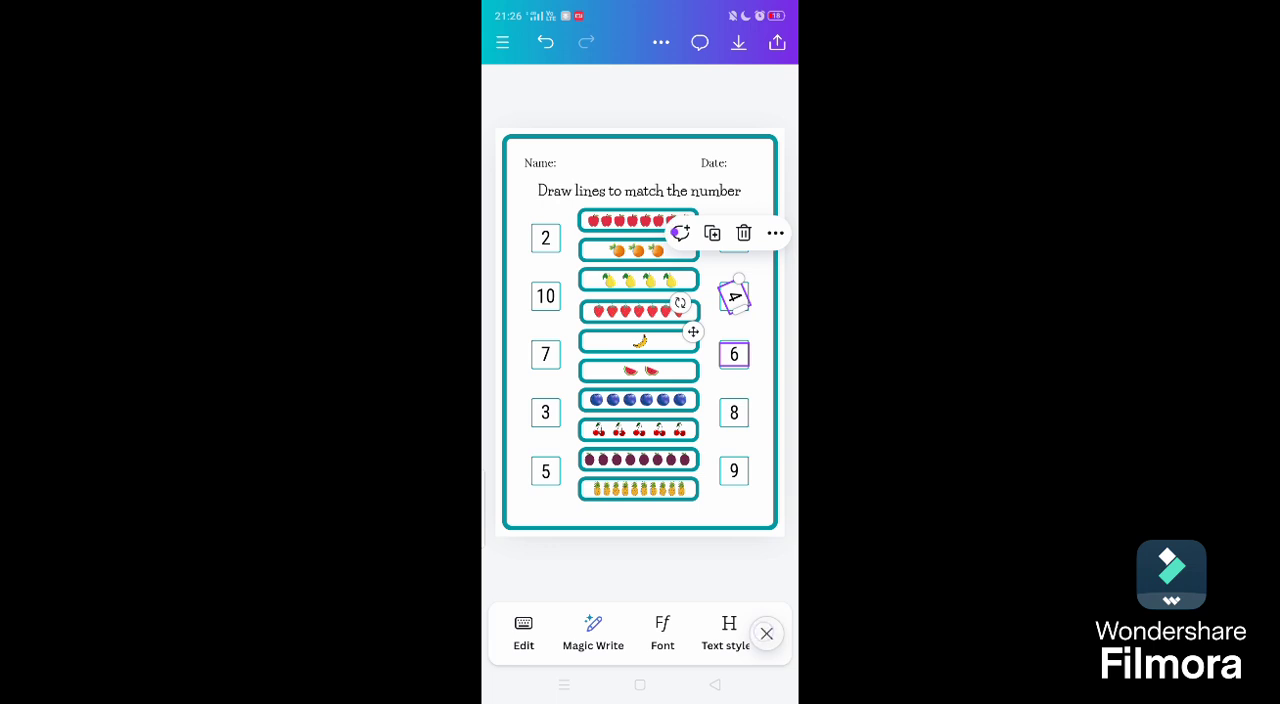
click(766, 632)
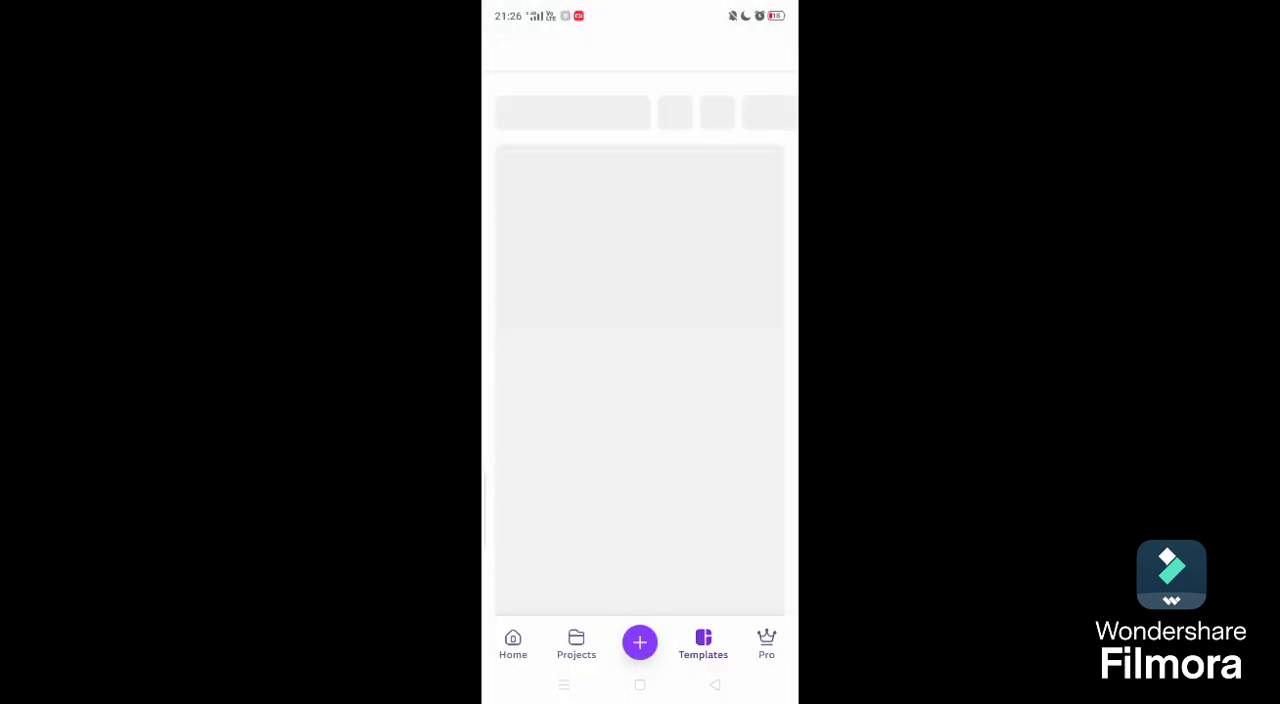
Step: Back on the worksheet results, swipe through the Math, Writing and Preschool Math Worksheets filter chips
click(704, 644)
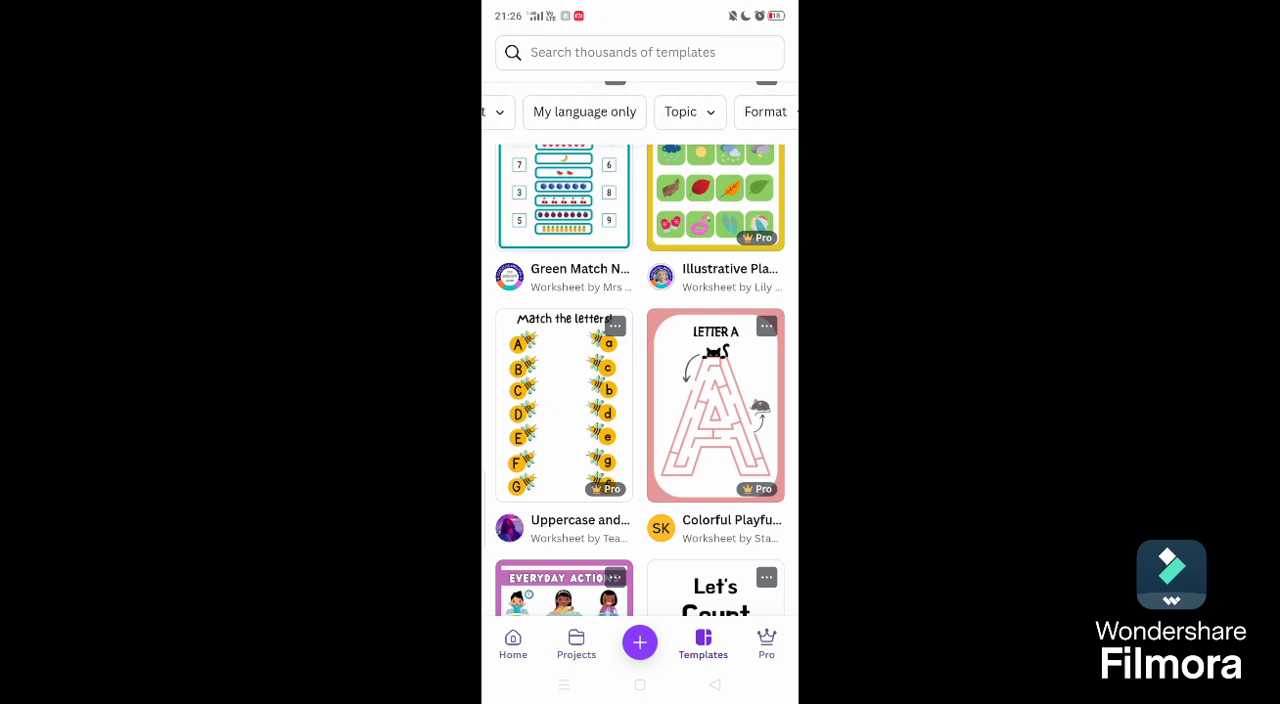
scroll(left, 3)
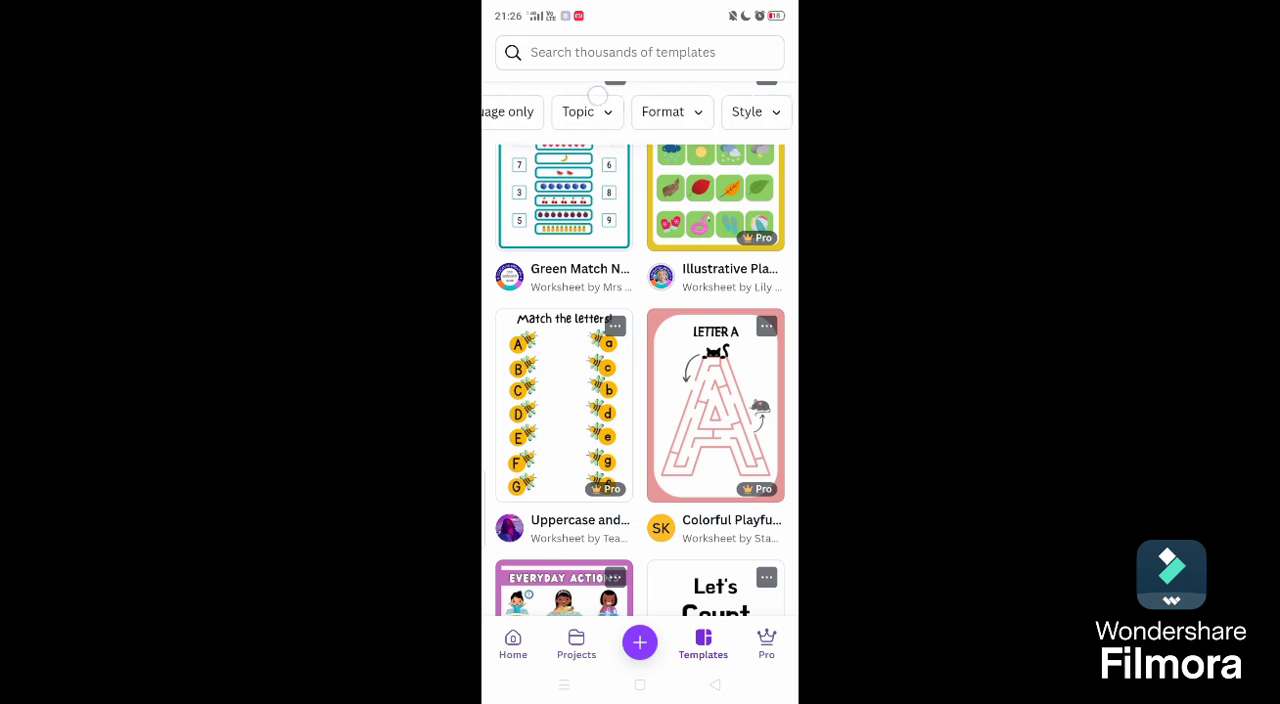
scroll(left, 3)
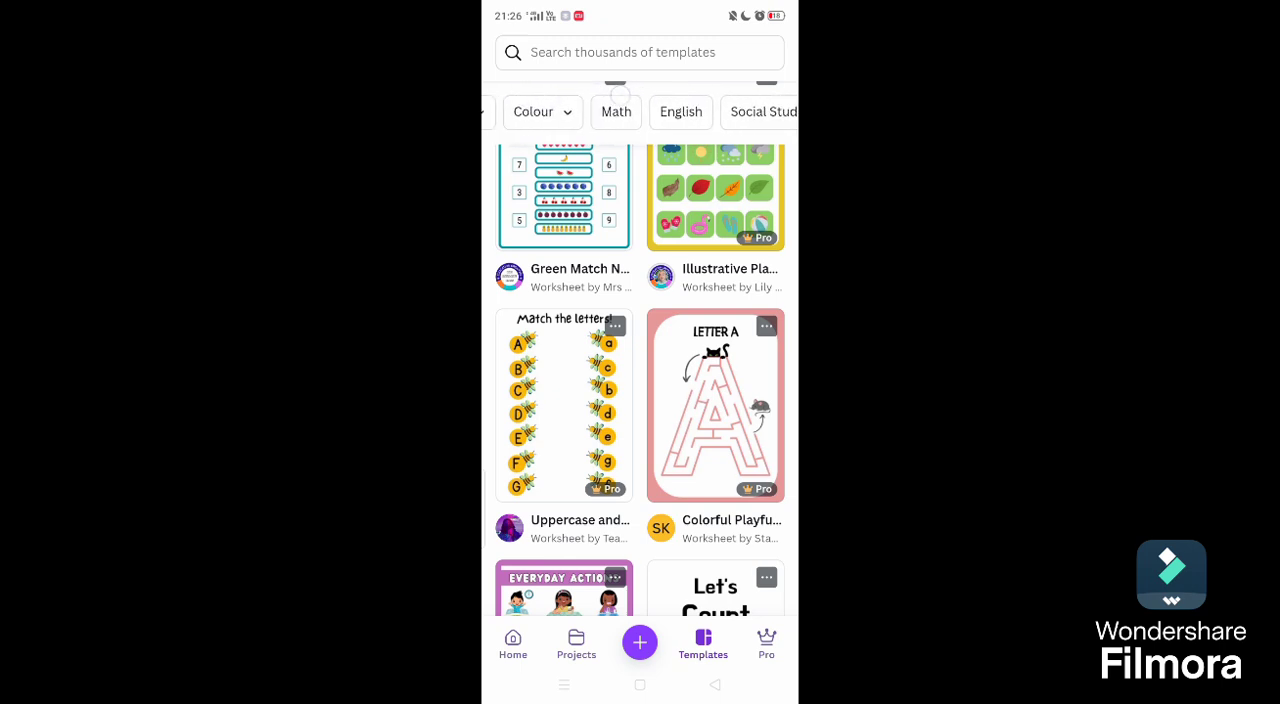
scroll(left, 3)
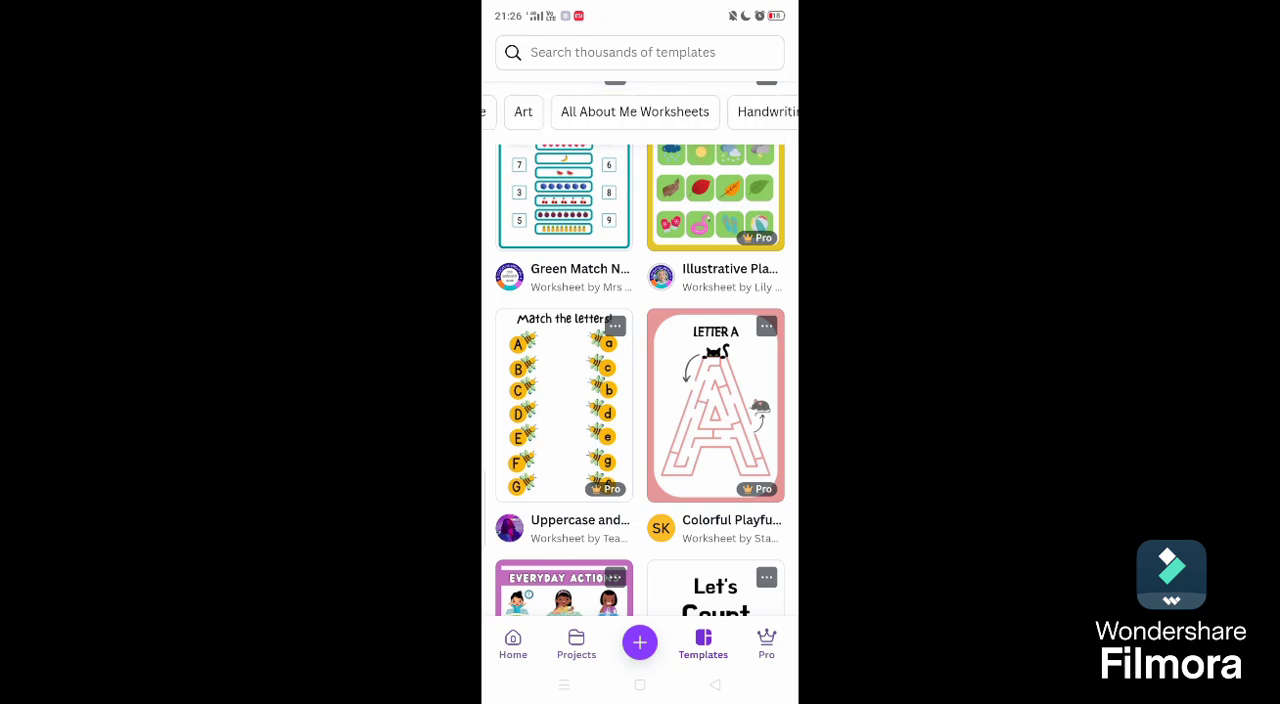
scroll(left, 3)
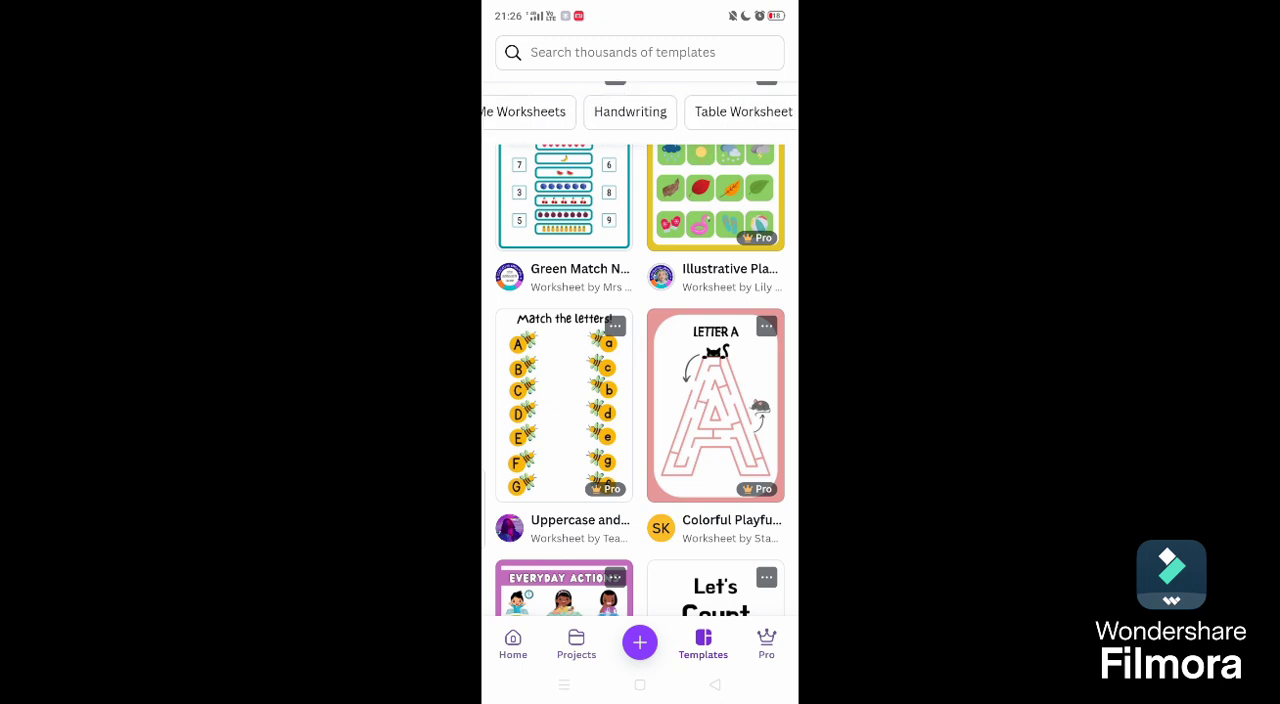
scroll(left, 3)
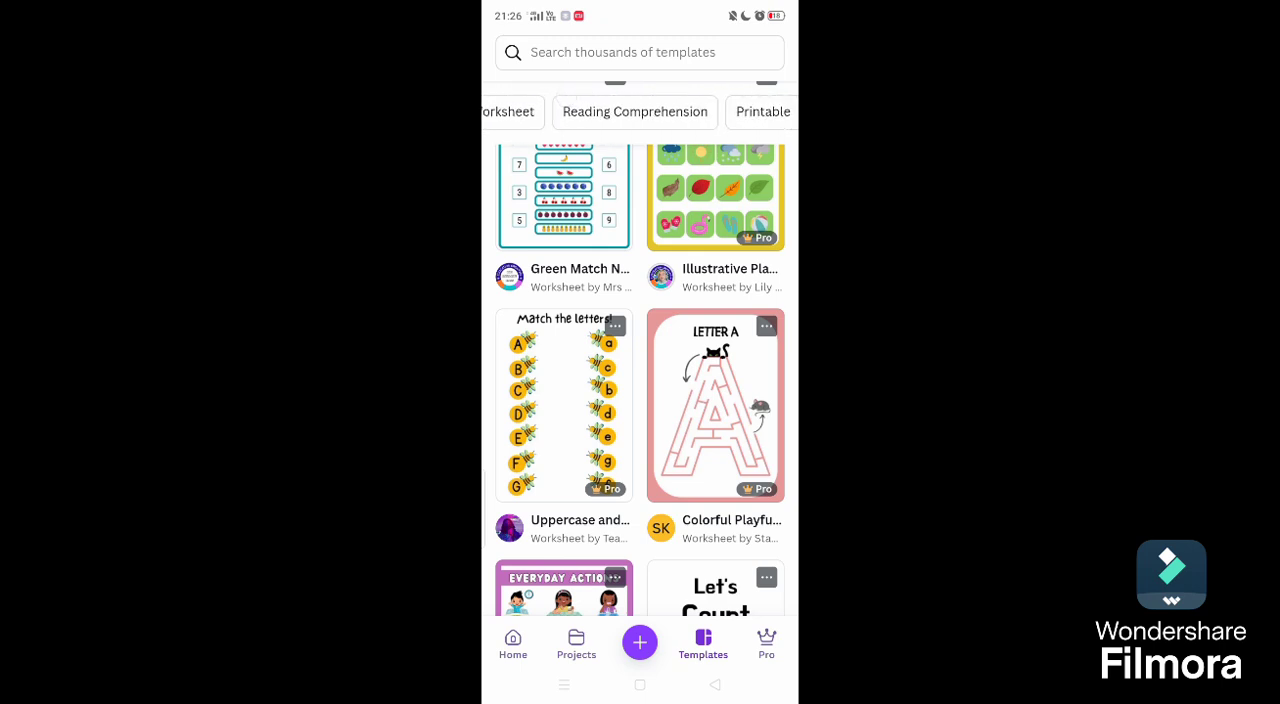
scroll(left, 3)
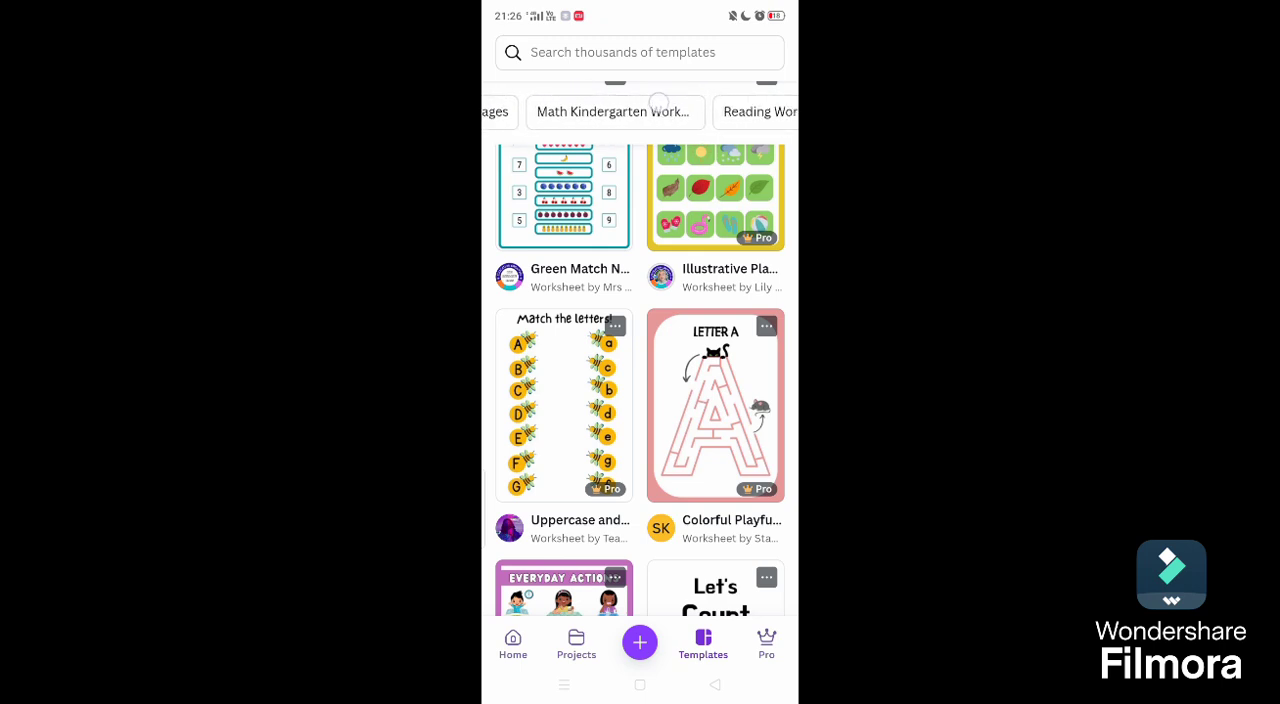
scroll(left, 3)
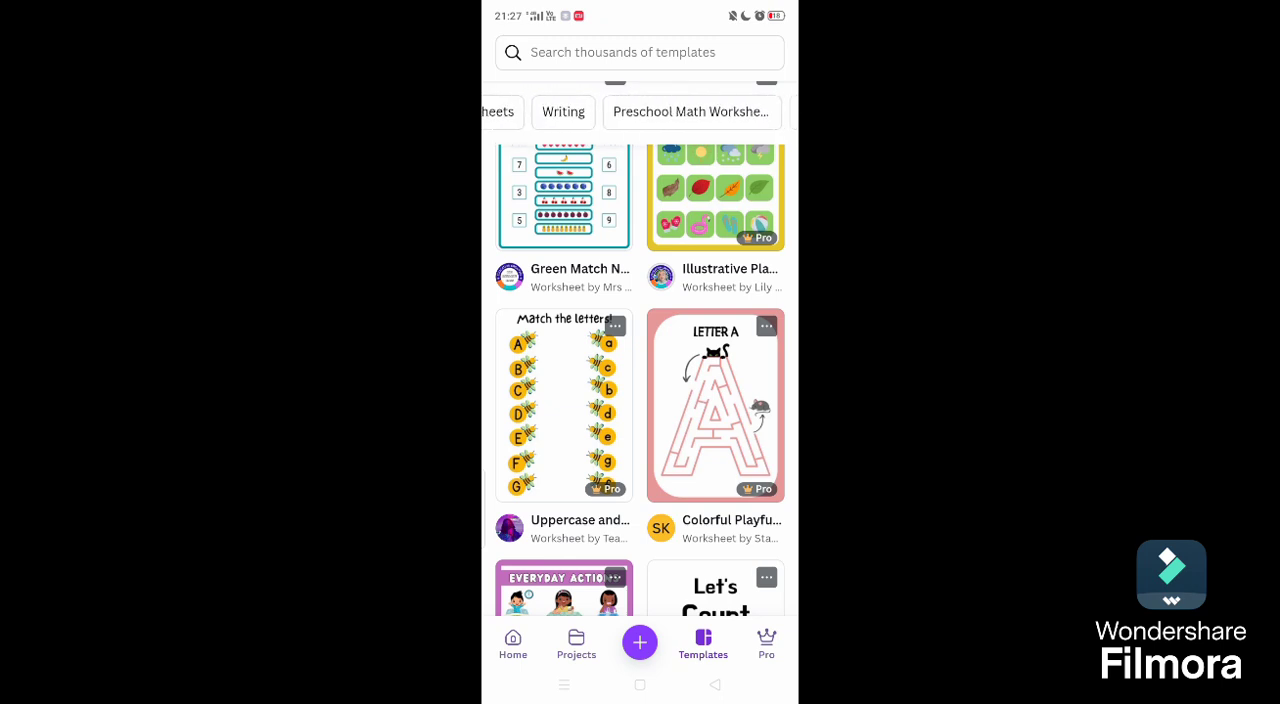
scroll(up, 3)
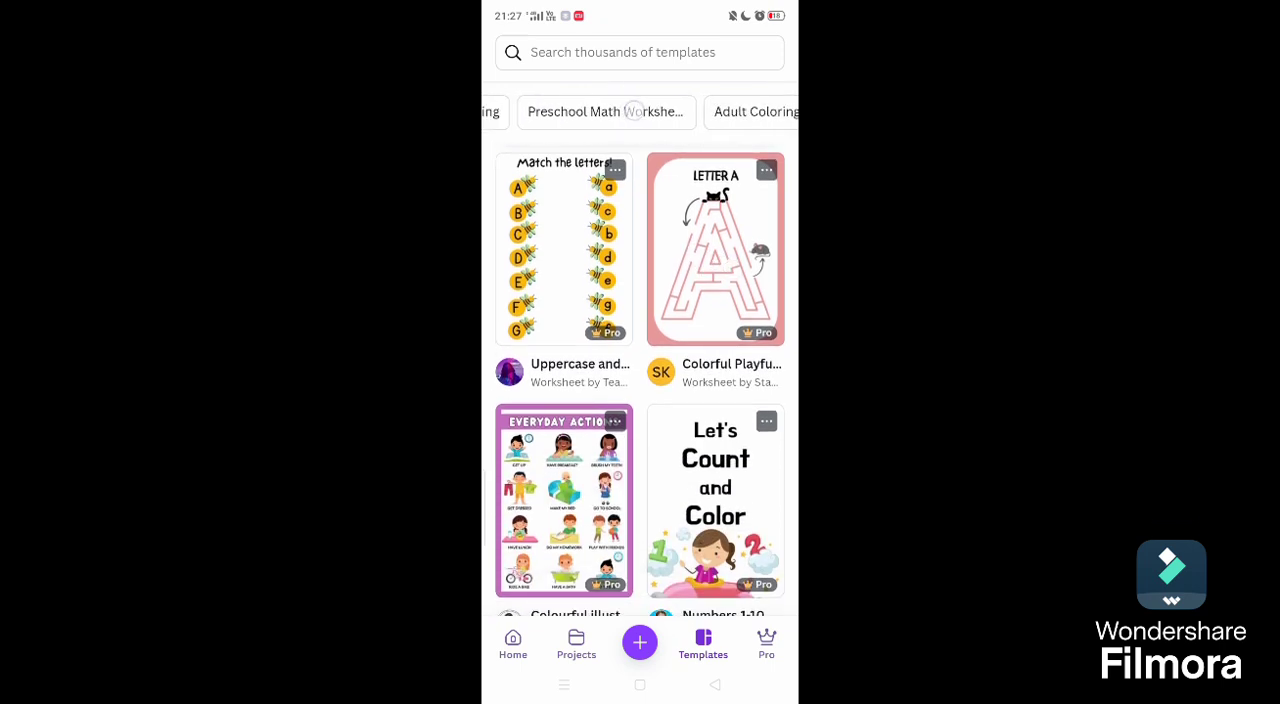
scroll(left, 3)
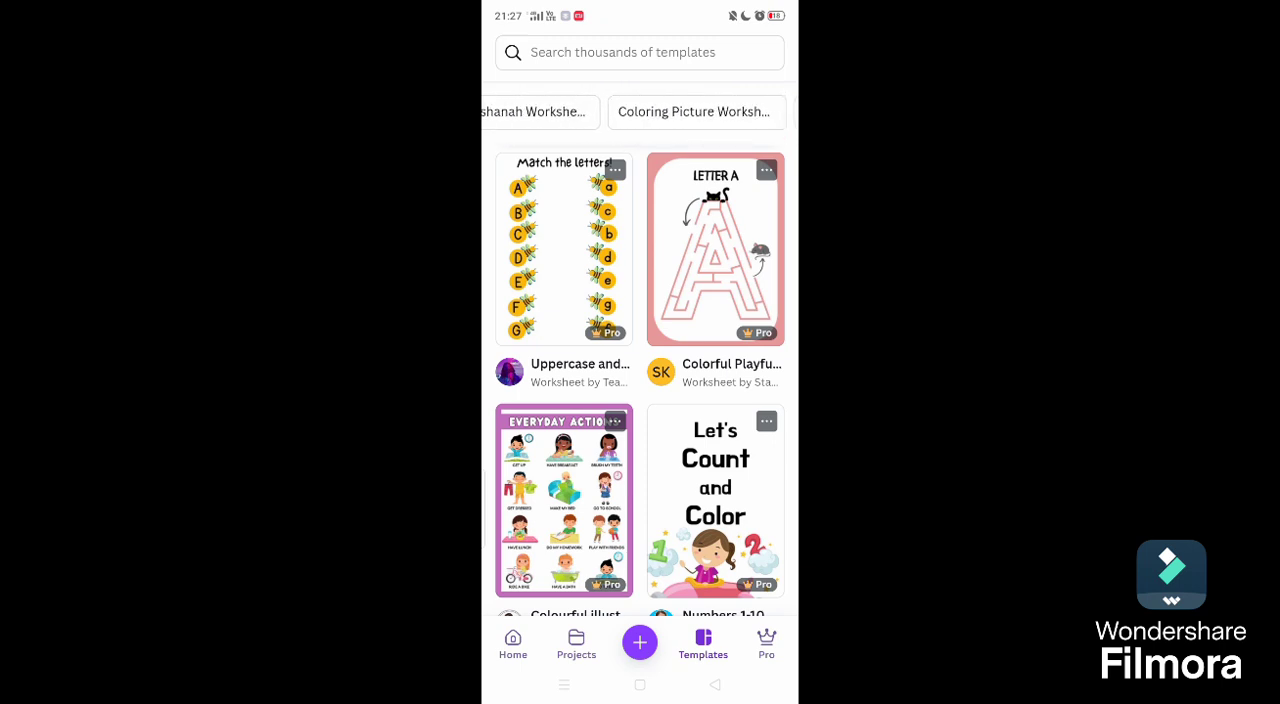
scroll(left, 3)
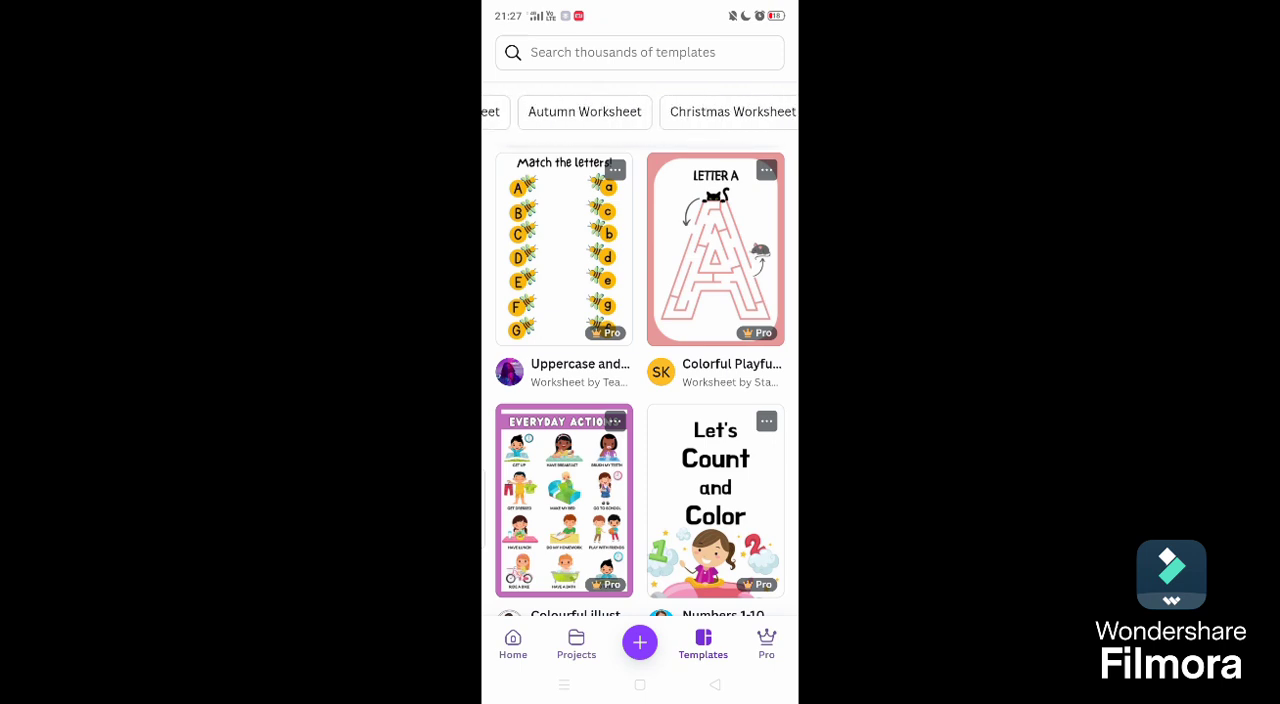
scroll(left, 3)
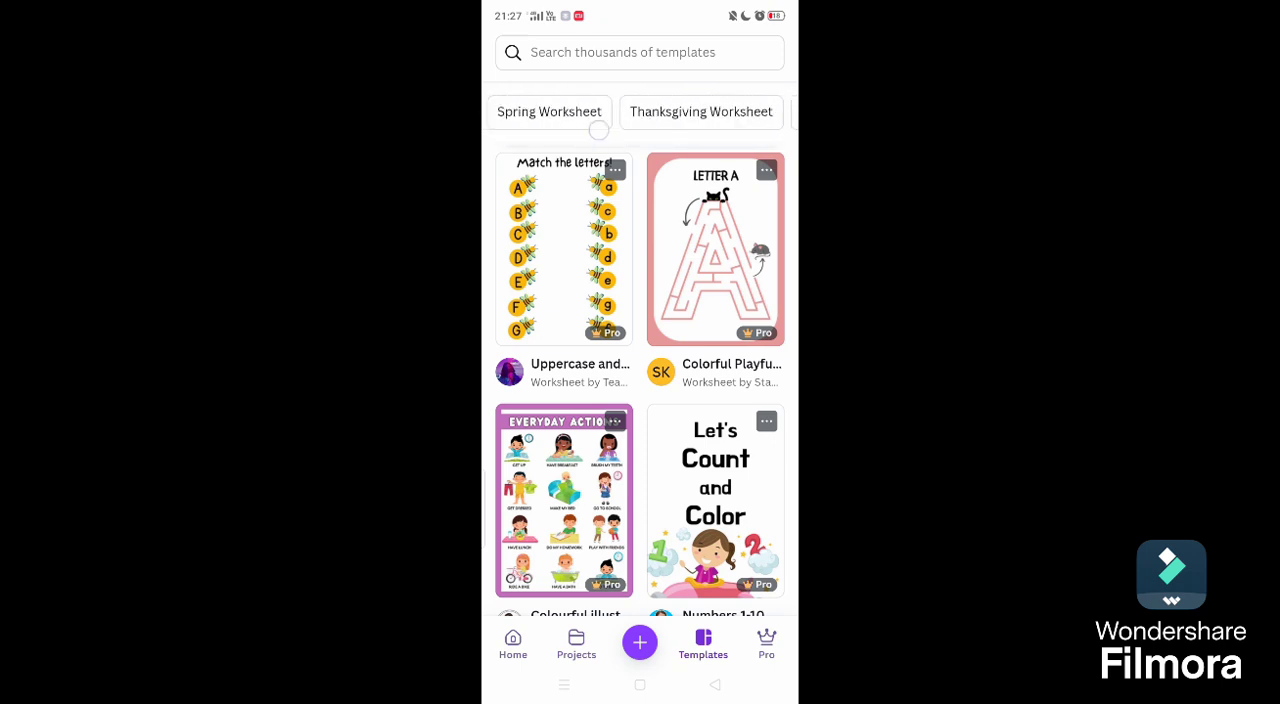
scroll(left, 3)
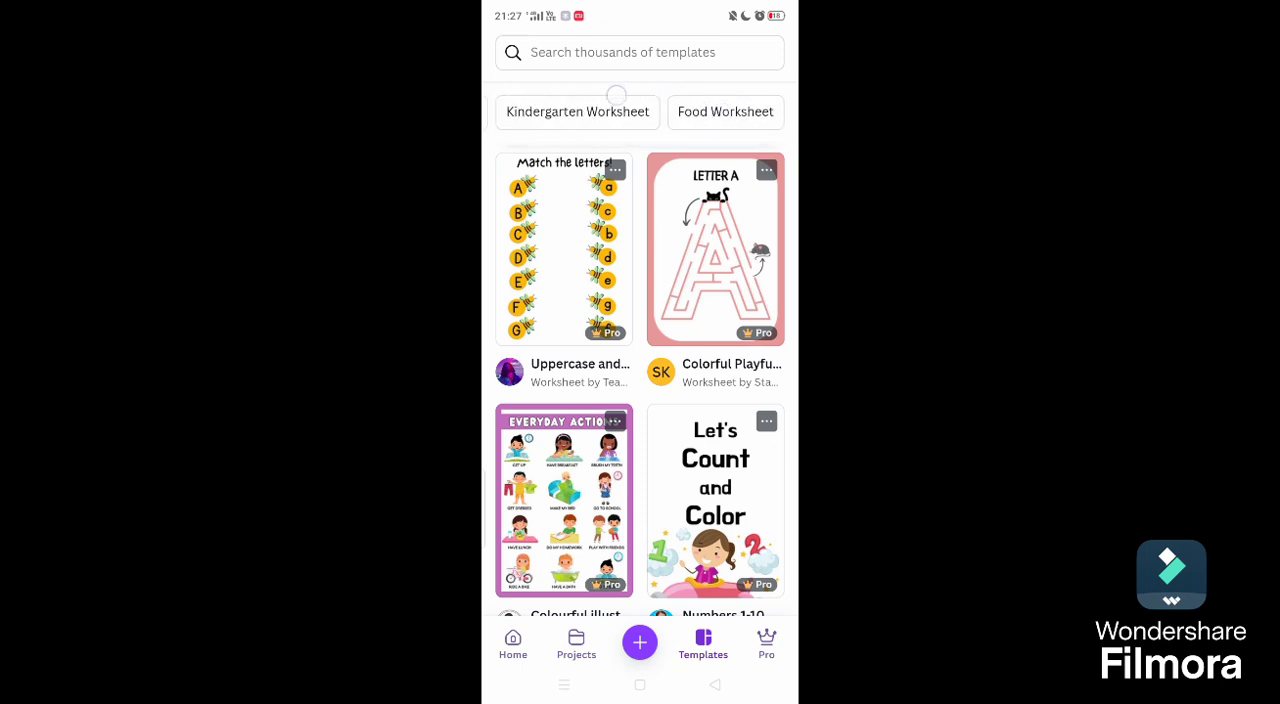
scroll(up, 3)
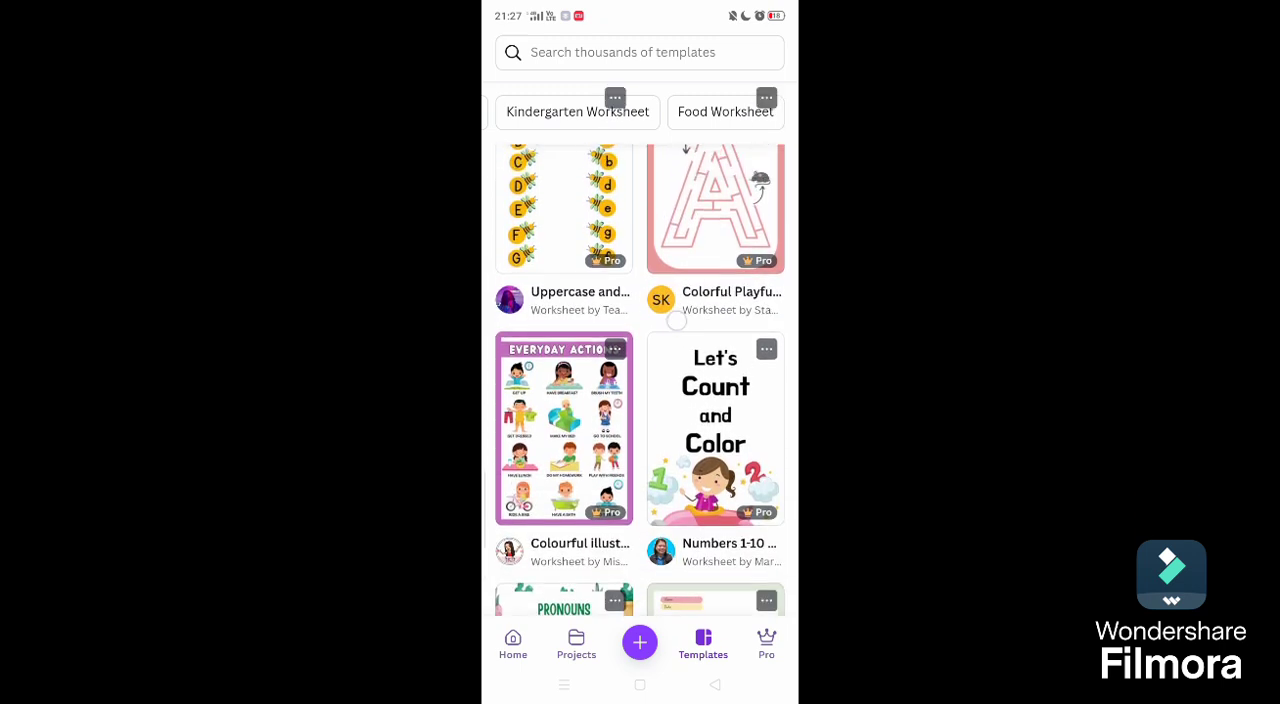
scroll(down, 3)
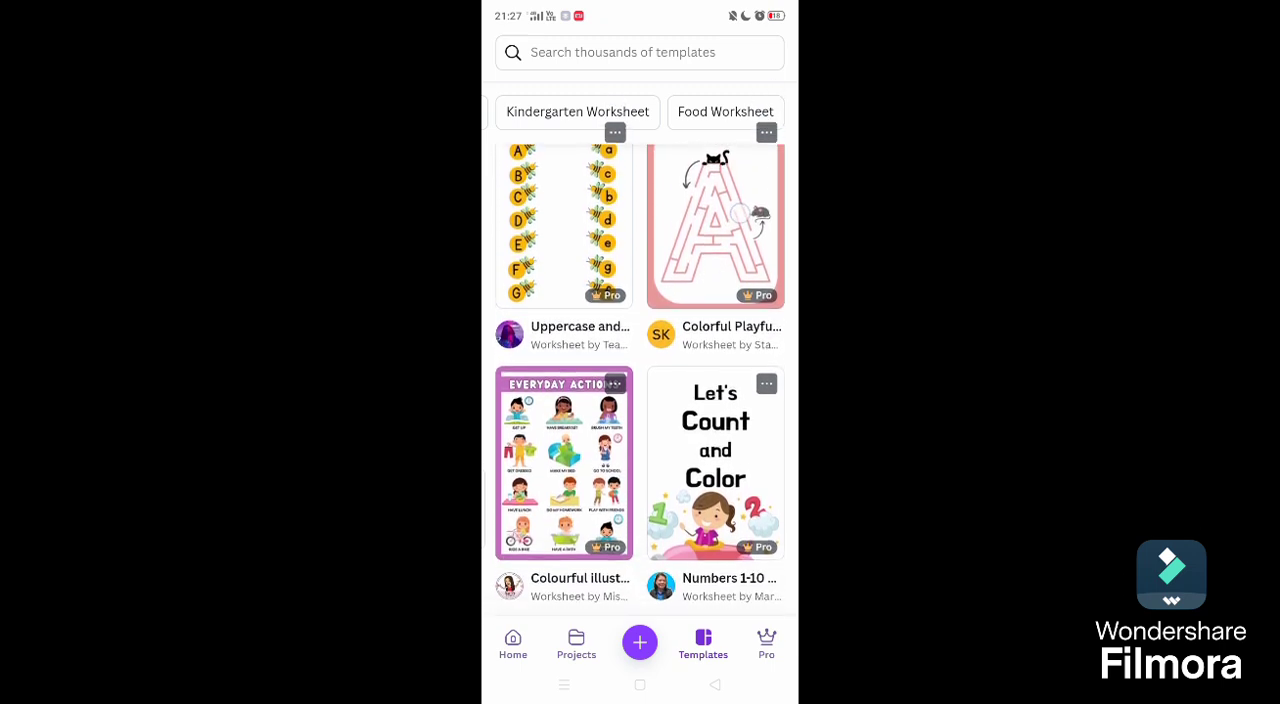
scroll(down, 3)
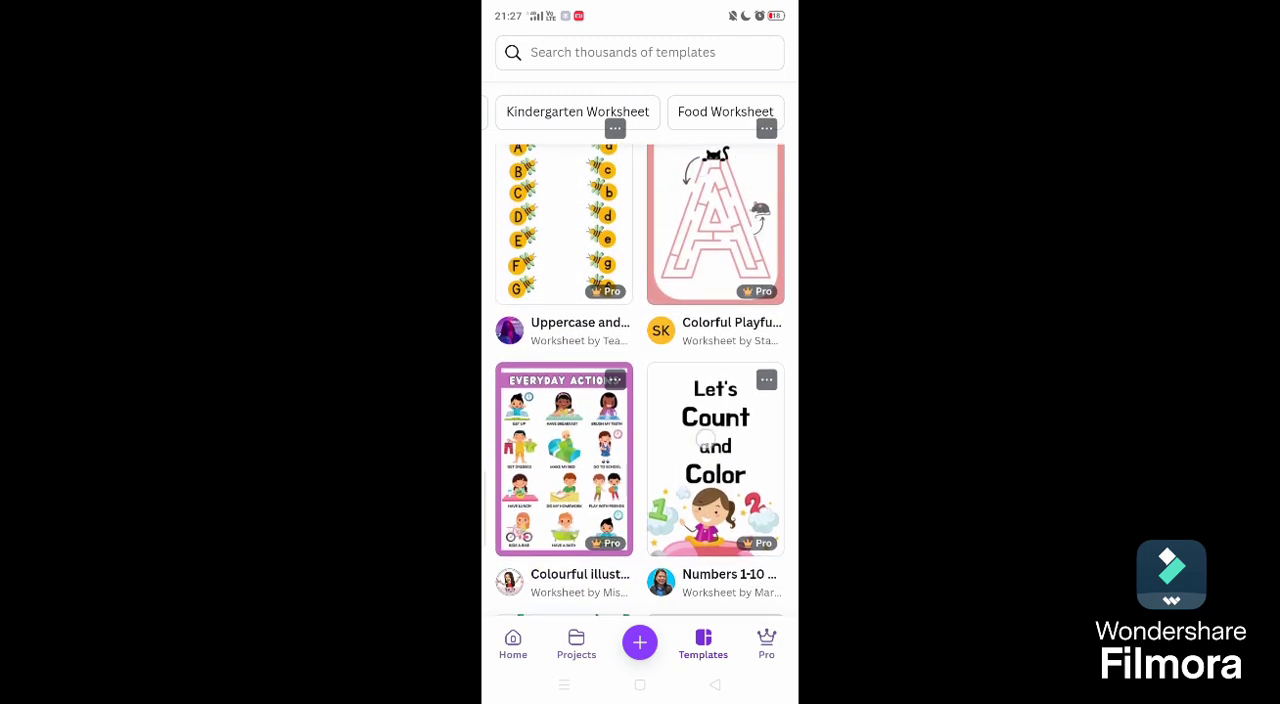
scroll(down, 3)
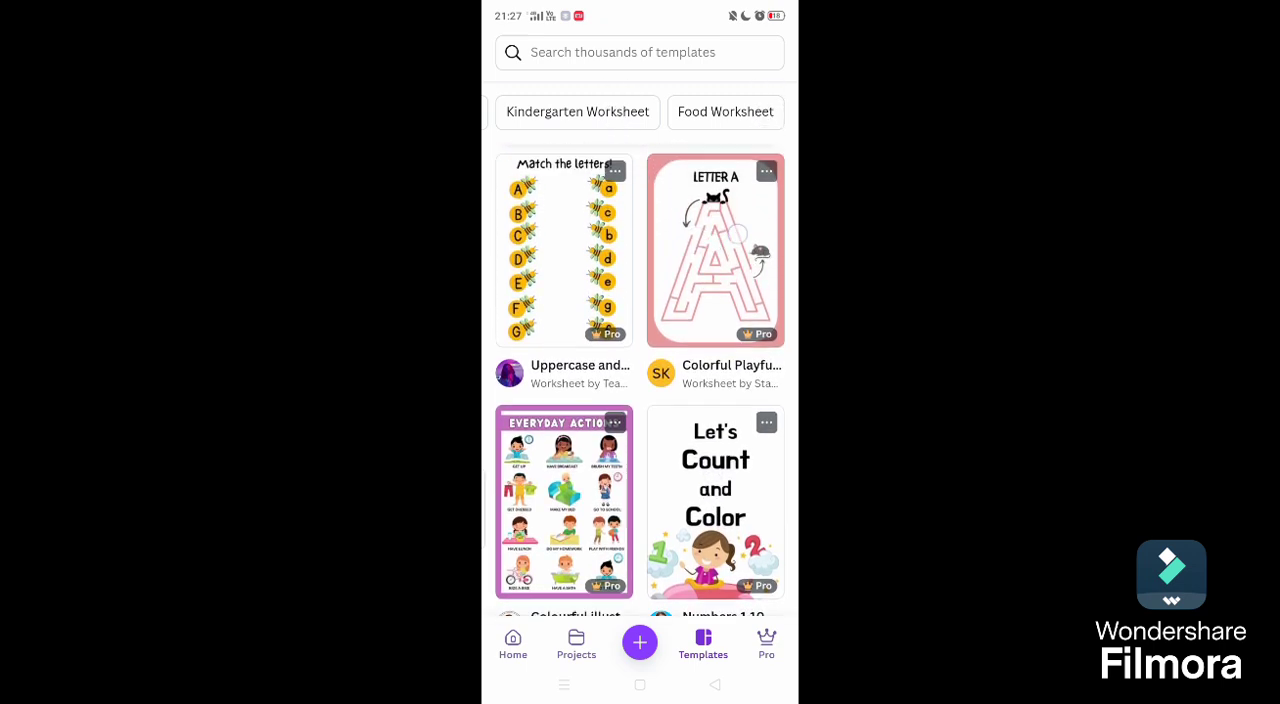
scroll(down, 3)
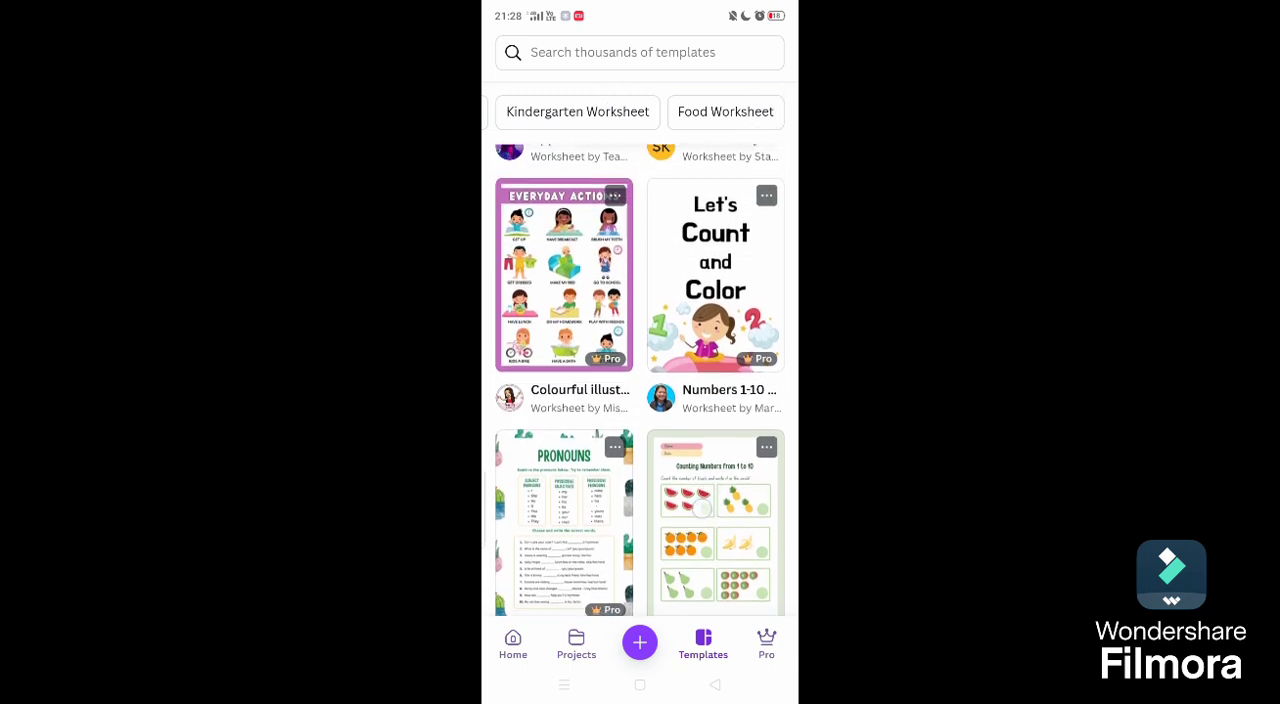
scroll(down, 3)
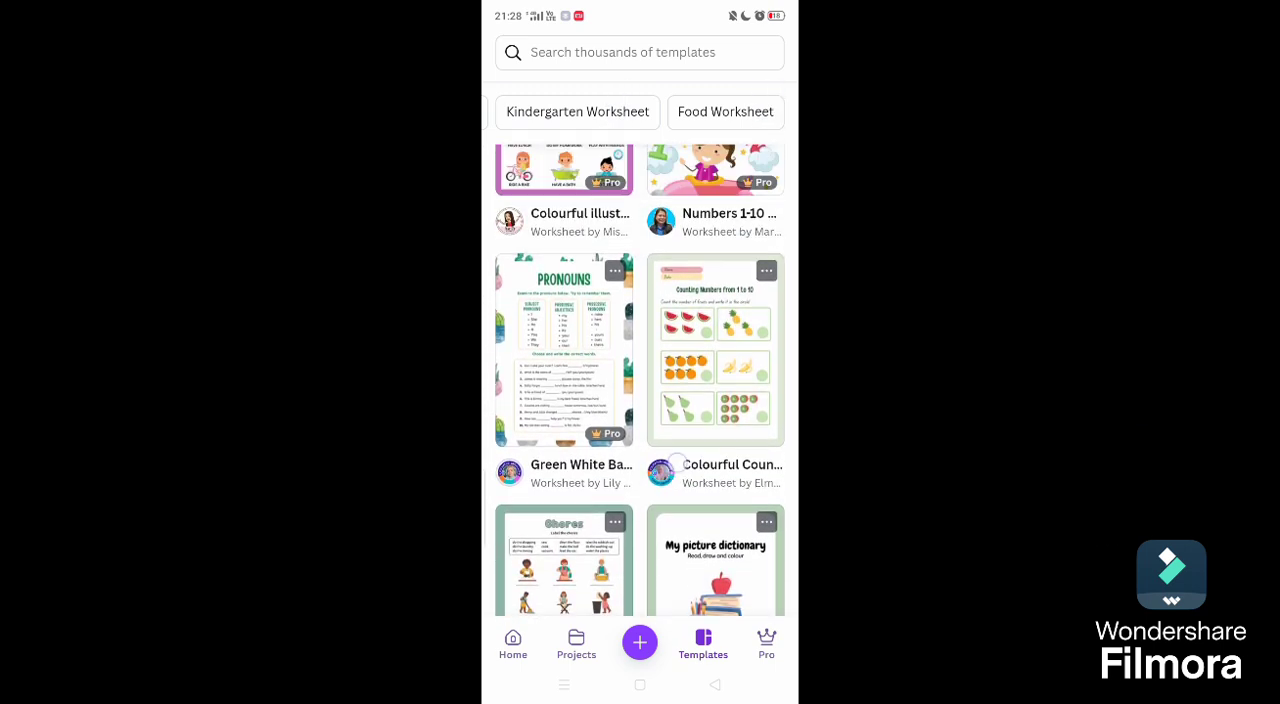
scroll(up, 3)
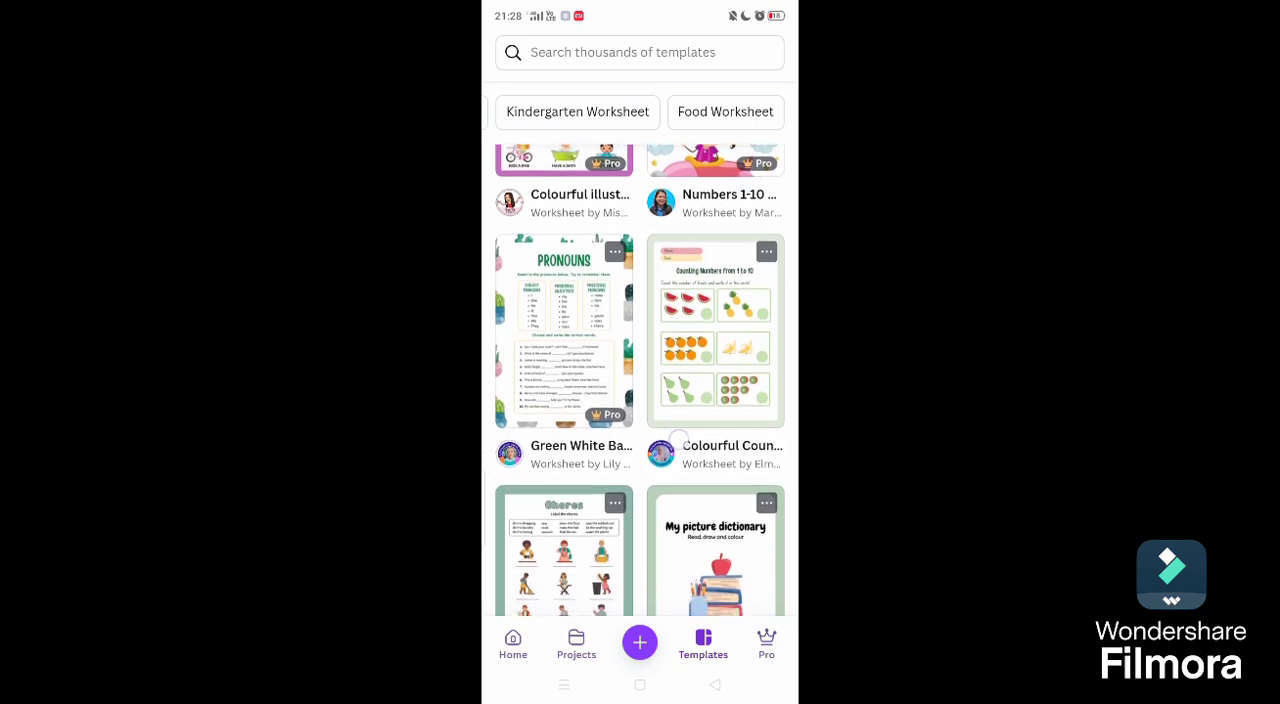
Step: With the Animal Counting worksheet in the editor, select the answer line beside the ducks
scroll(up, 3)
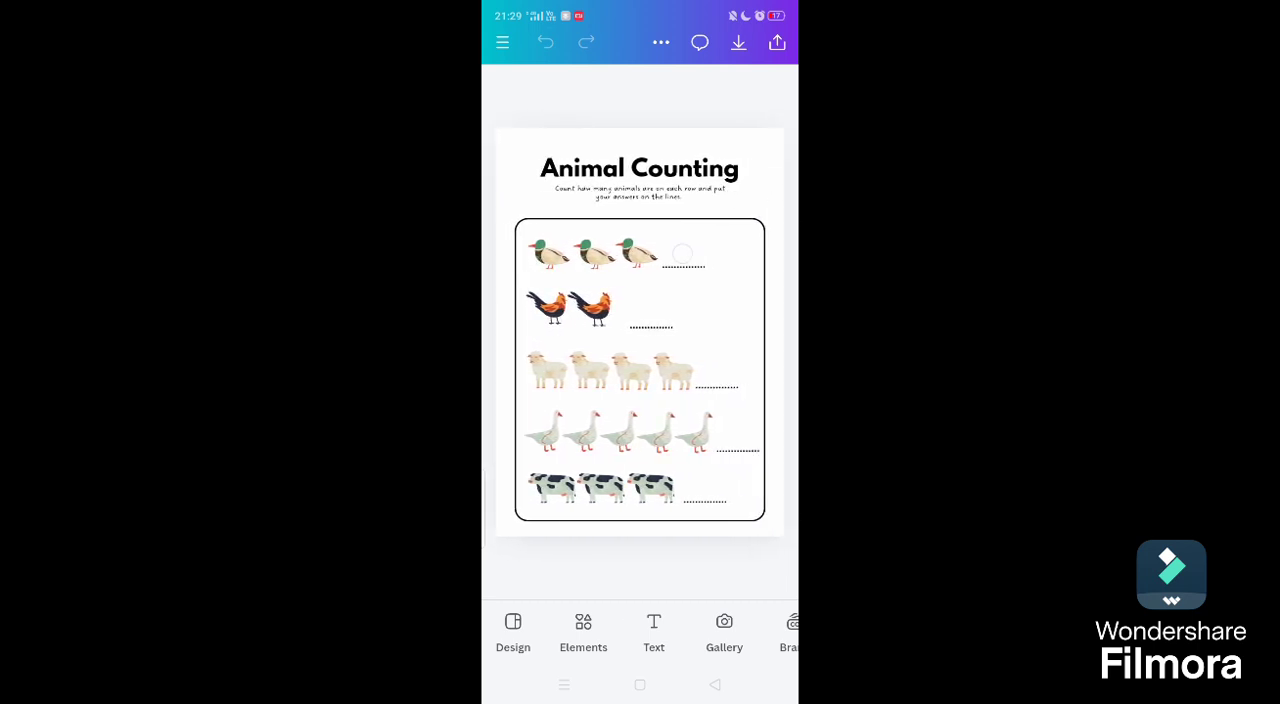
click(640, 370)
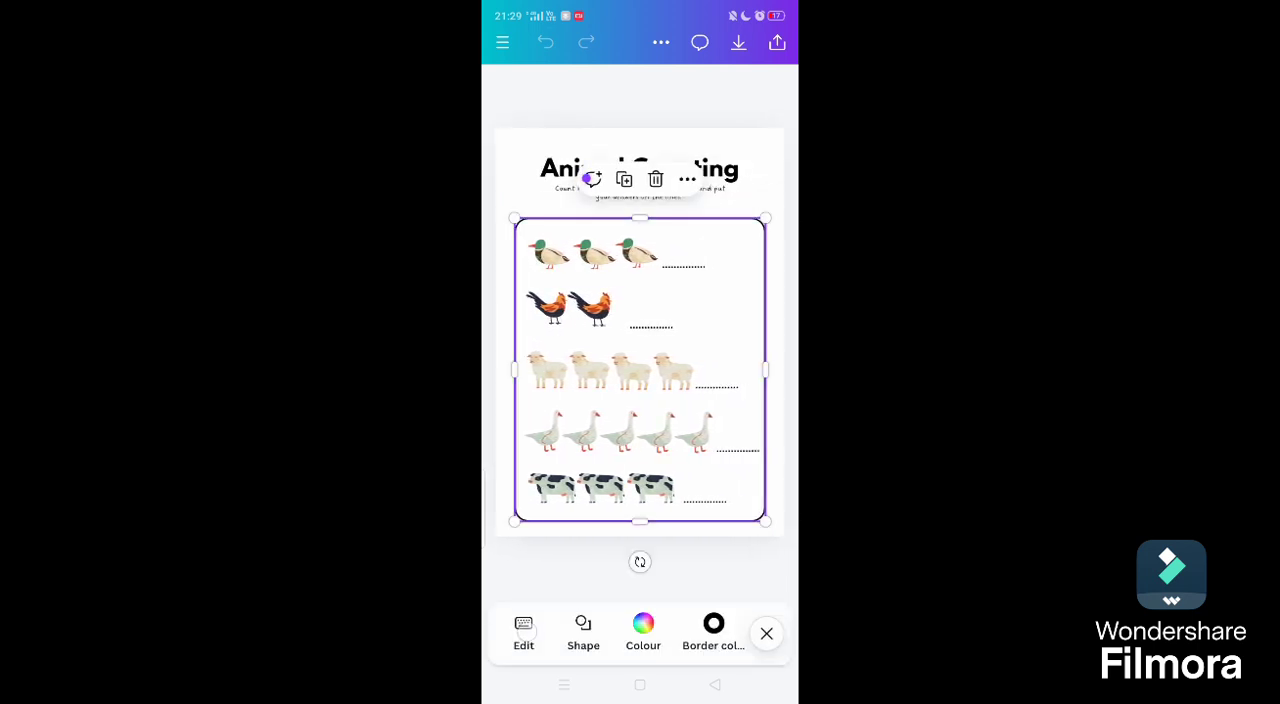
click(524, 630)
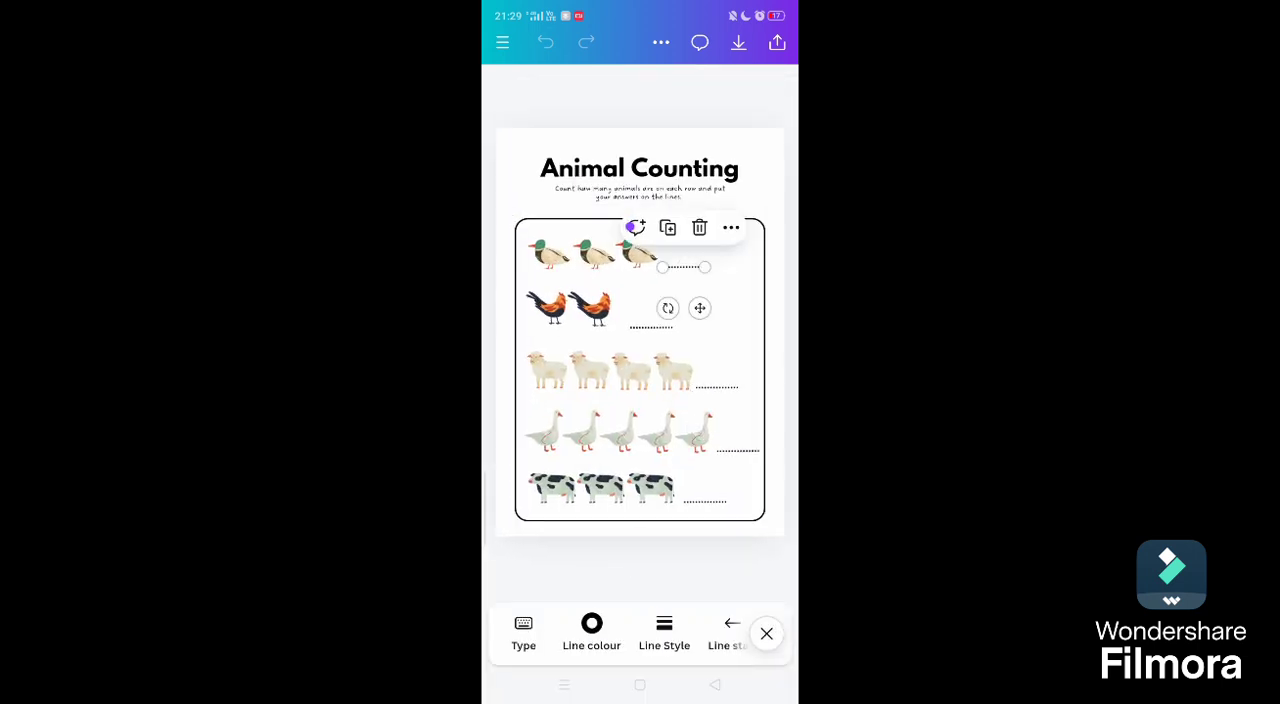
scroll(left, 3)
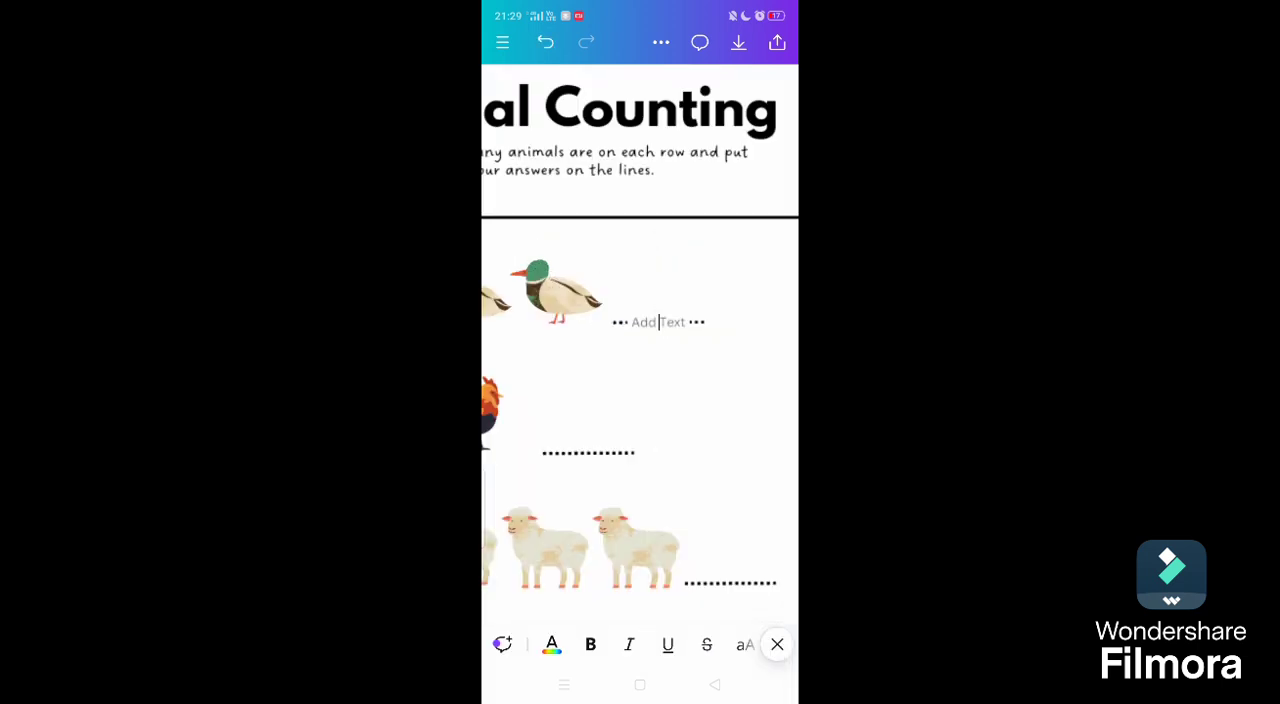
Step: Enter 3 as the ducks' count and 2 as the roosters' count in their answer blanks
click(658, 320)
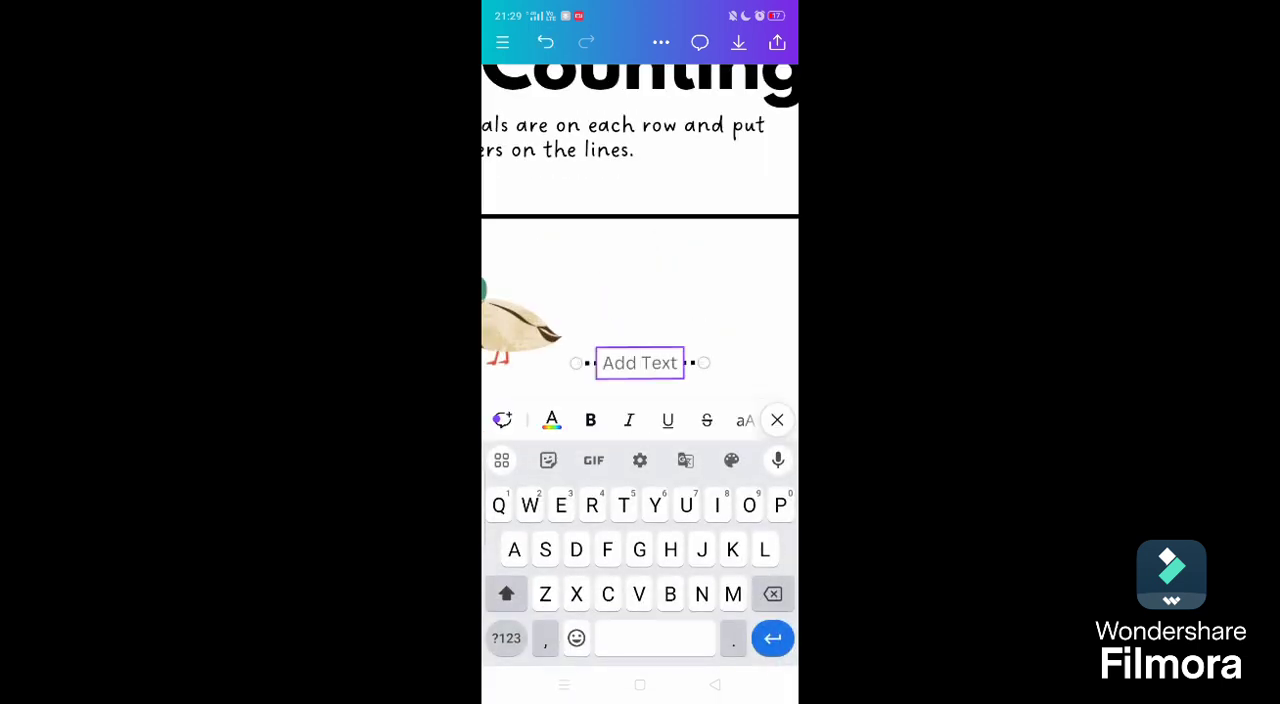
text(3)
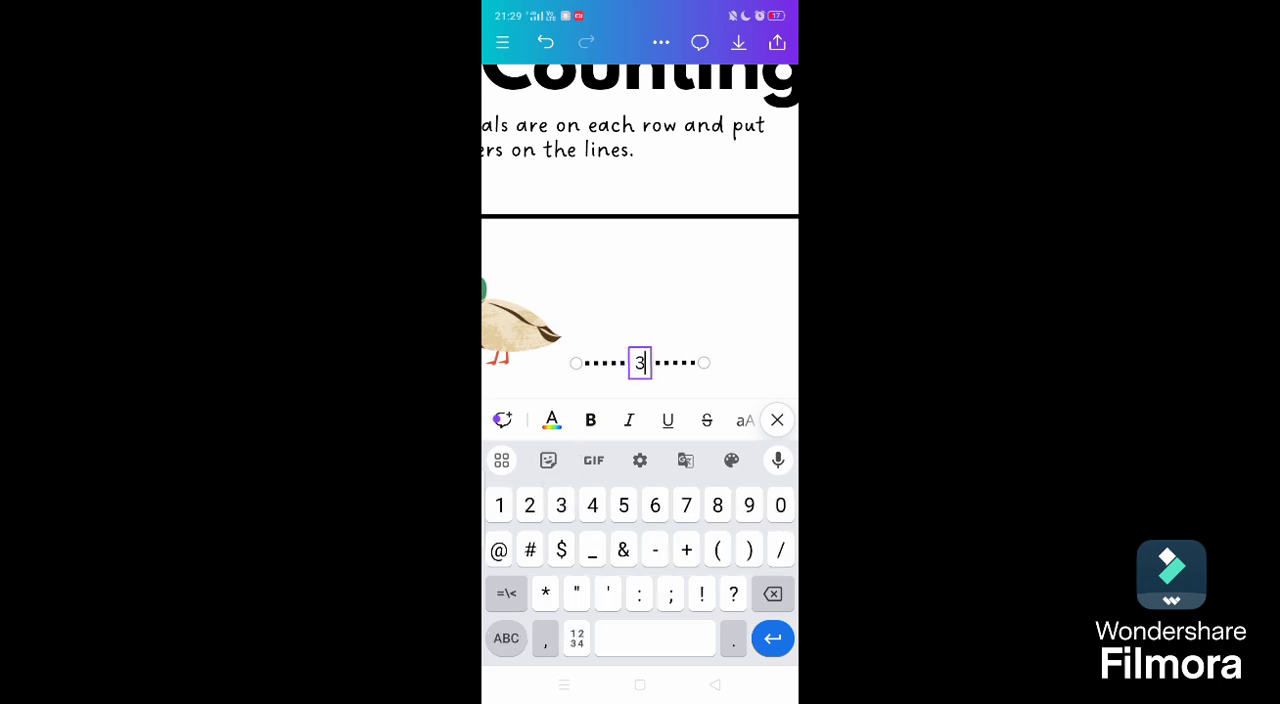
scroll(down, 3)
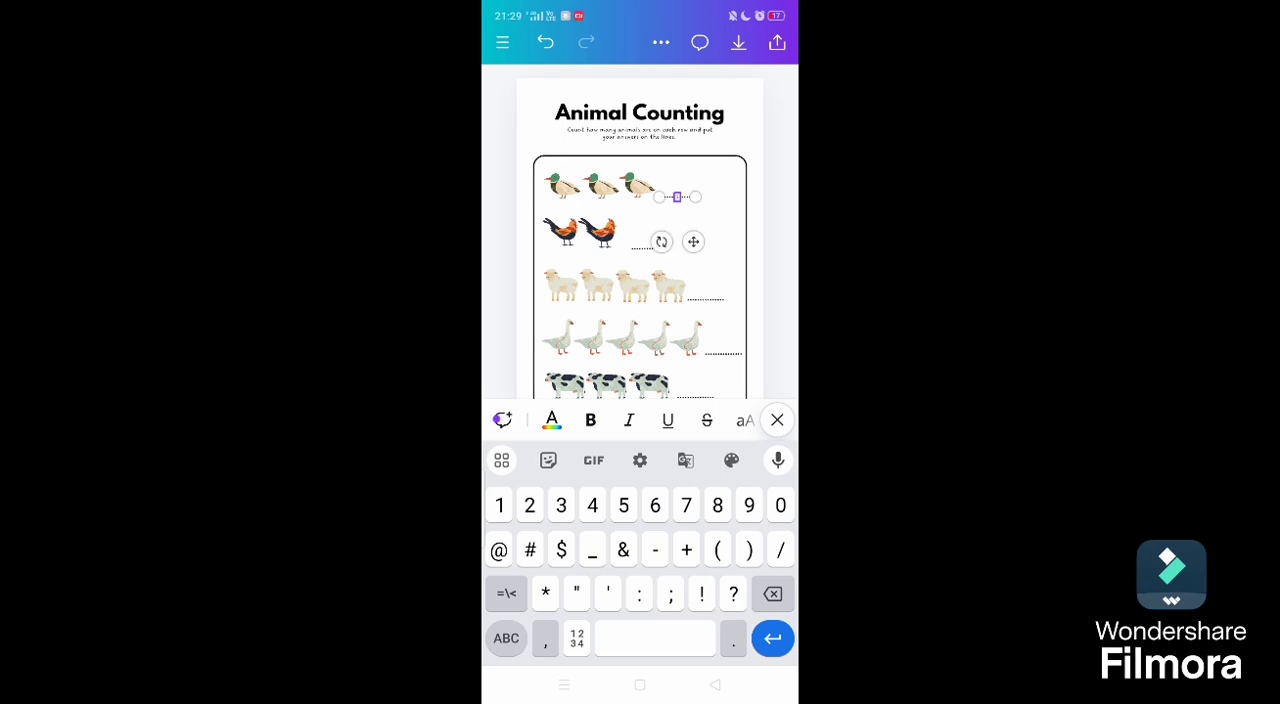
click(776, 420)
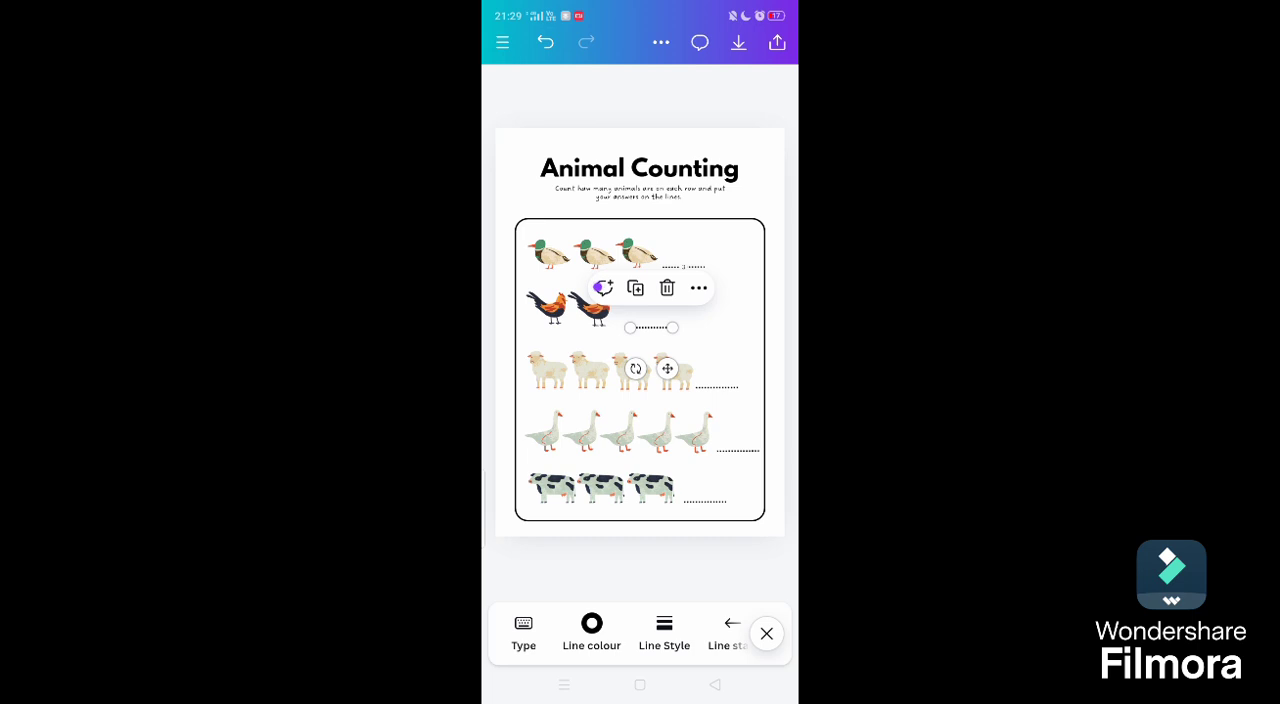
click(524, 630)
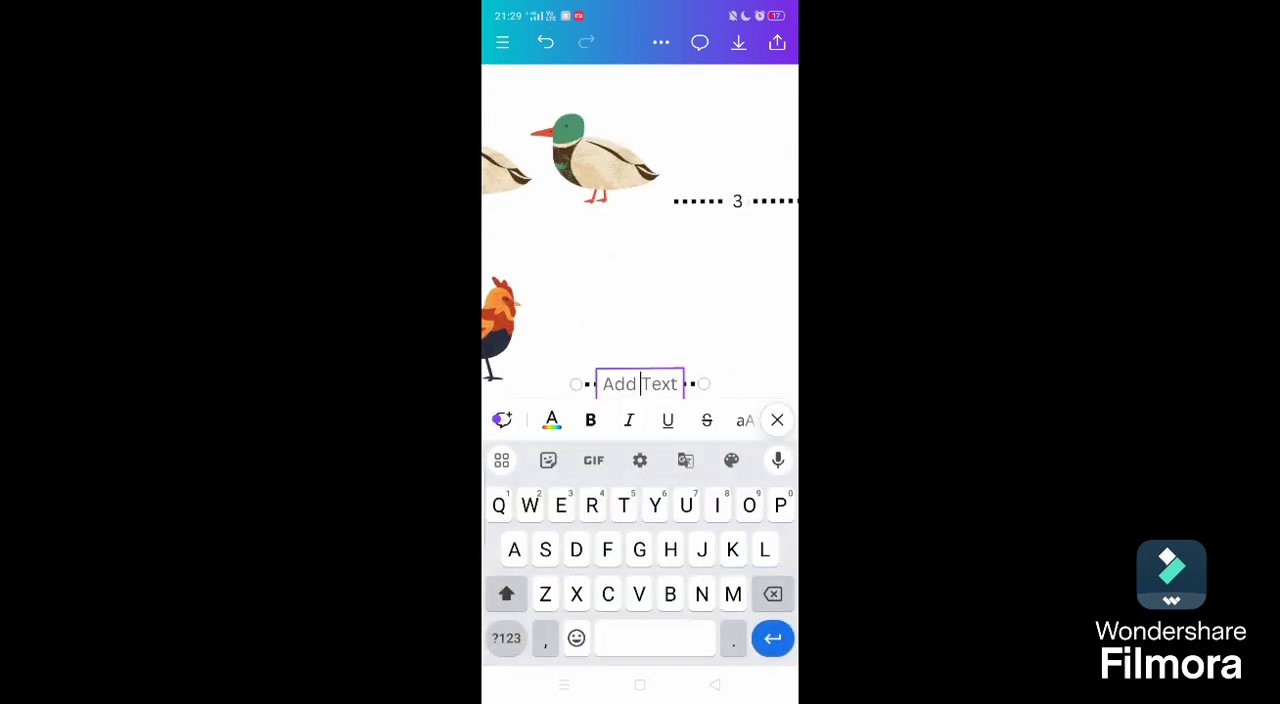
click(506, 638)
text(2)
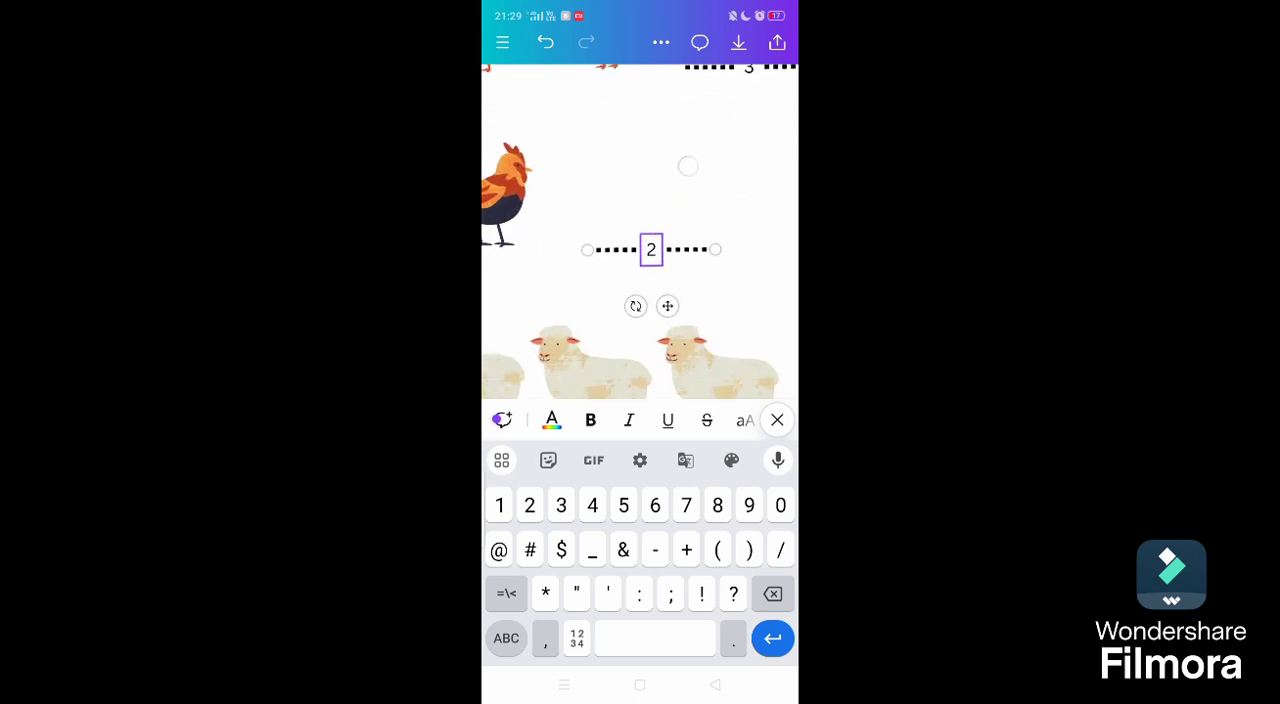
click(776, 420)
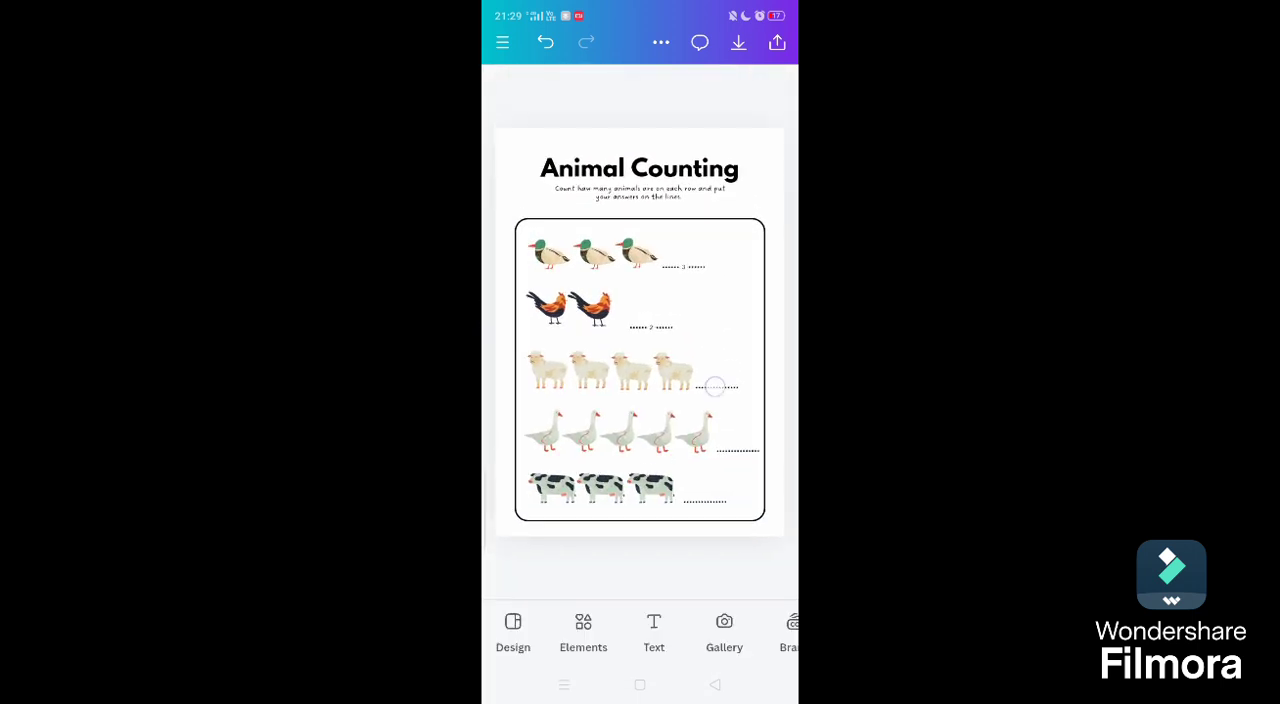
Step: Enter 4 as the sheep's count and select the geese row's answer blank
click(716, 388)
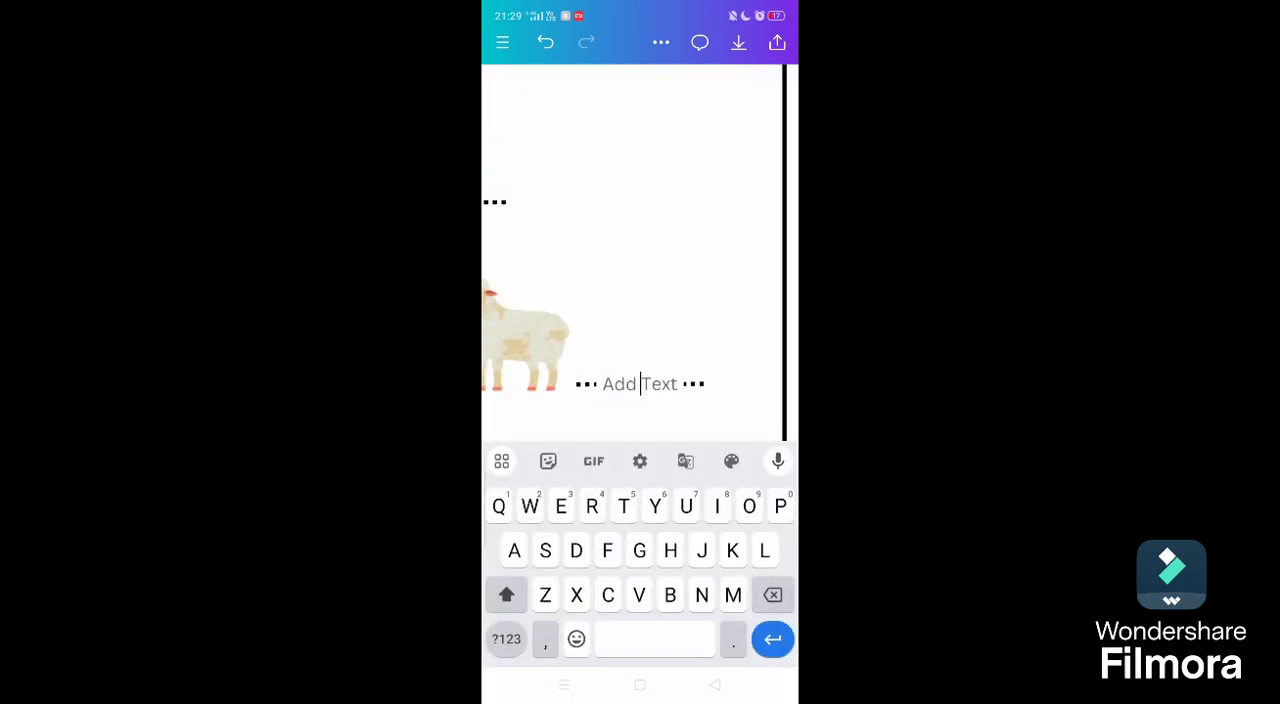
click(640, 384)
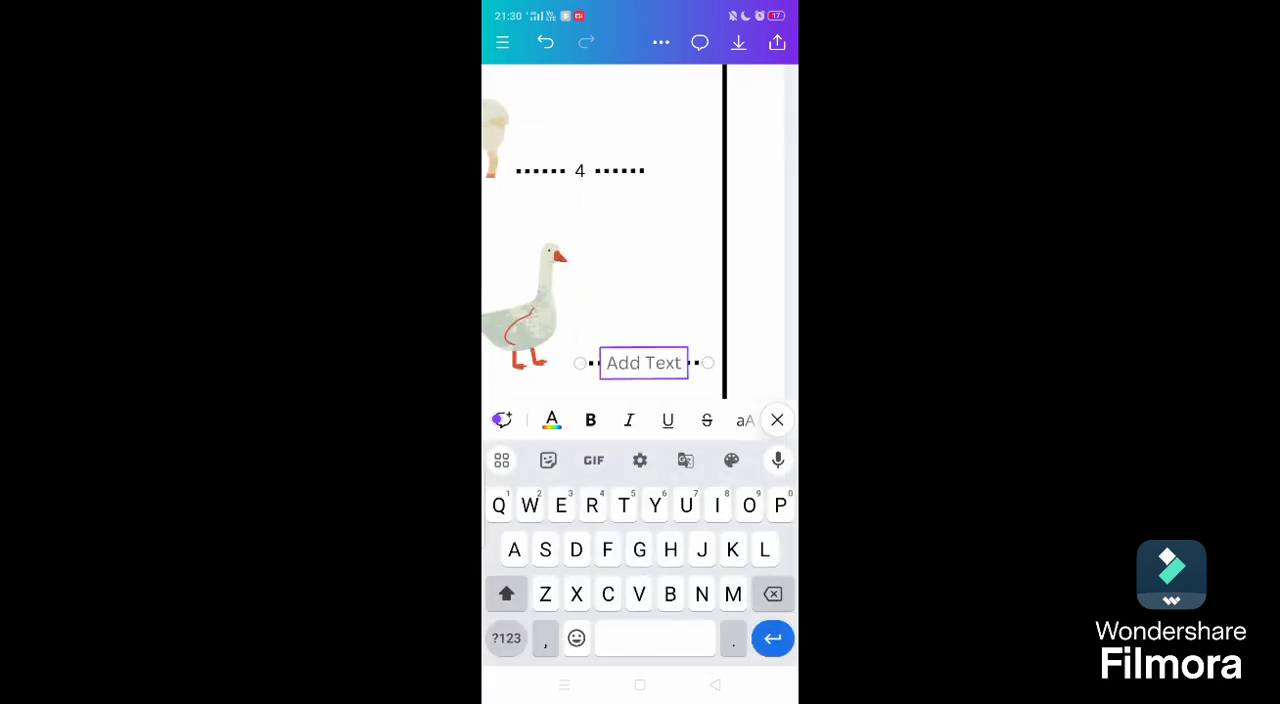
click(506, 638)
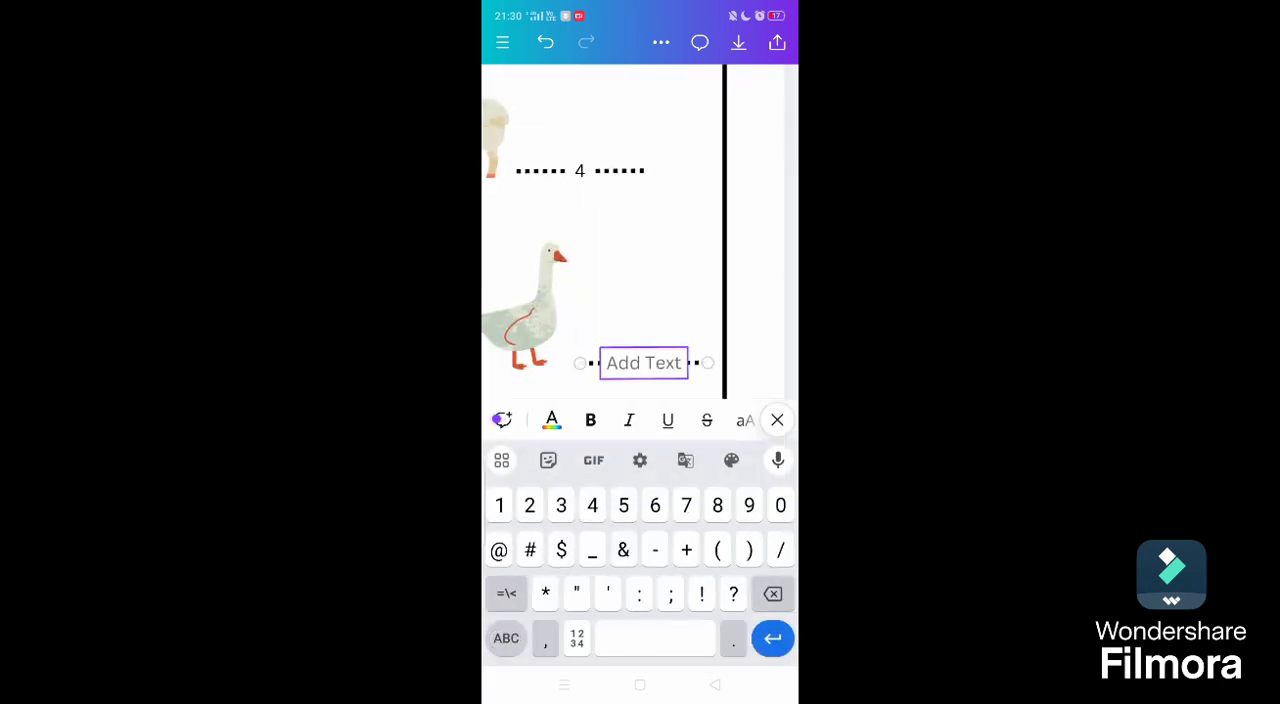
scroll(up, 3)
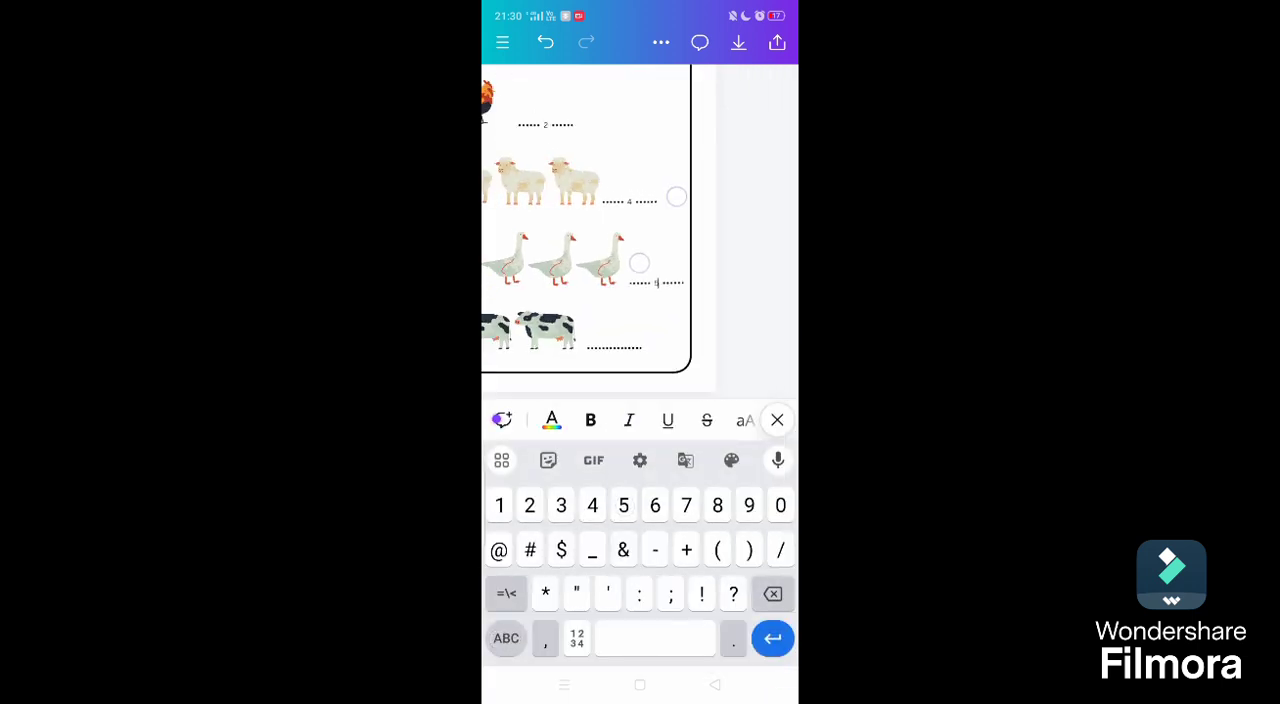
scroll(down, 3)
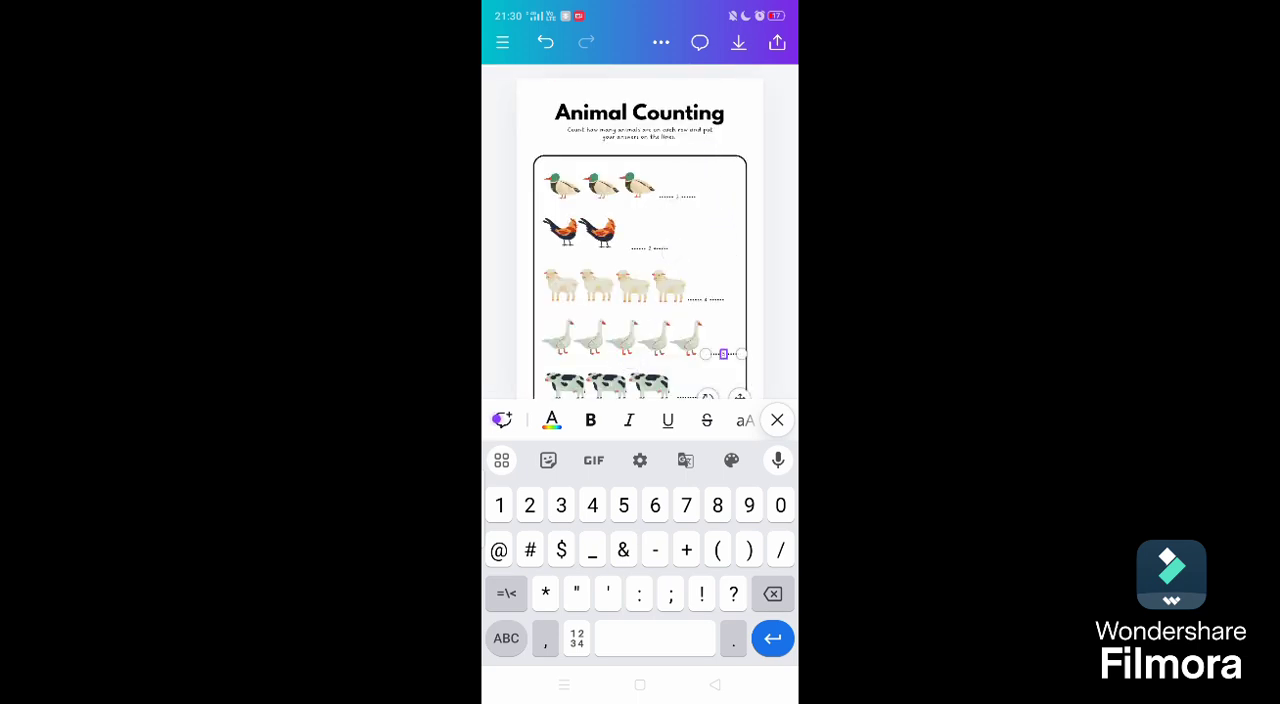
click(776, 420)
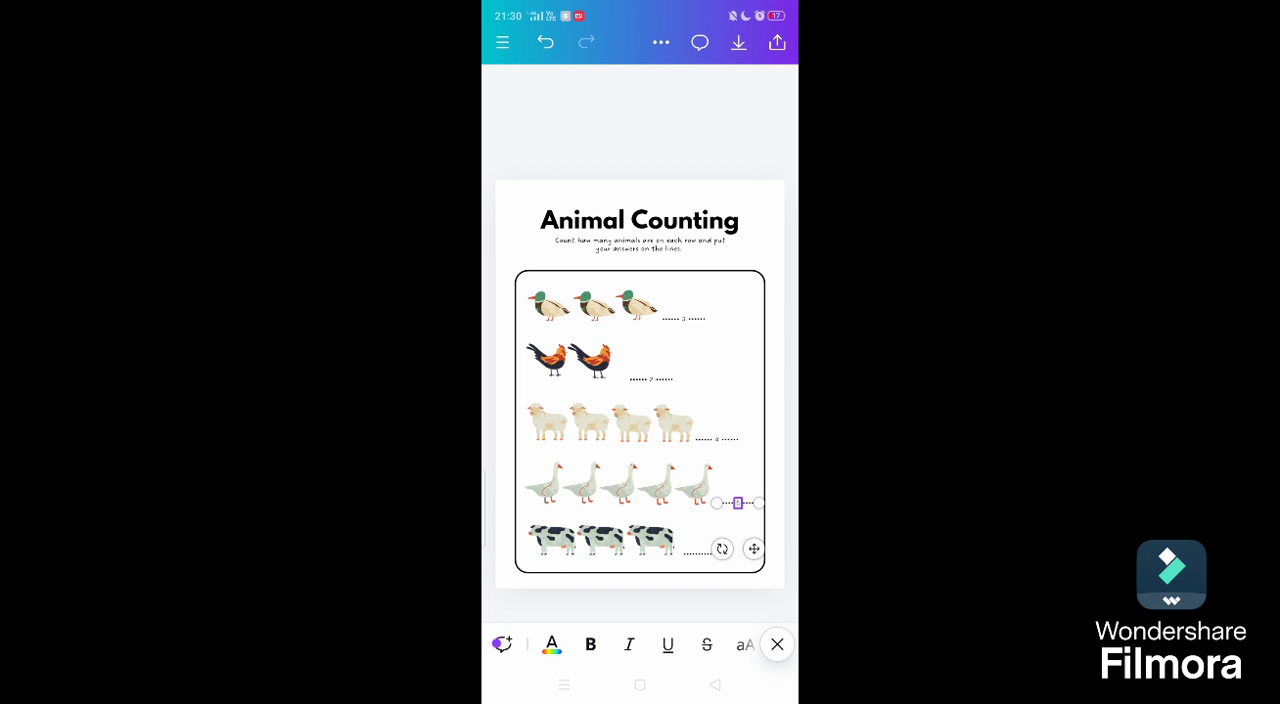
Step: Fill the cows' answer blank with 3 and exit the finished worksheet back to the template gallery
click(736, 504)
text(5)
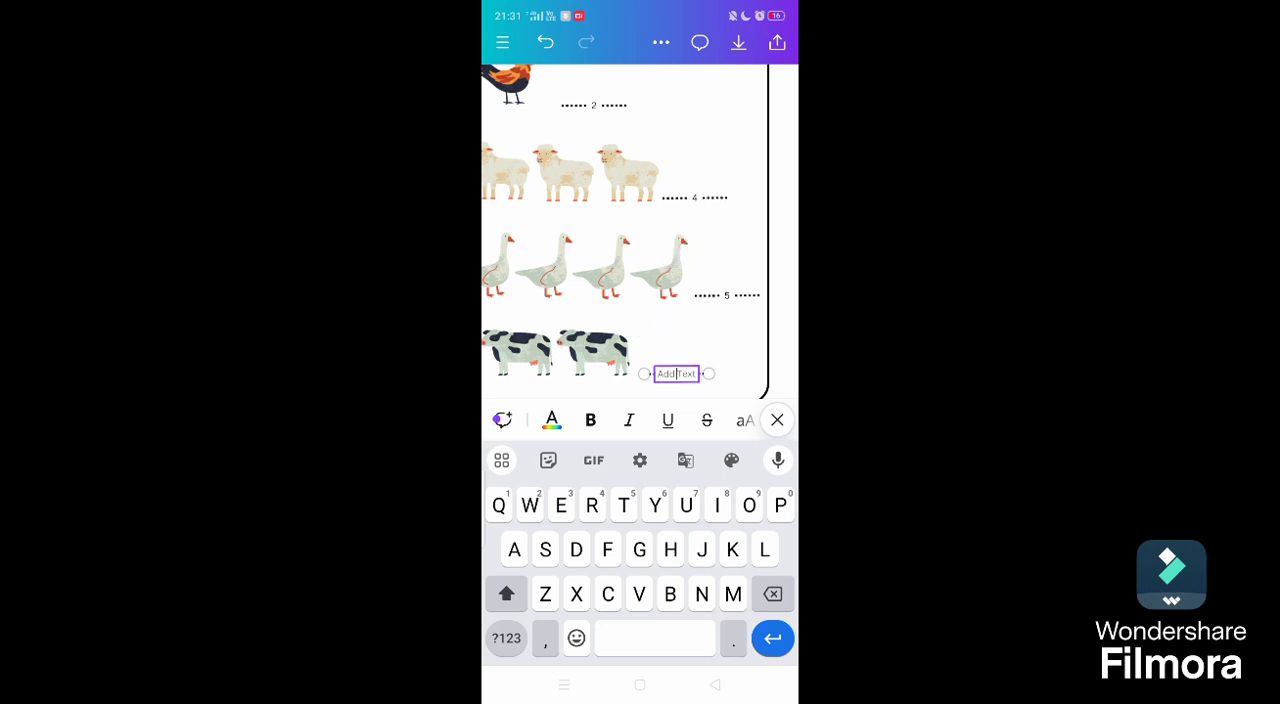
click(506, 638)
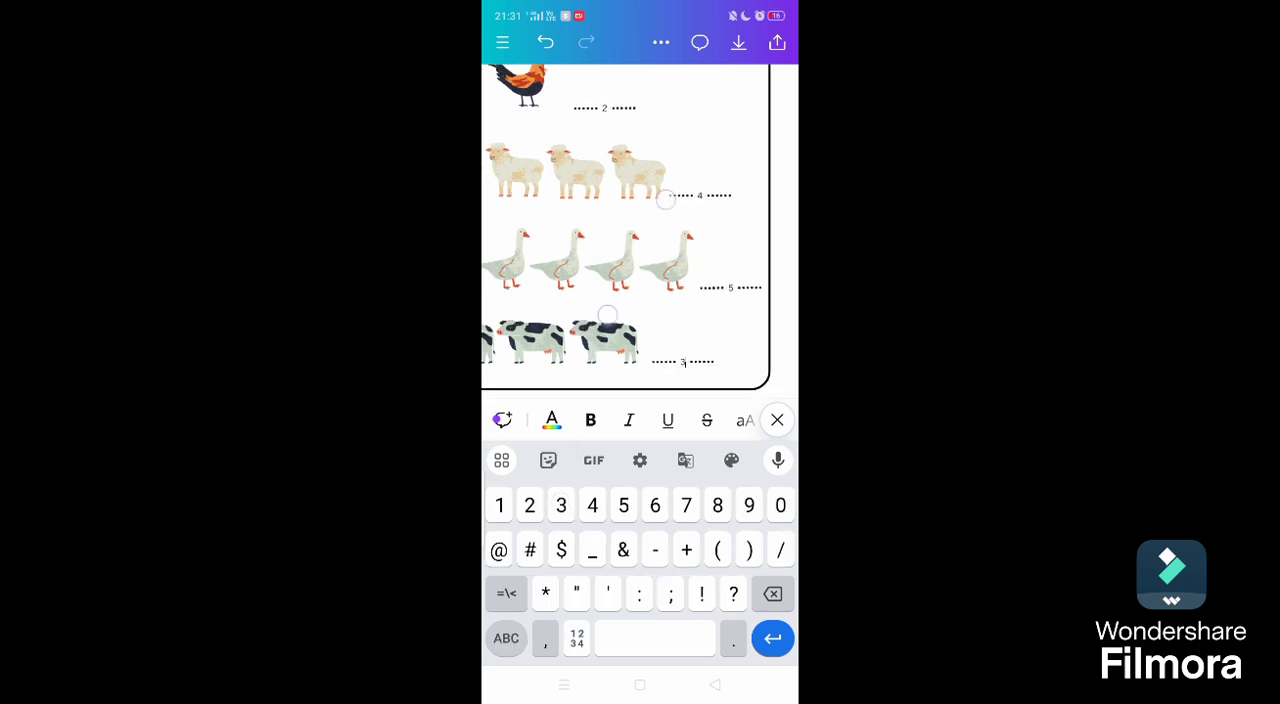
click(776, 420)
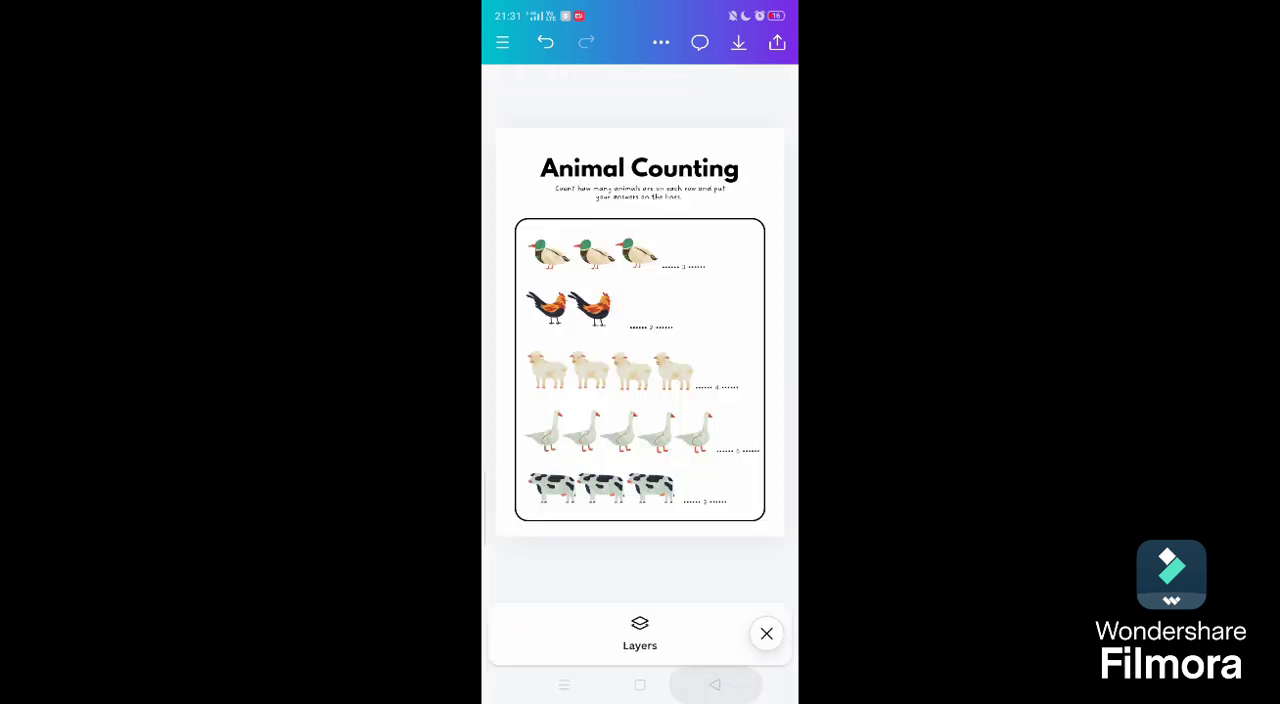
click(766, 632)
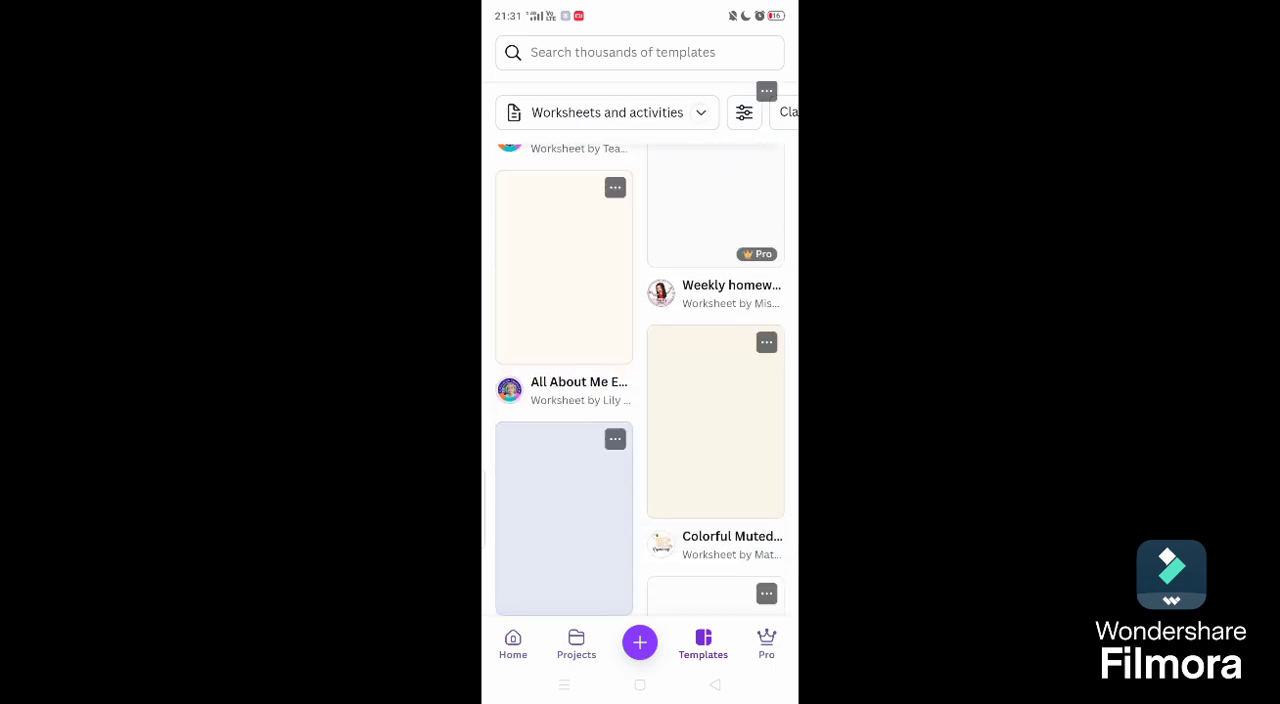
click(604, 112)
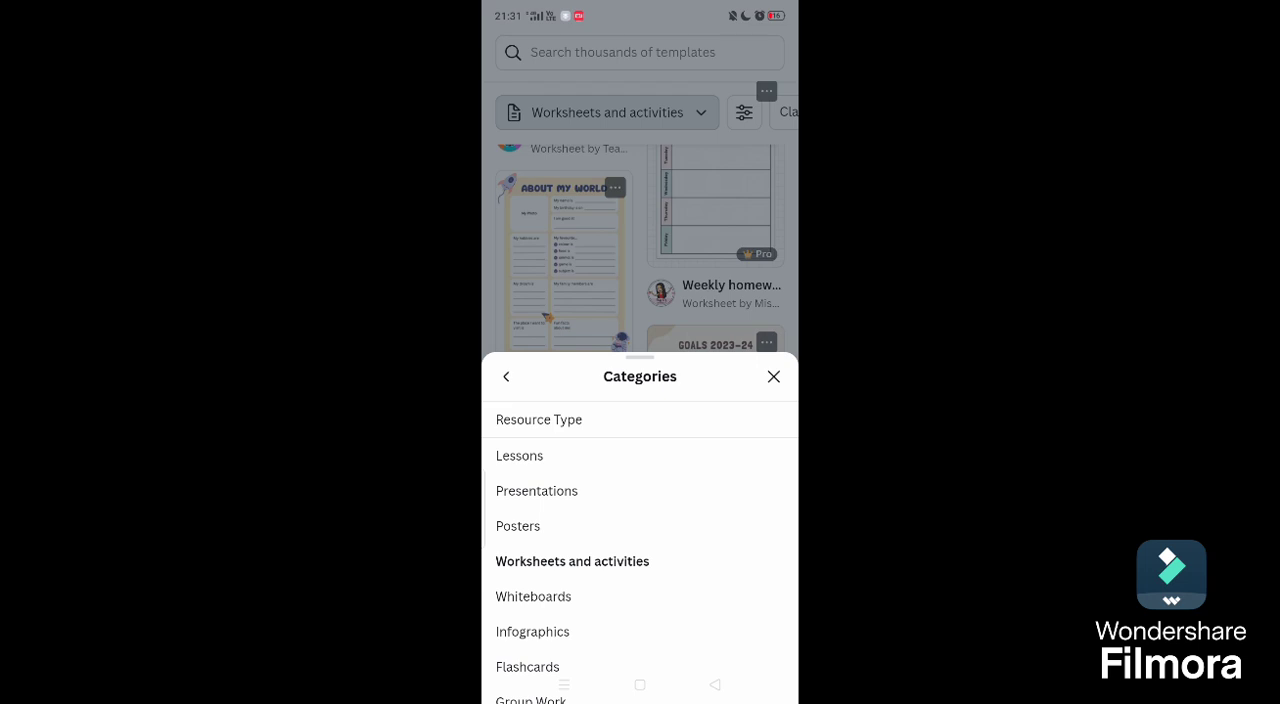
scroll(down, 3)
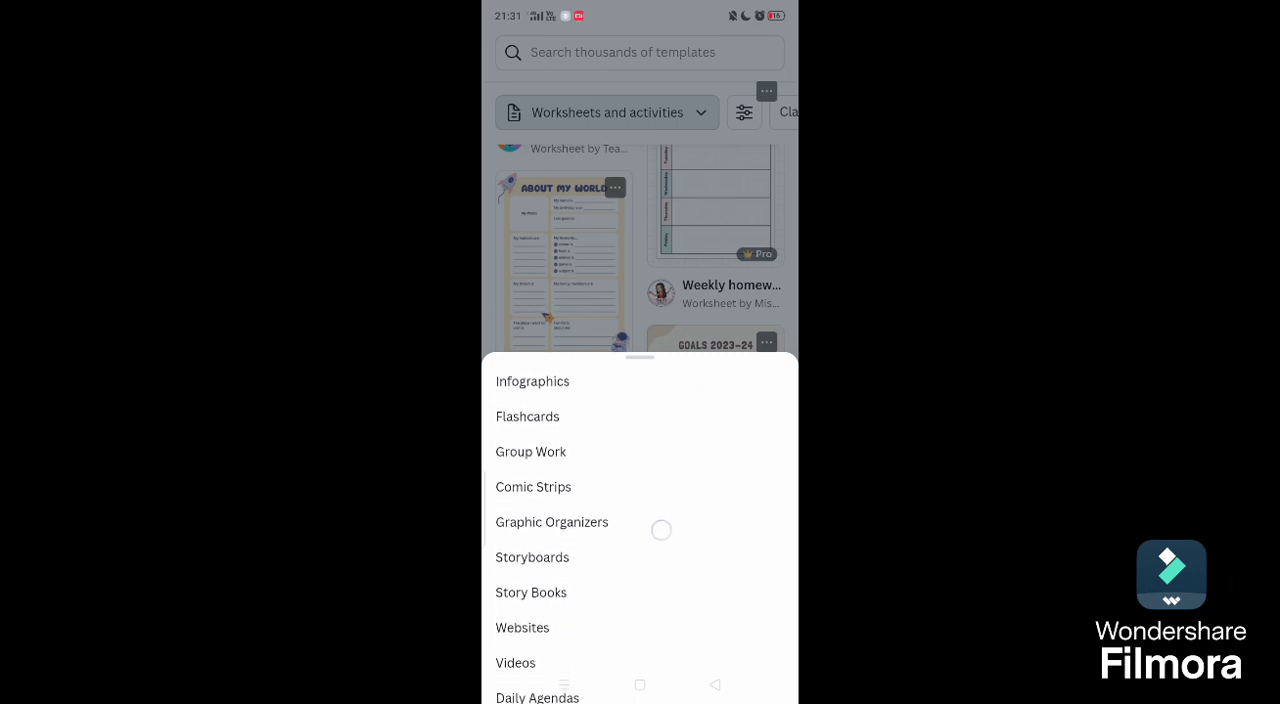
scroll(up, 3)
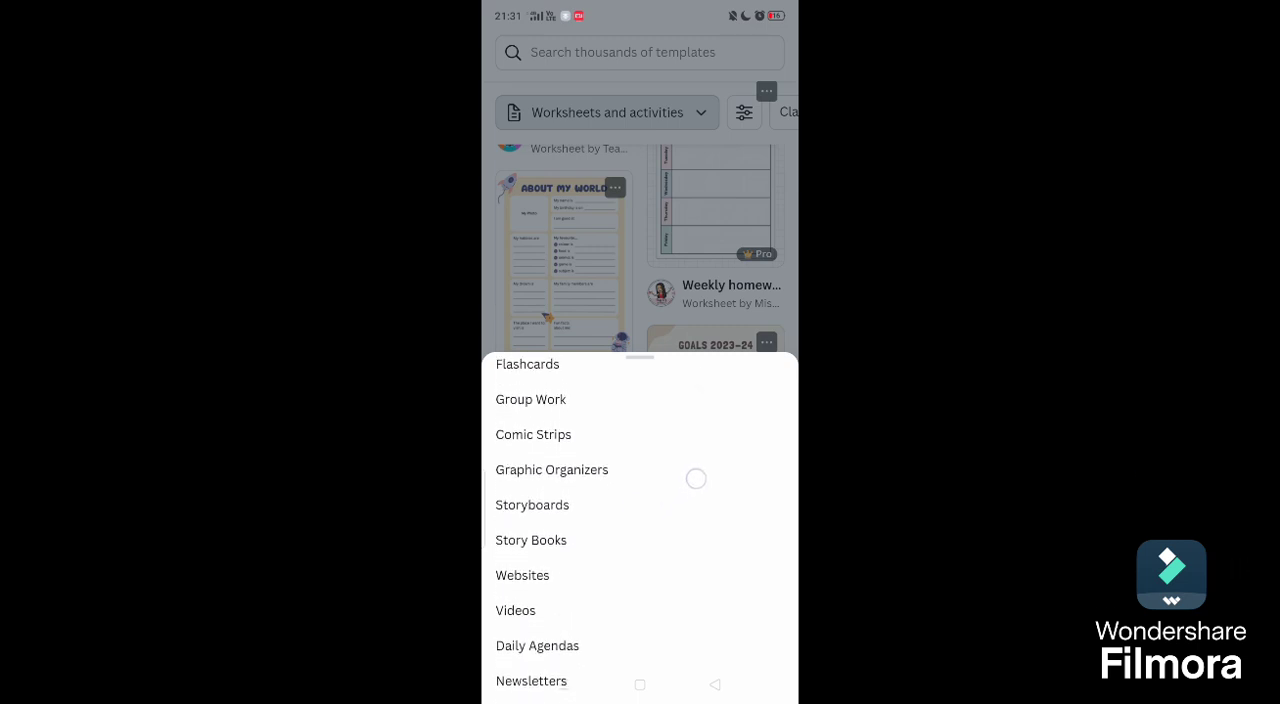
scroll(up, 3)
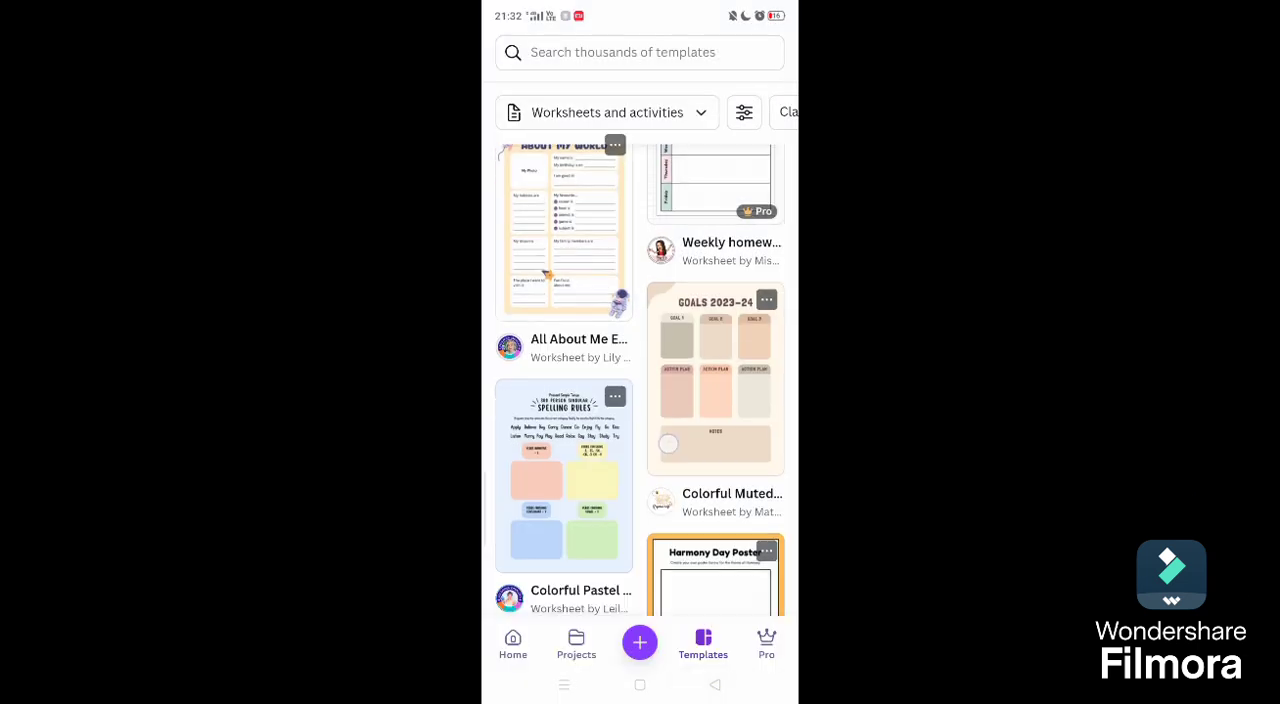
Step: Scroll the Worksheets and activities grid down to The Alphabet Coloring Book thumbnail
scroll(down, 3)
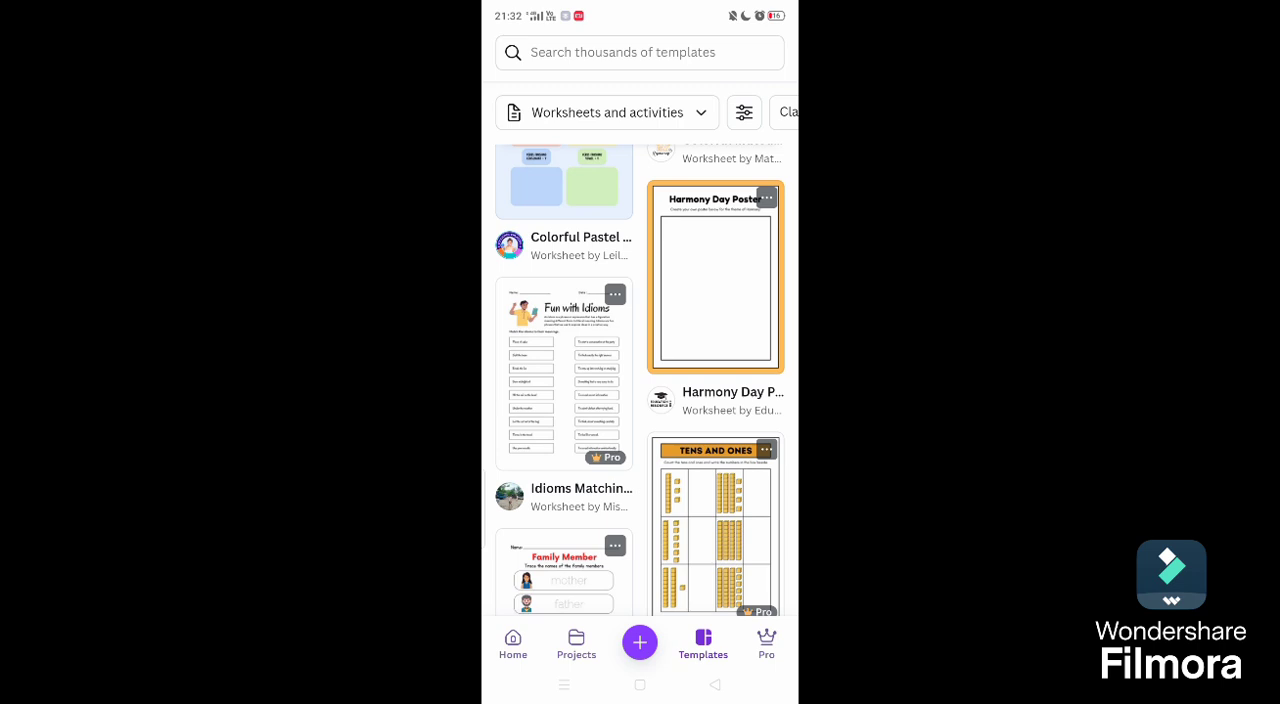
scroll(up, 3)
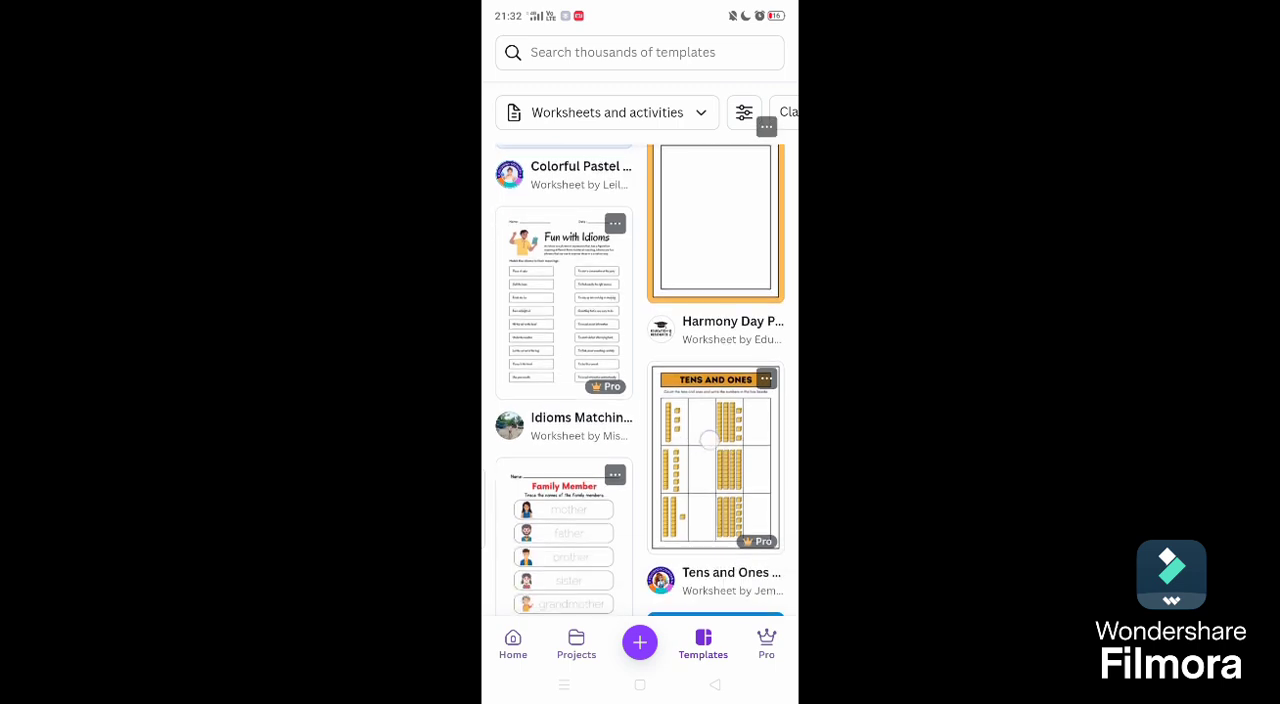
scroll(up, 3)
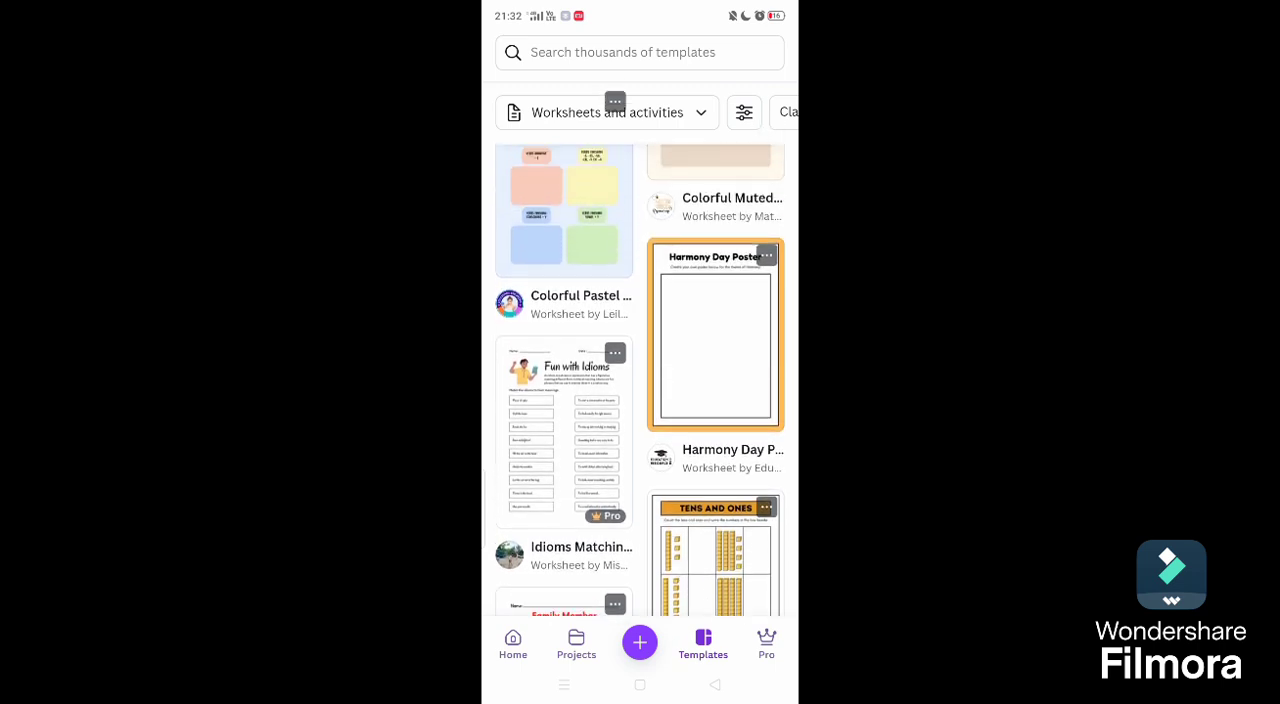
scroll(down, 3)
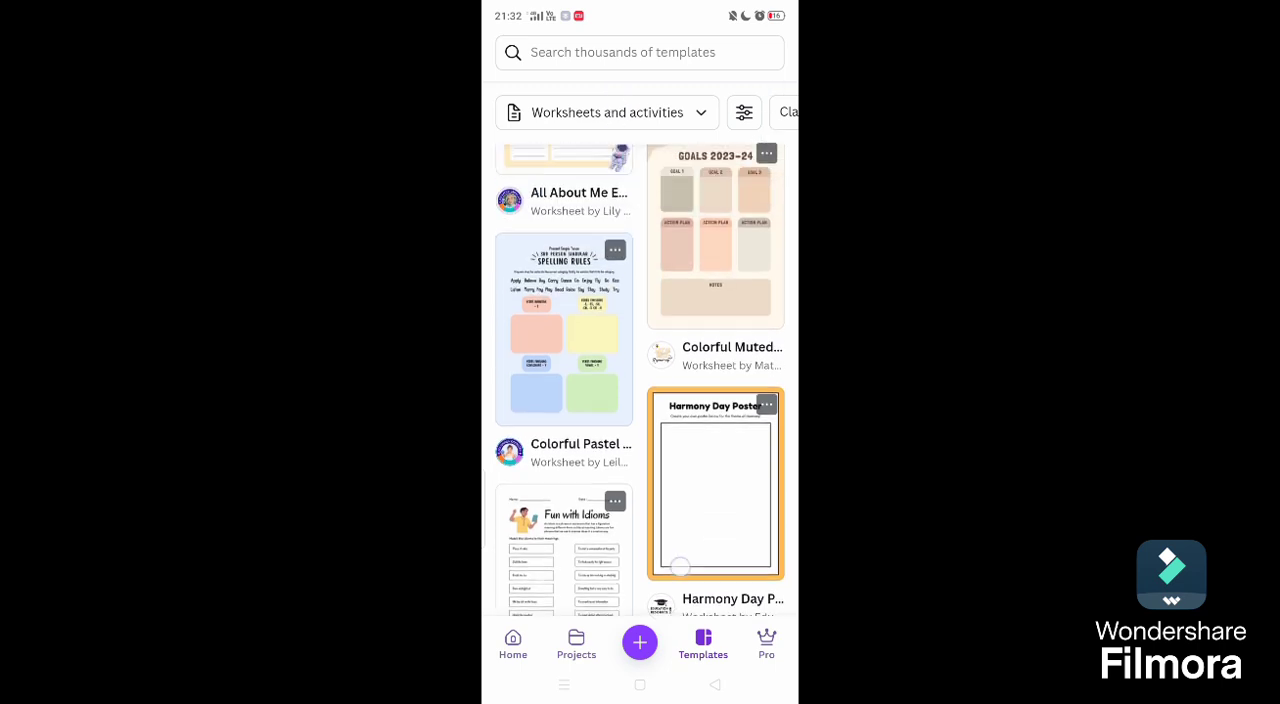
scroll(down, 3)
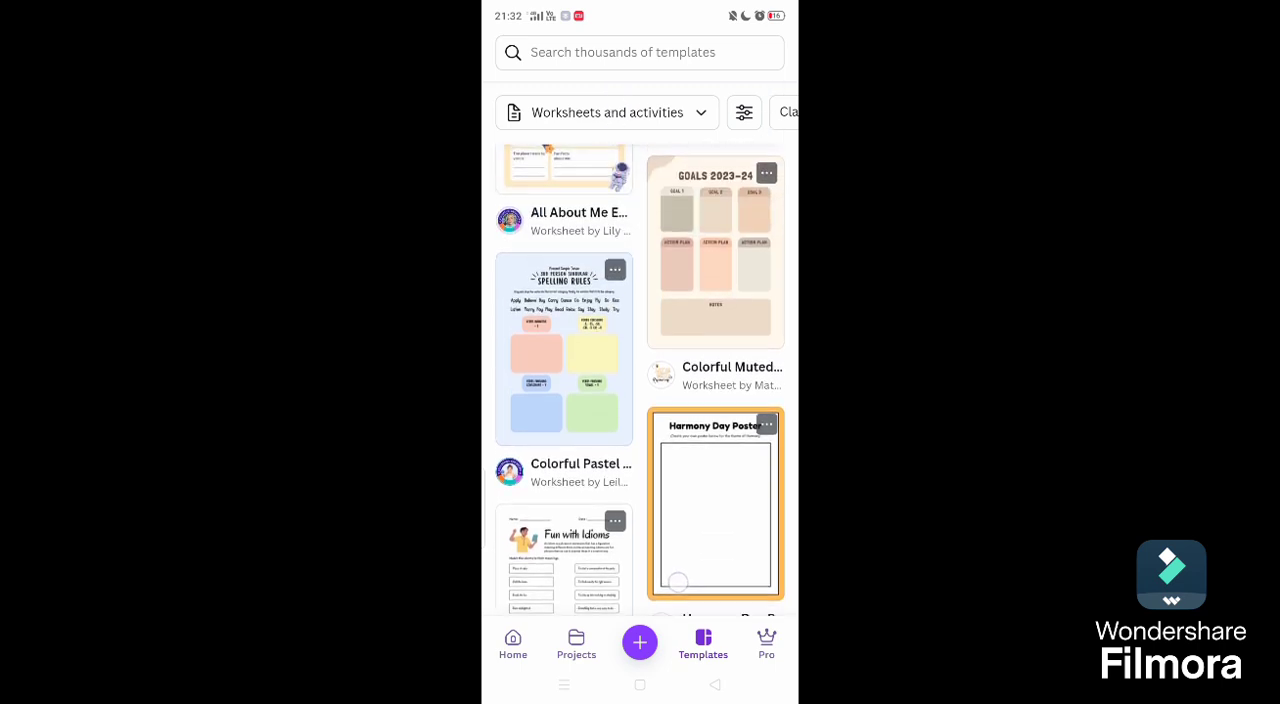
scroll(down, 3)
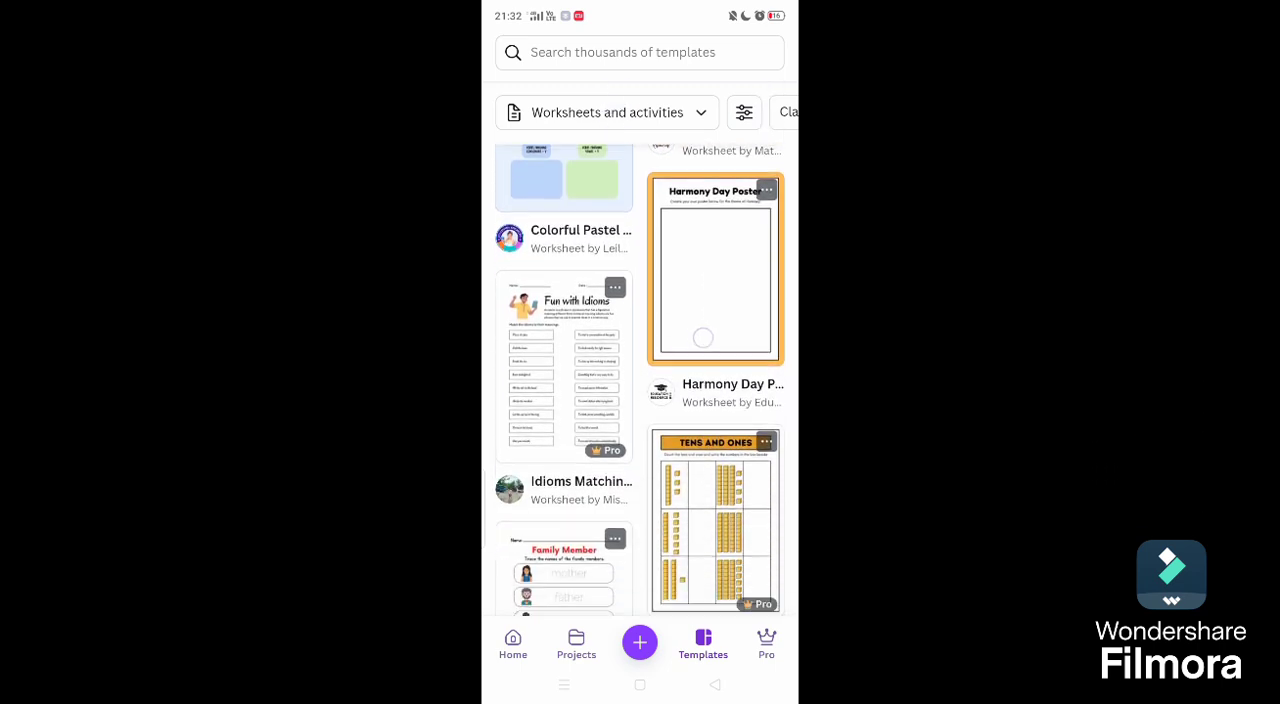
scroll(down, 3)
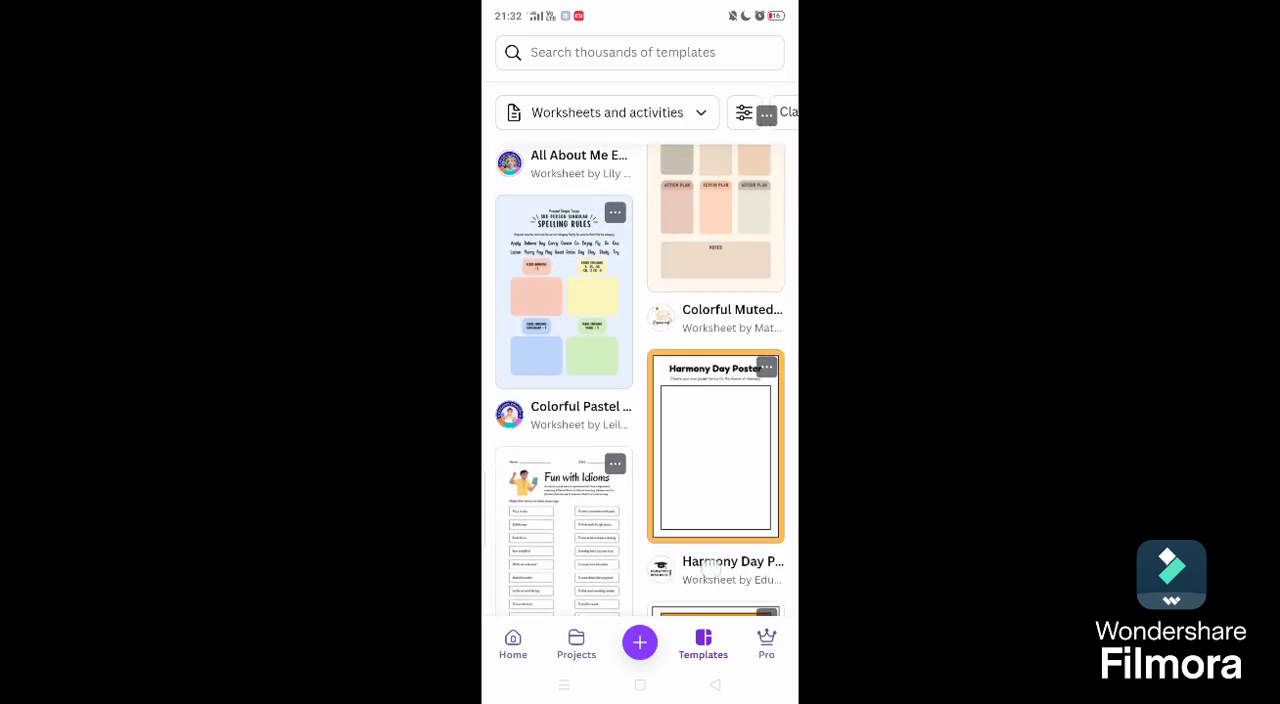
scroll(down, 3)
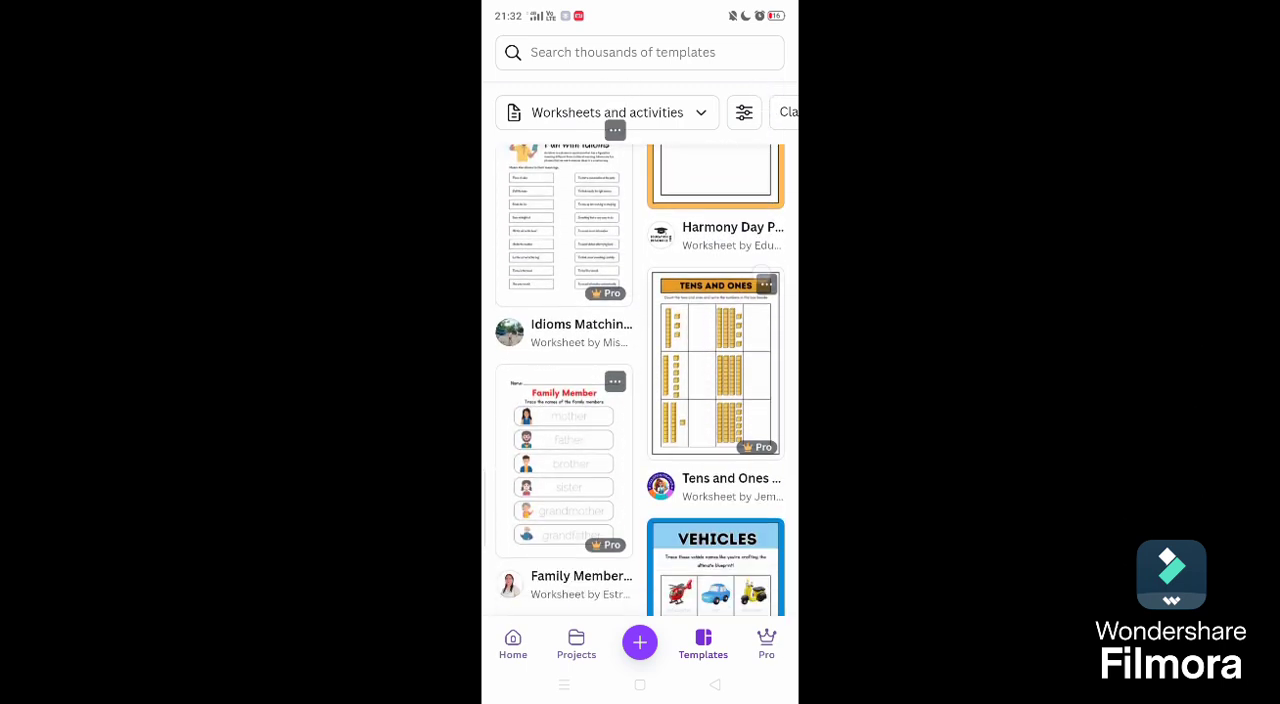
scroll(down, 3)
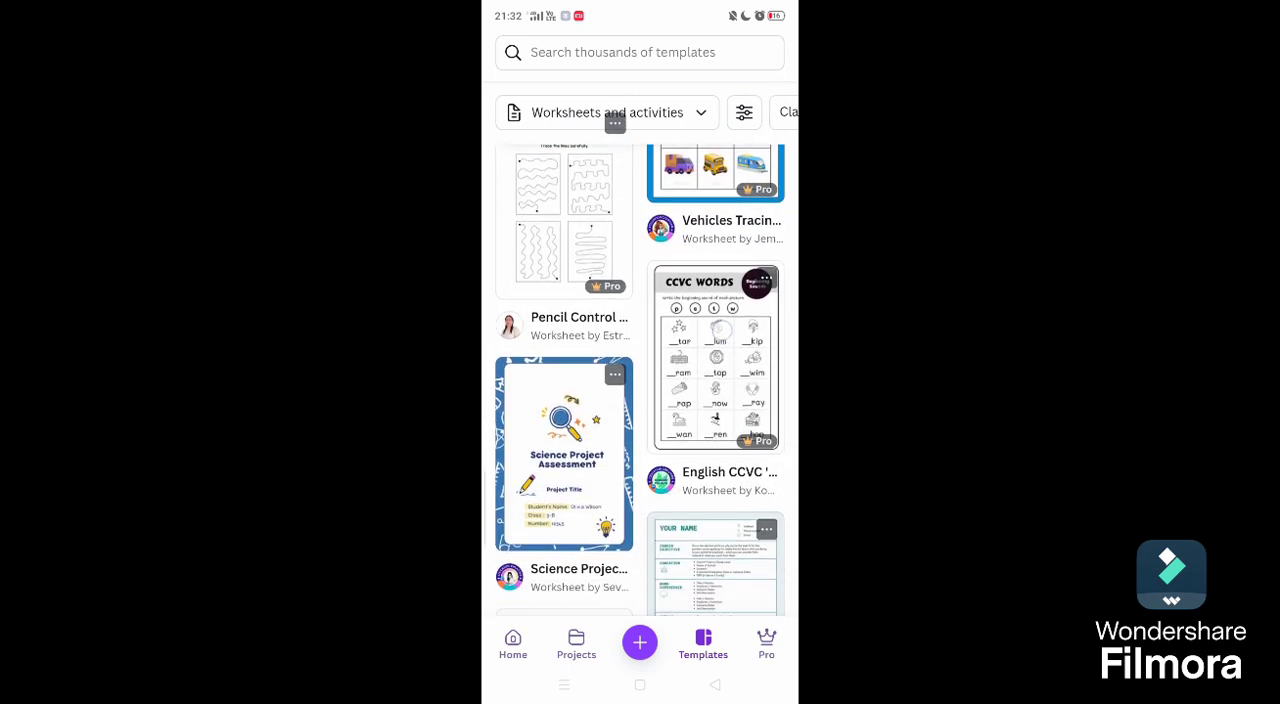
scroll(down, 3)
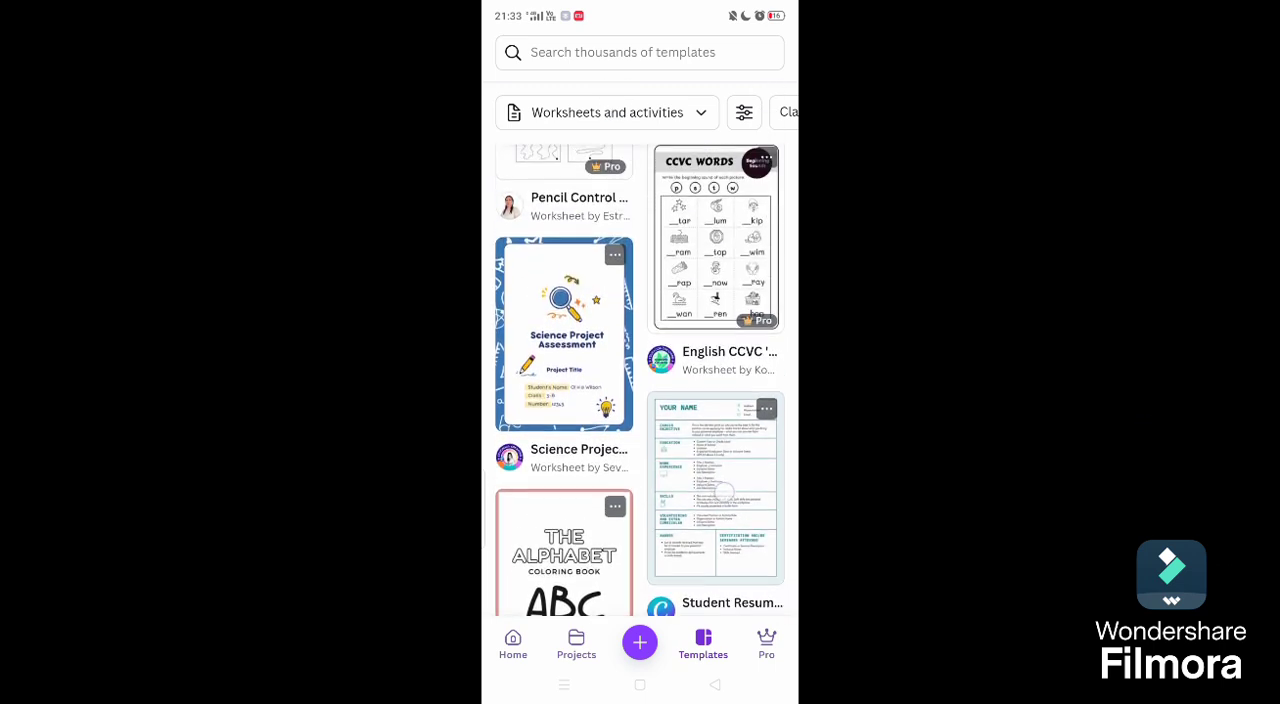
scroll(down, 3)
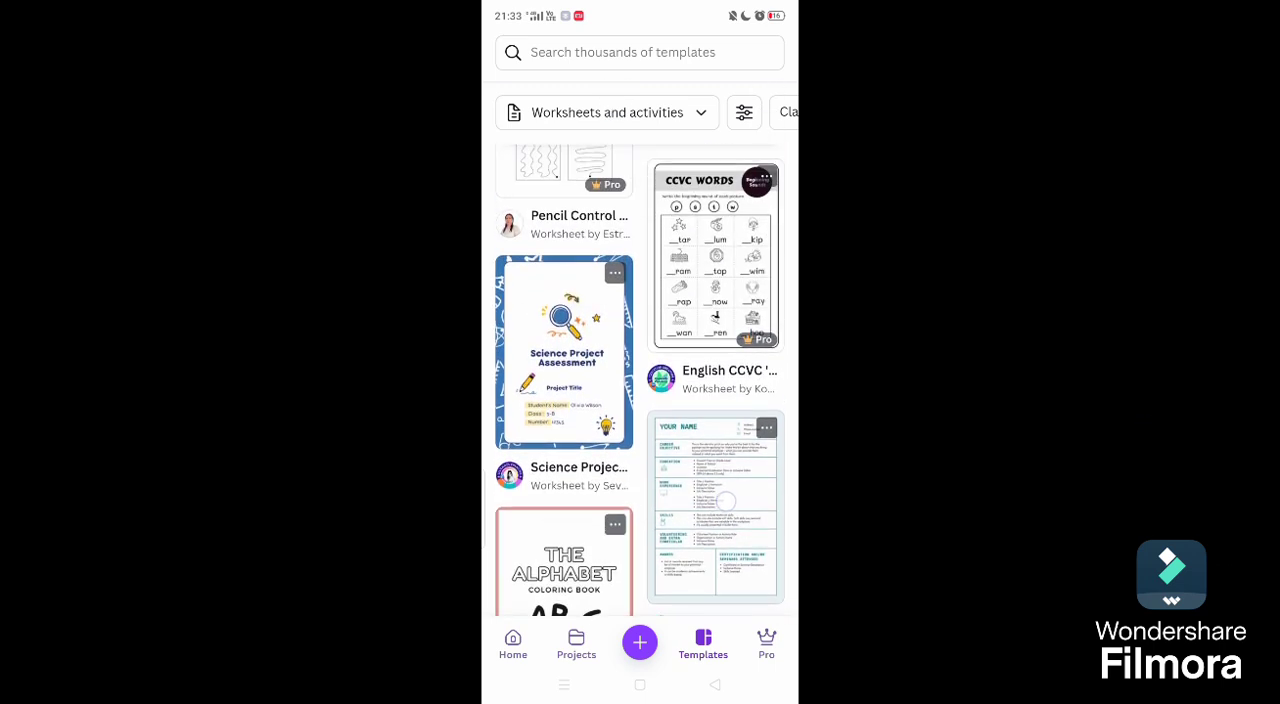
scroll(up, 3)
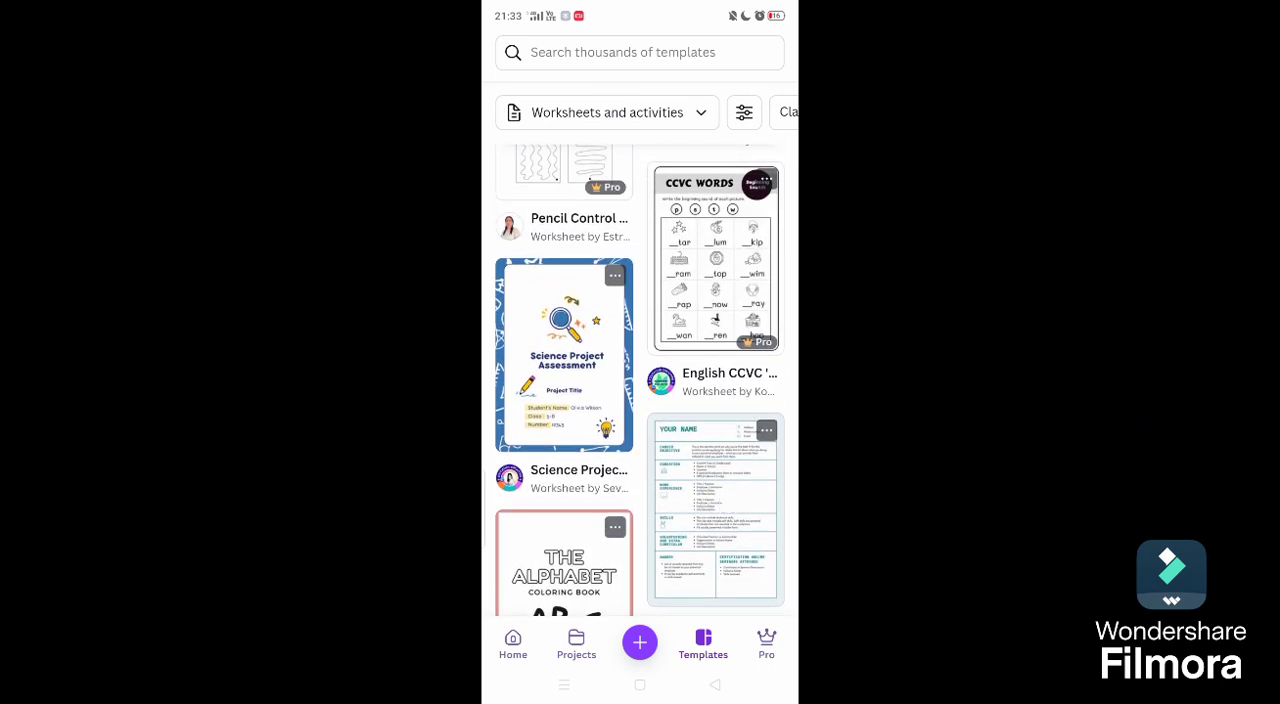
scroll(down, 3)
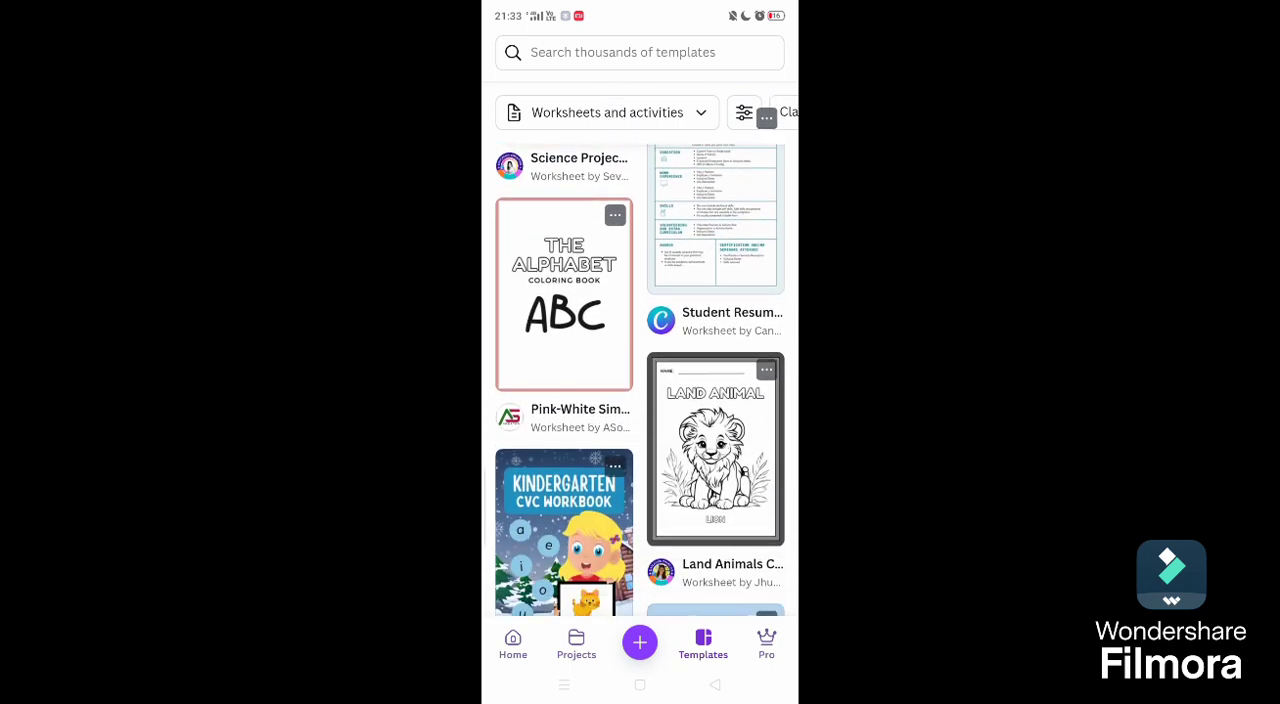
click(564, 292)
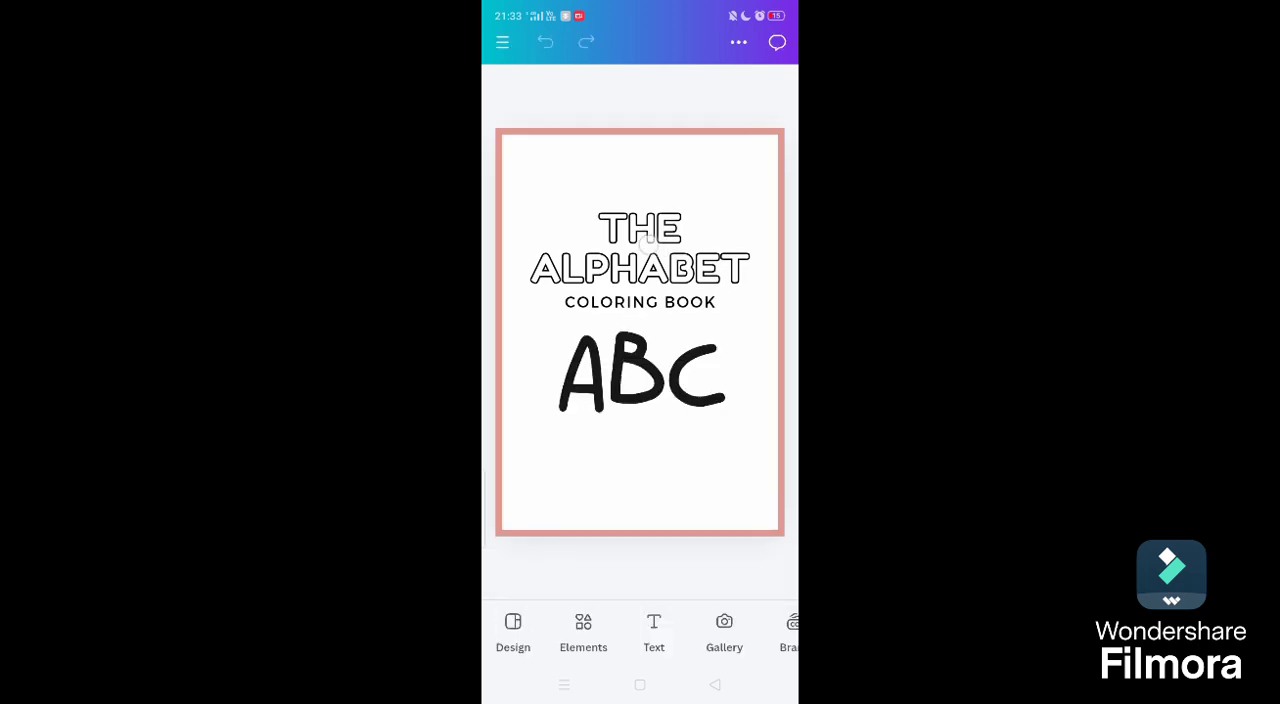
scroll(left, 3)
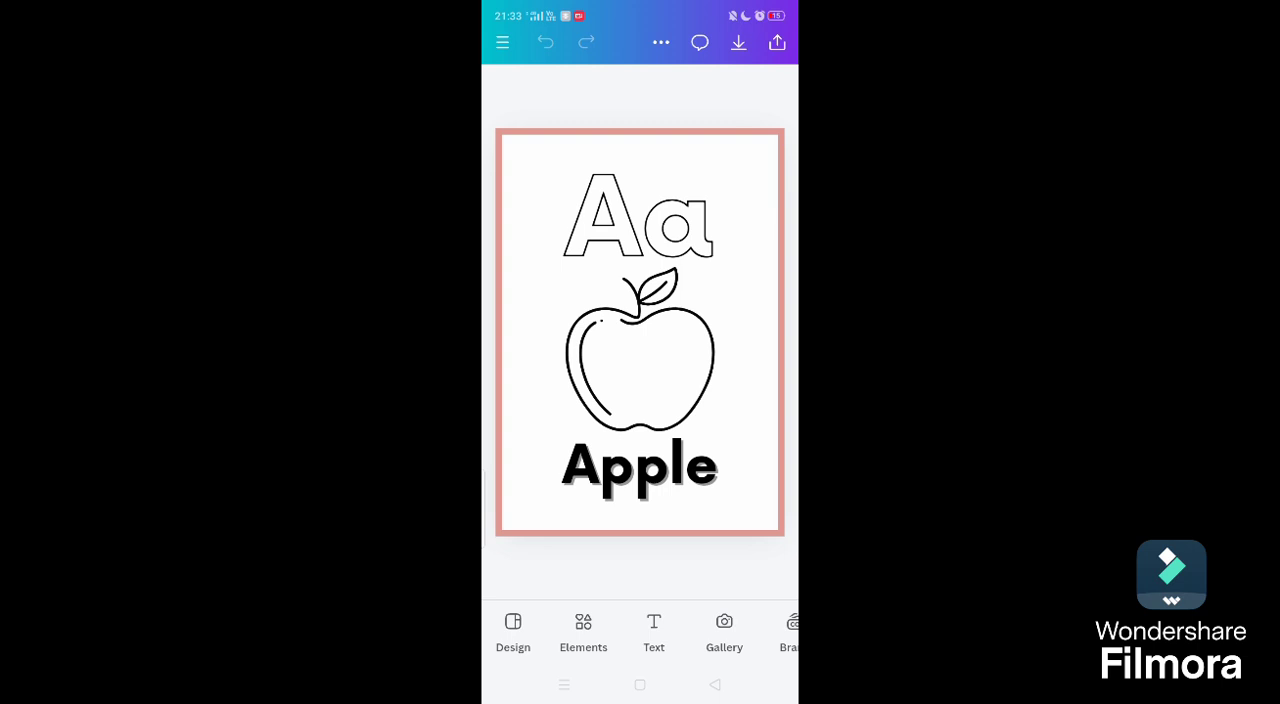
drag(700, 350, 560, 350)
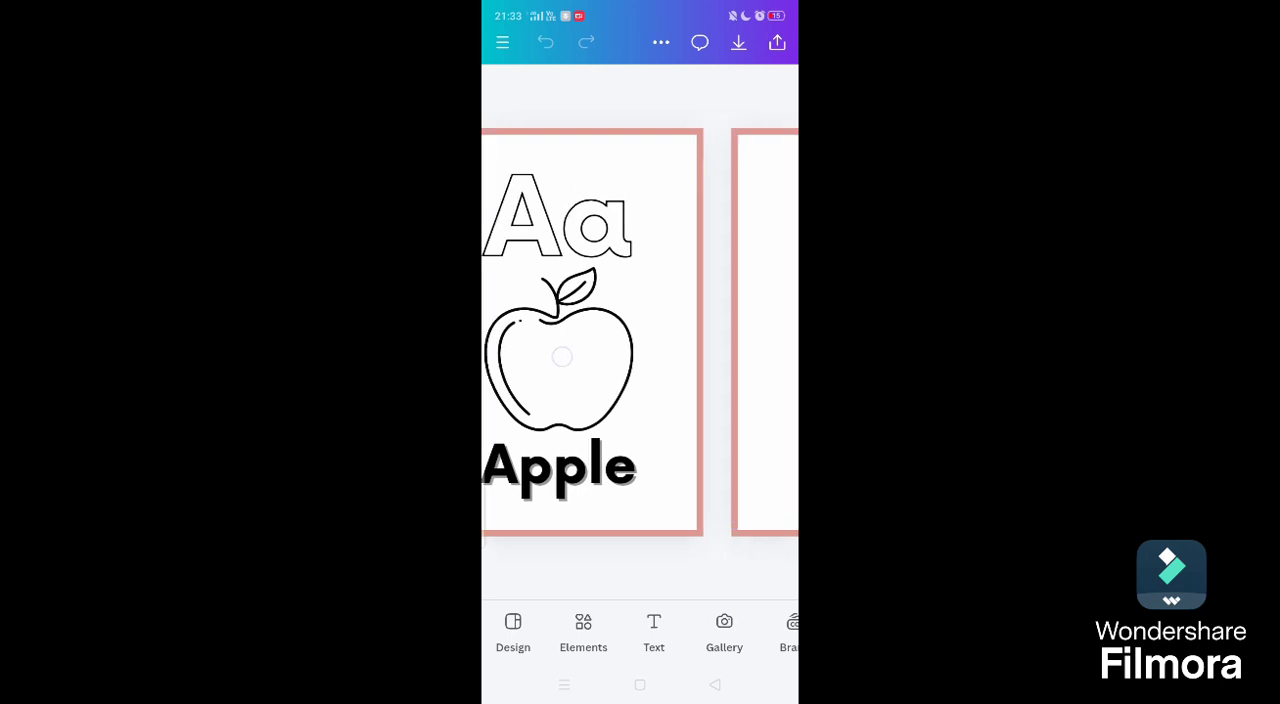
scroll(left, 3)
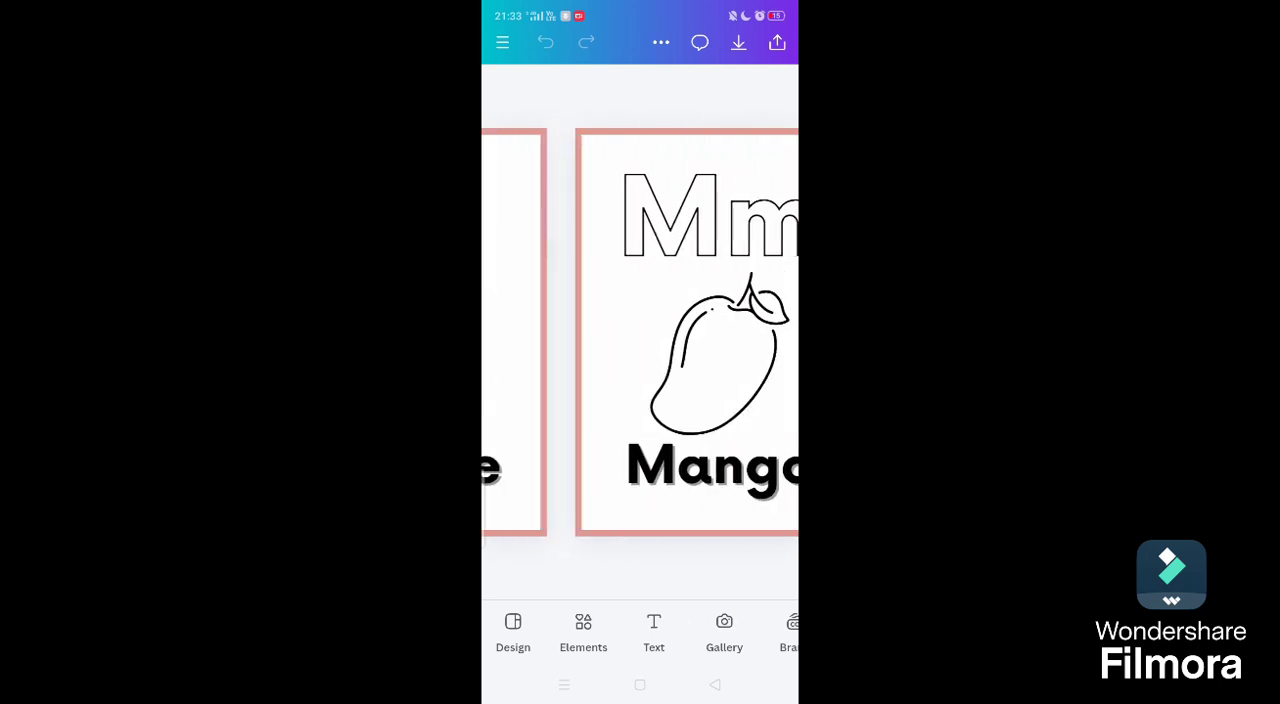
drag(700, 350, 640, 350)
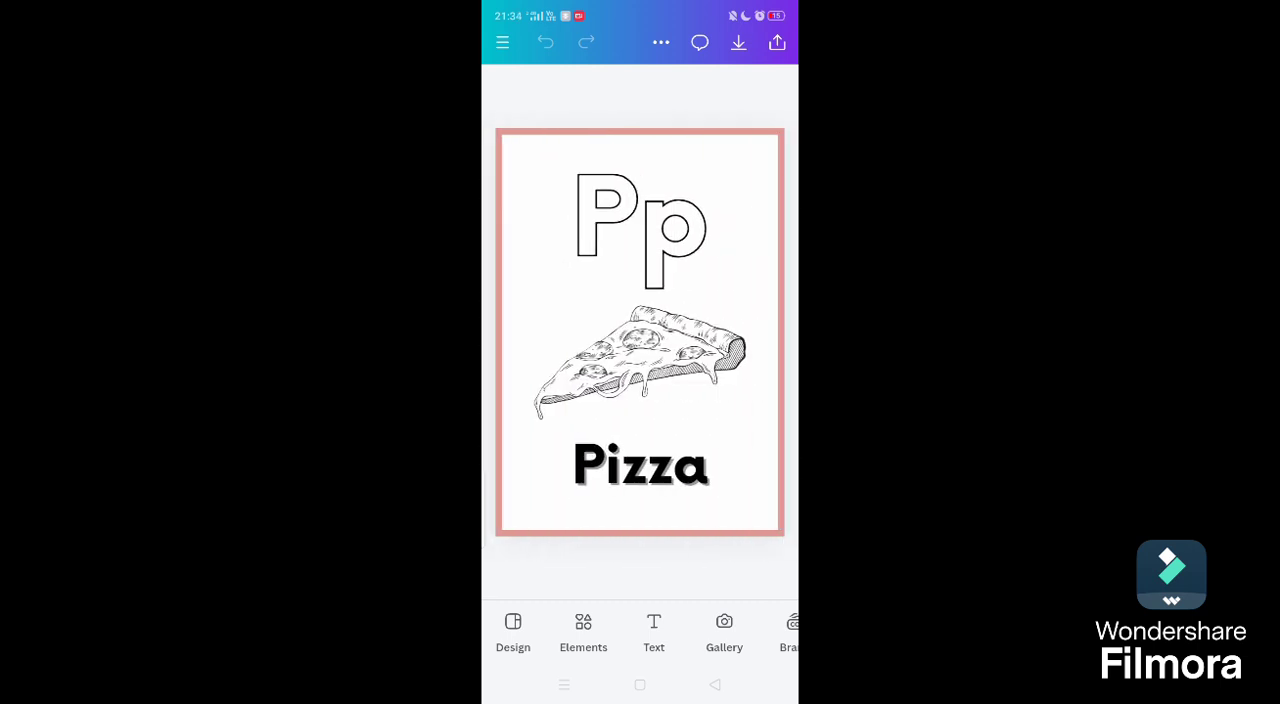
scroll(left, 3)
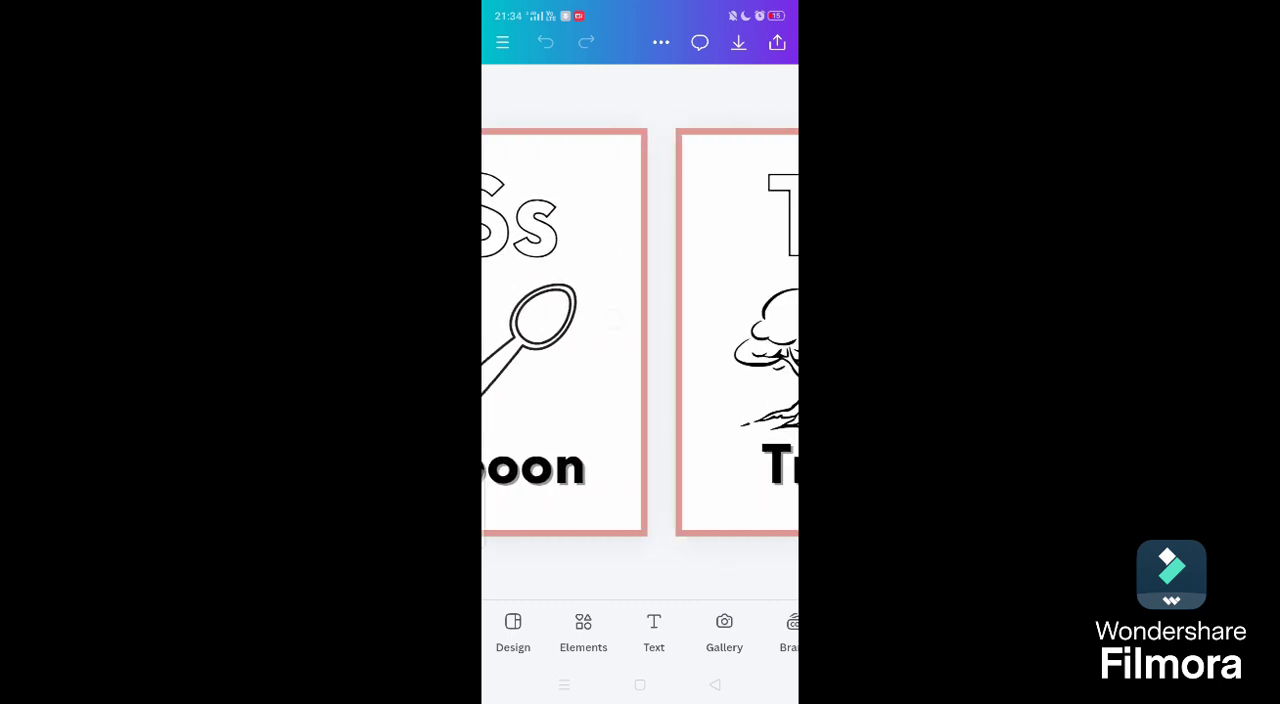
scroll(left, 3)
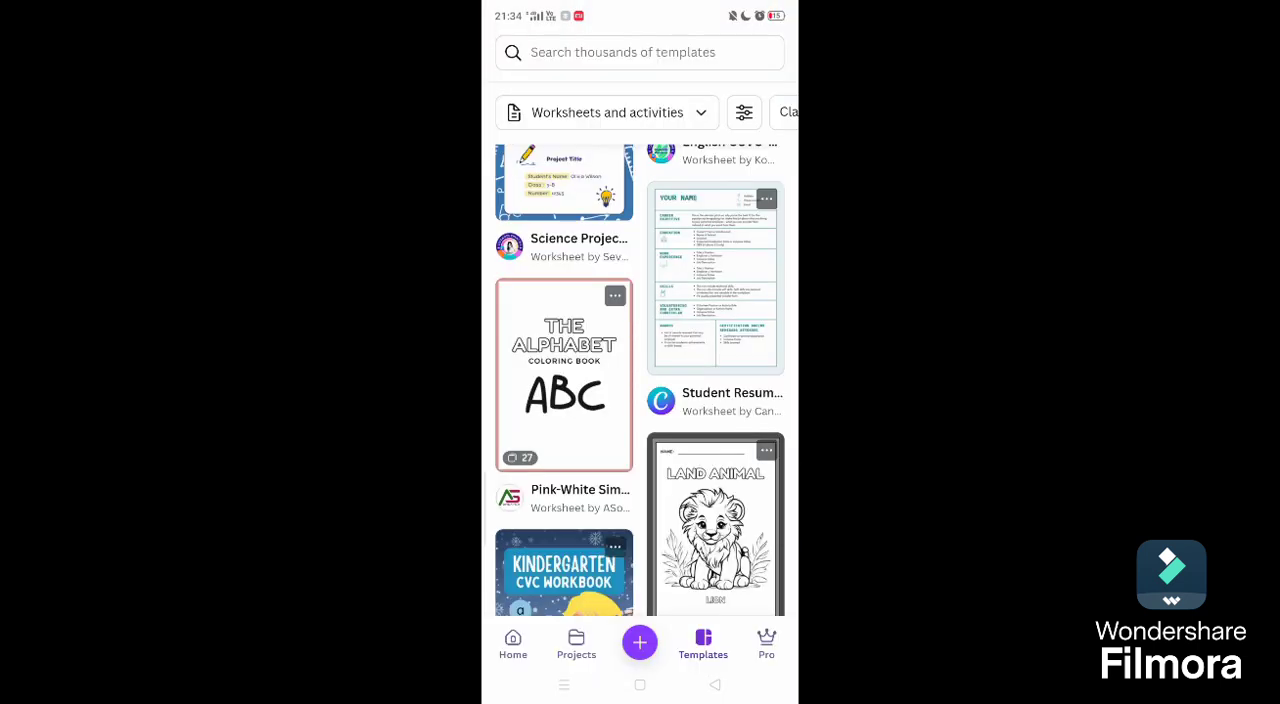
Step: Customize The Alphabet Coloring Book template as a new design in the editor
click(564, 376)
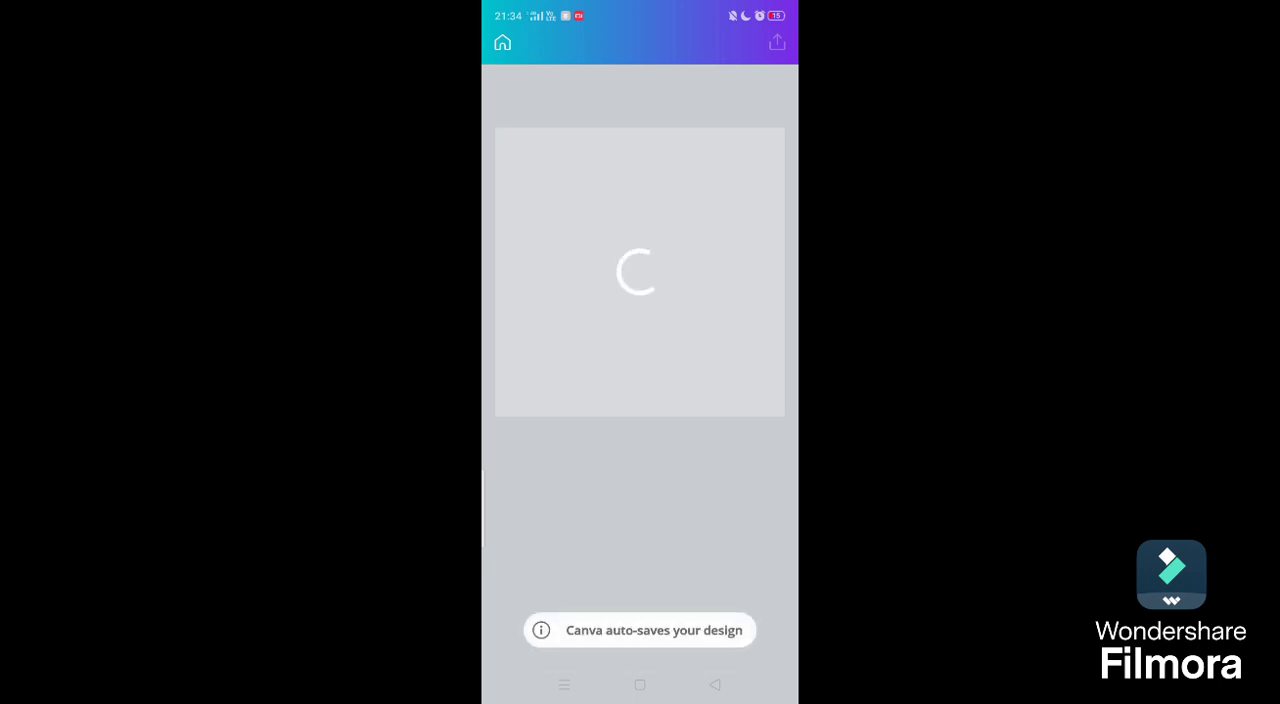